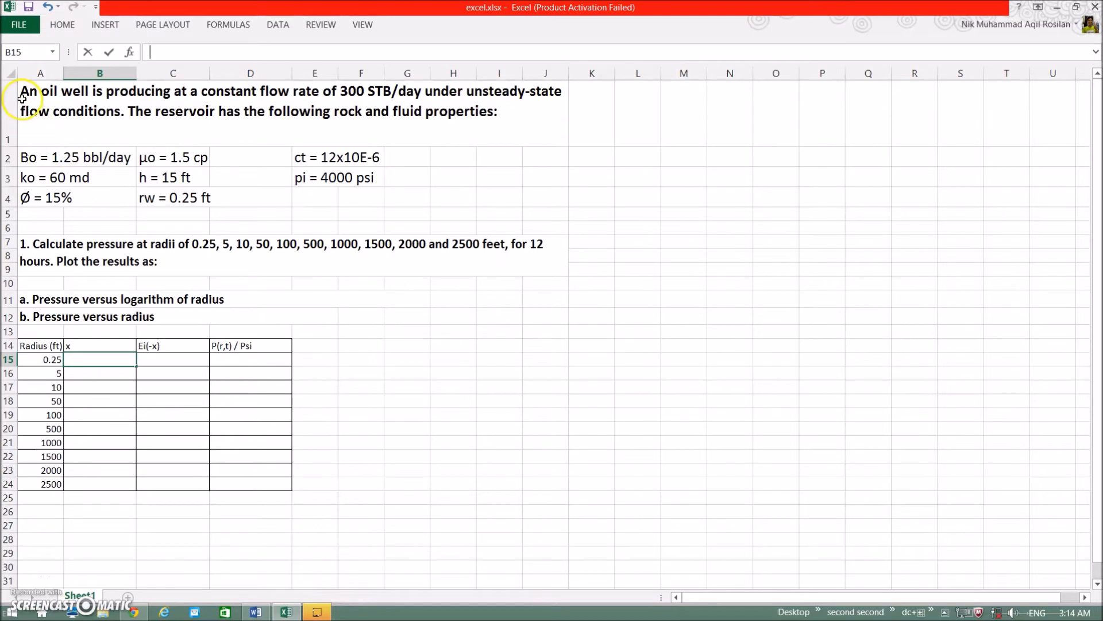
mouse_move(60, 98)
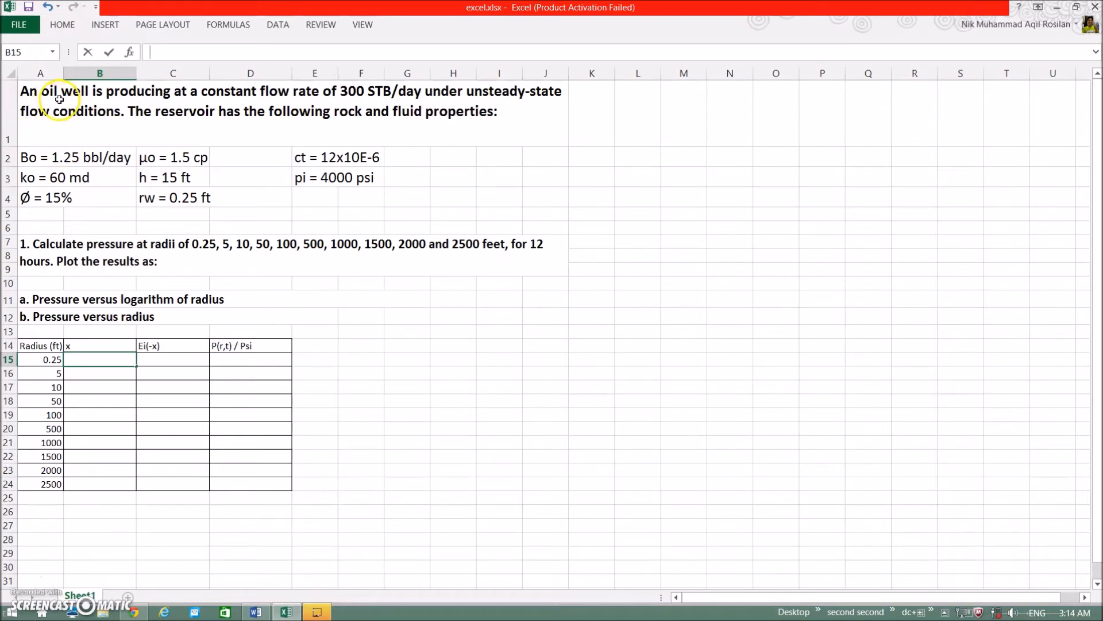
mouse_move(184, 98)
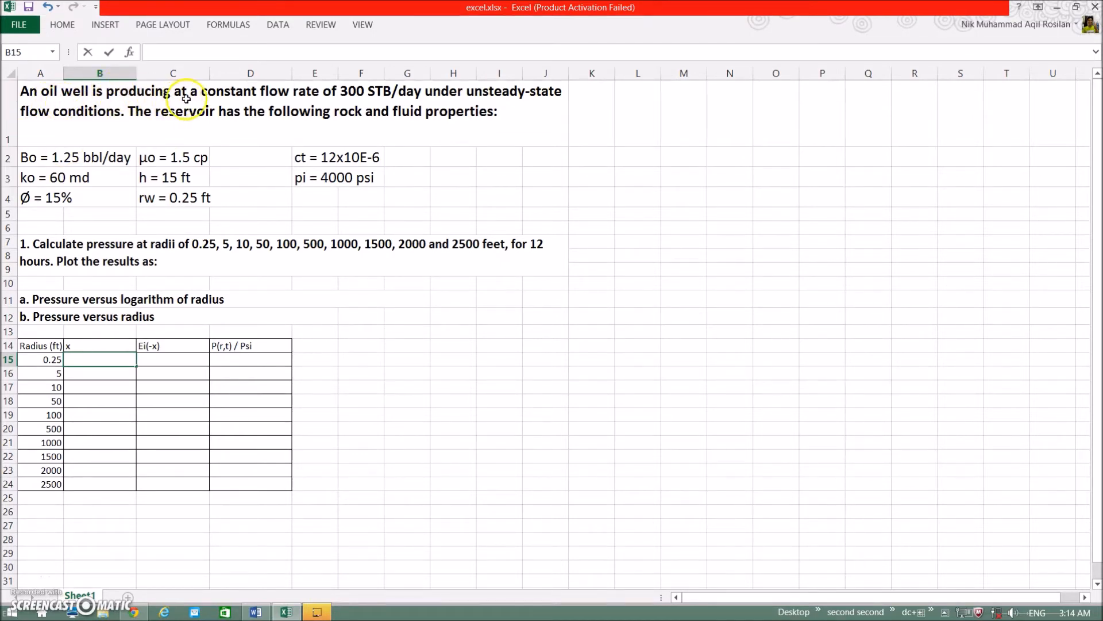
mouse_move(398, 105)
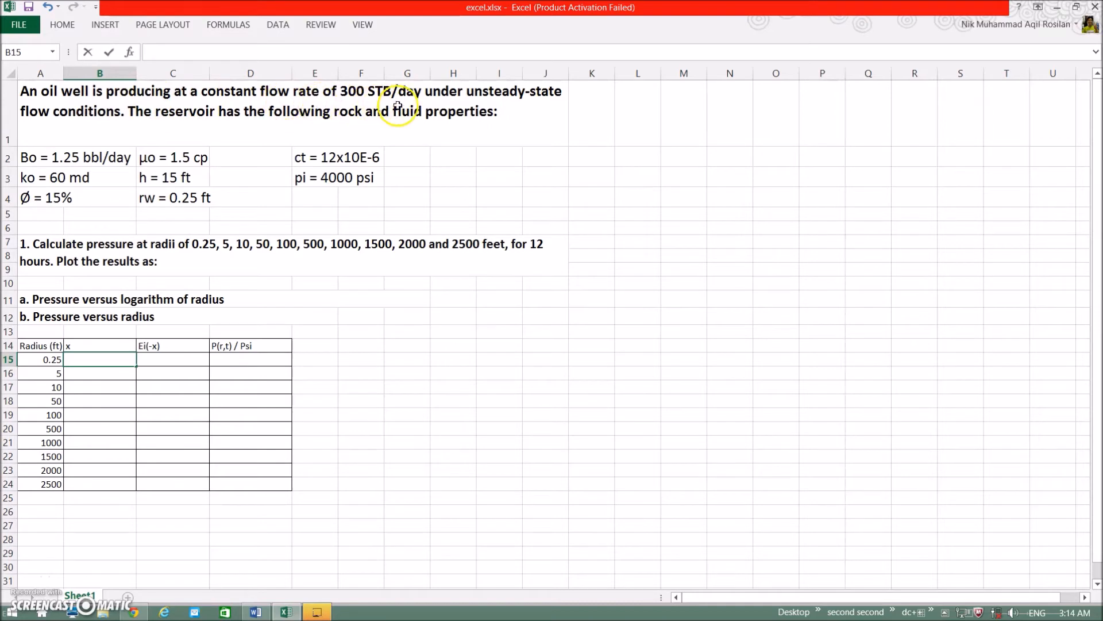
mouse_move(462, 123)
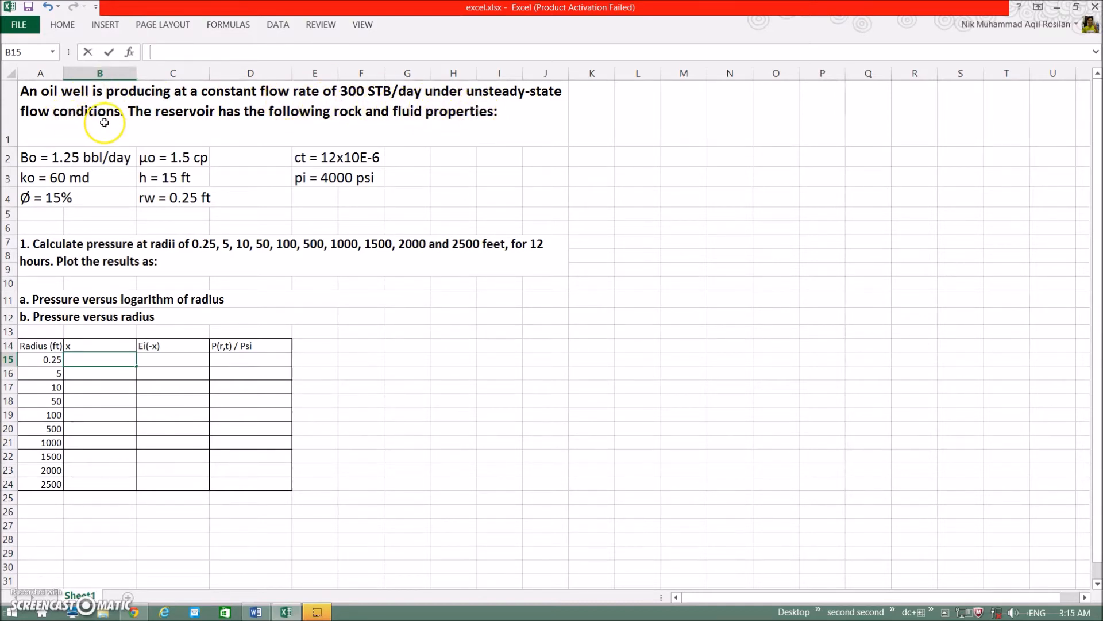
mouse_move(290, 123)
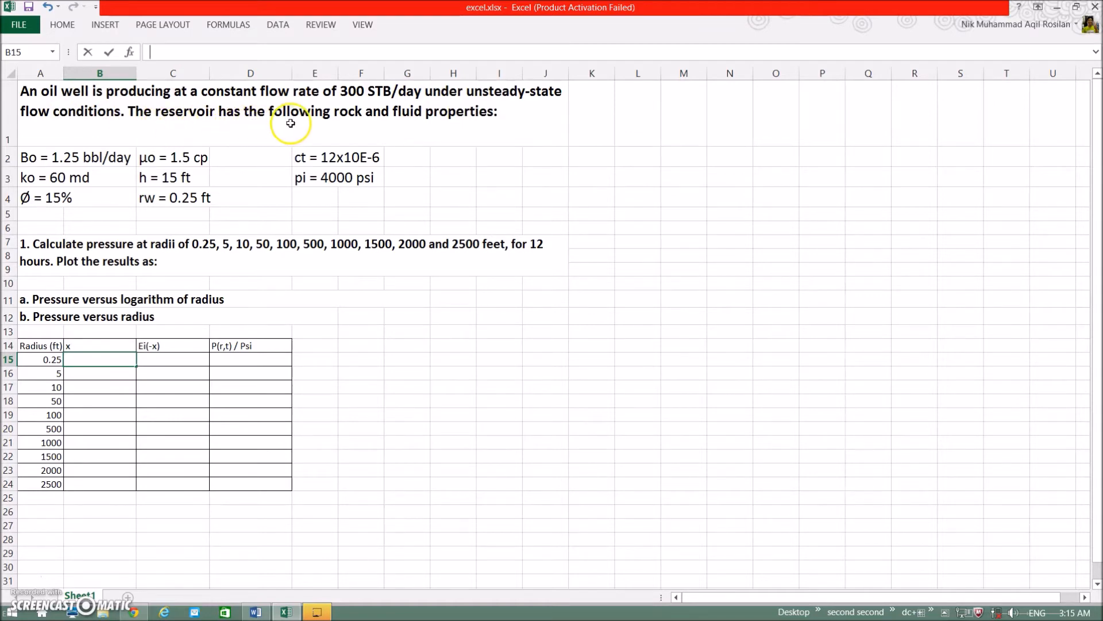
mouse_move(498, 128)
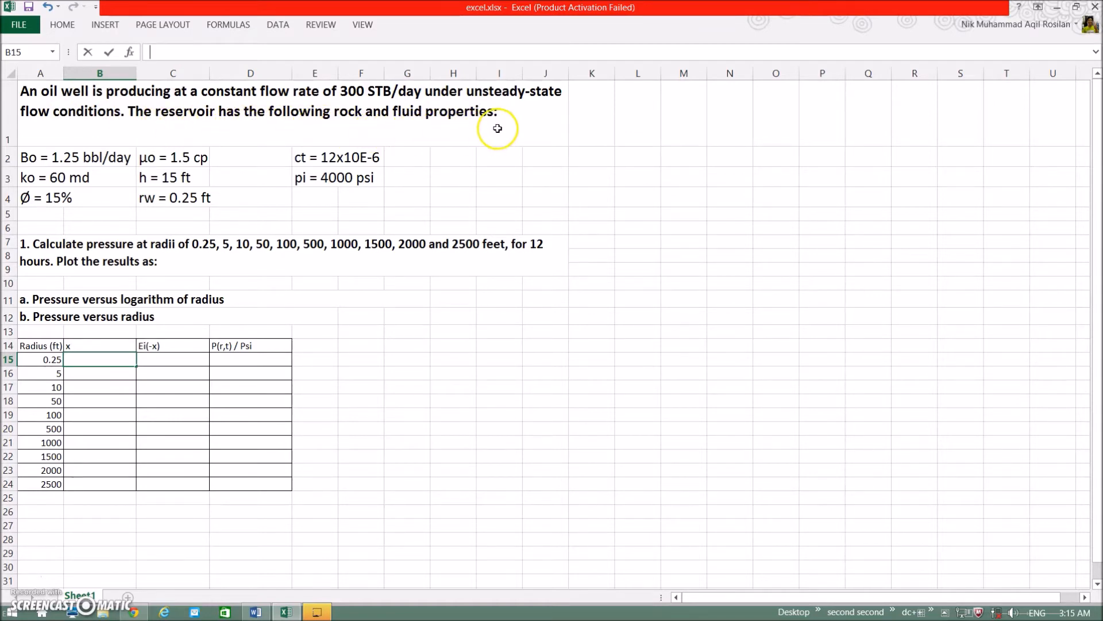
mouse_move(119, 164)
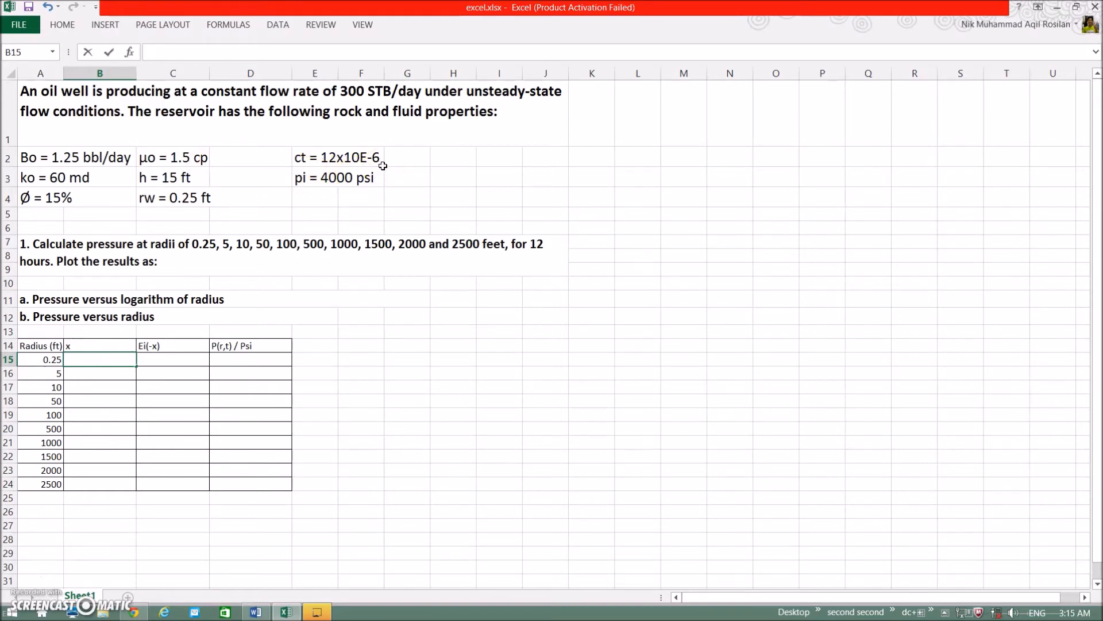
mouse_move(384, 168)
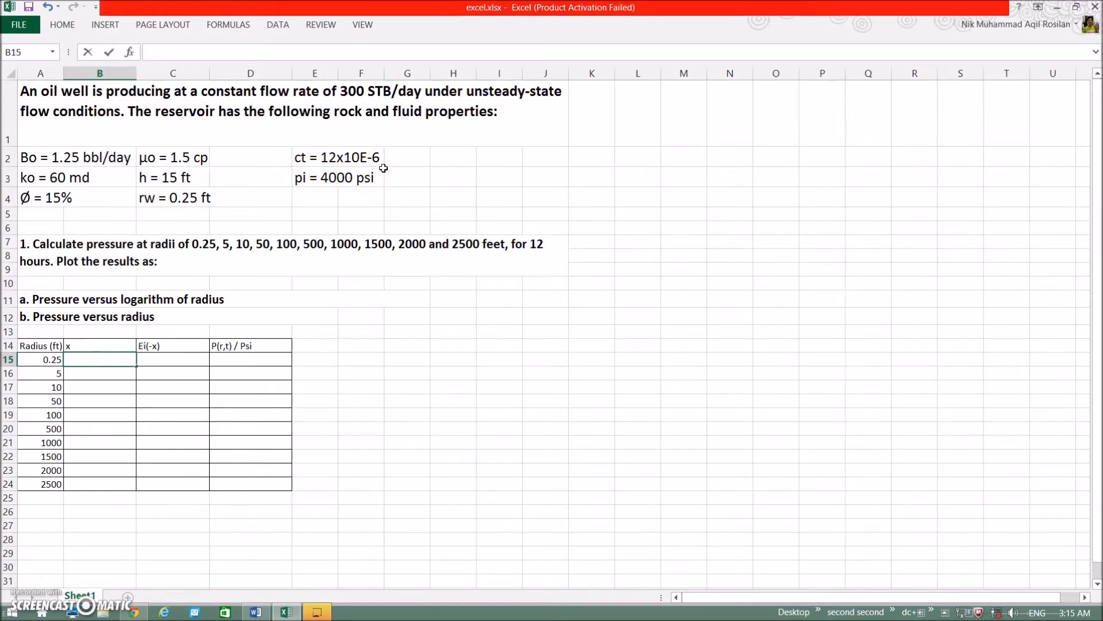
mouse_move(105, 184)
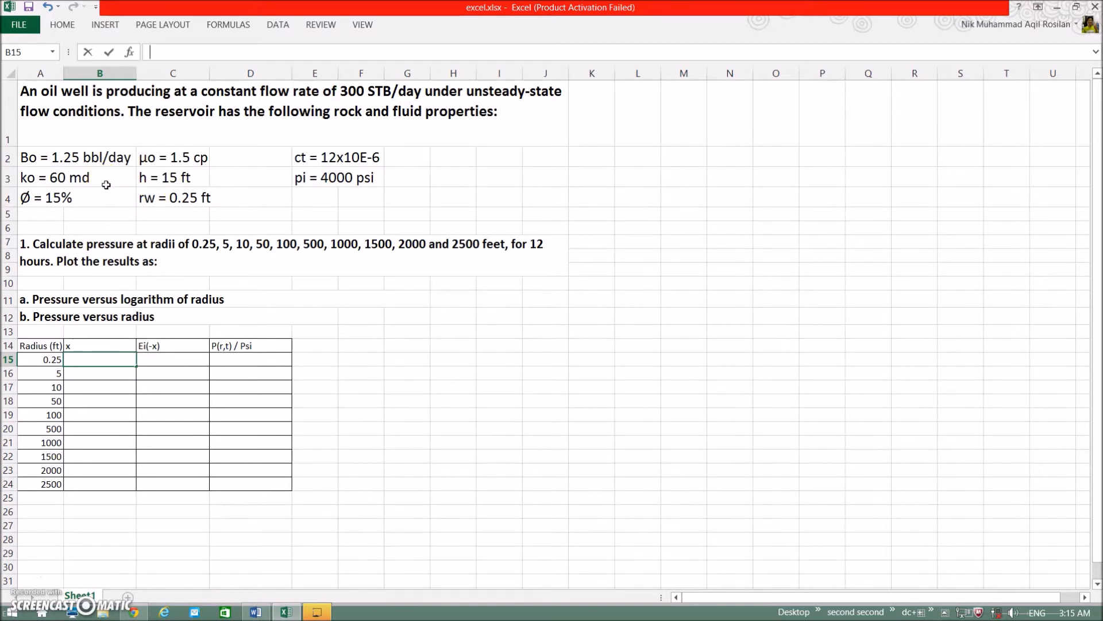
mouse_move(221, 177)
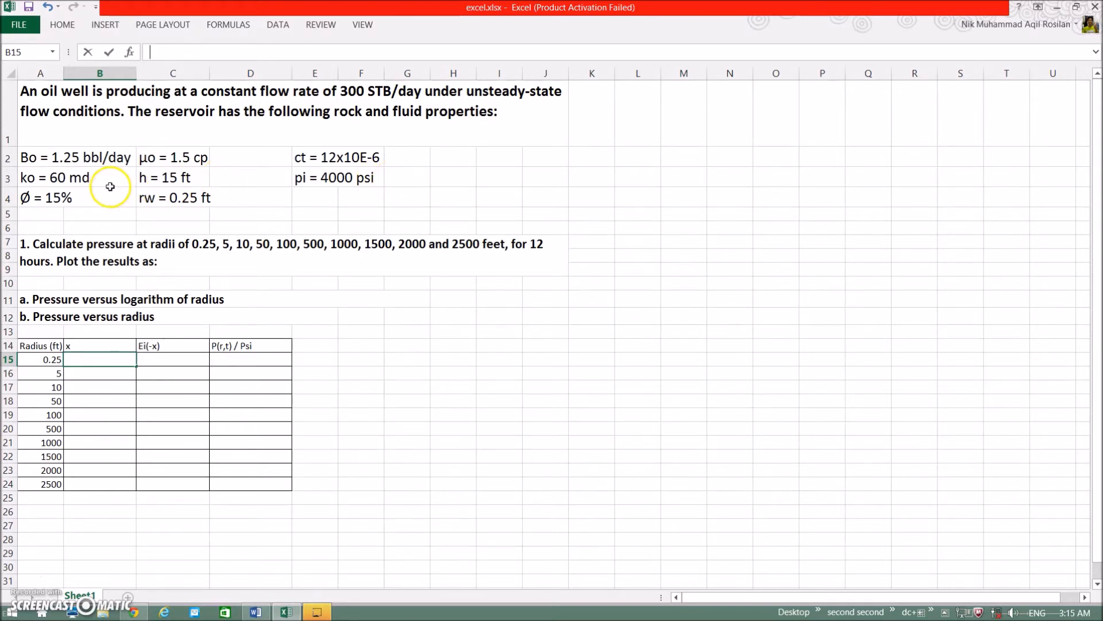
mouse_move(93, 202)
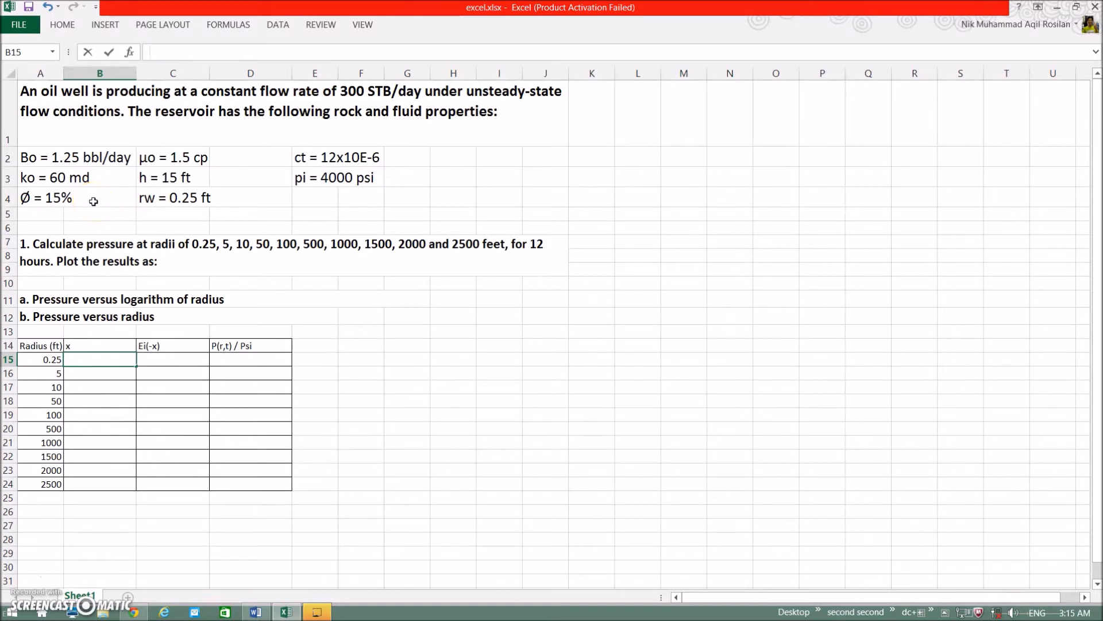
mouse_move(215, 200)
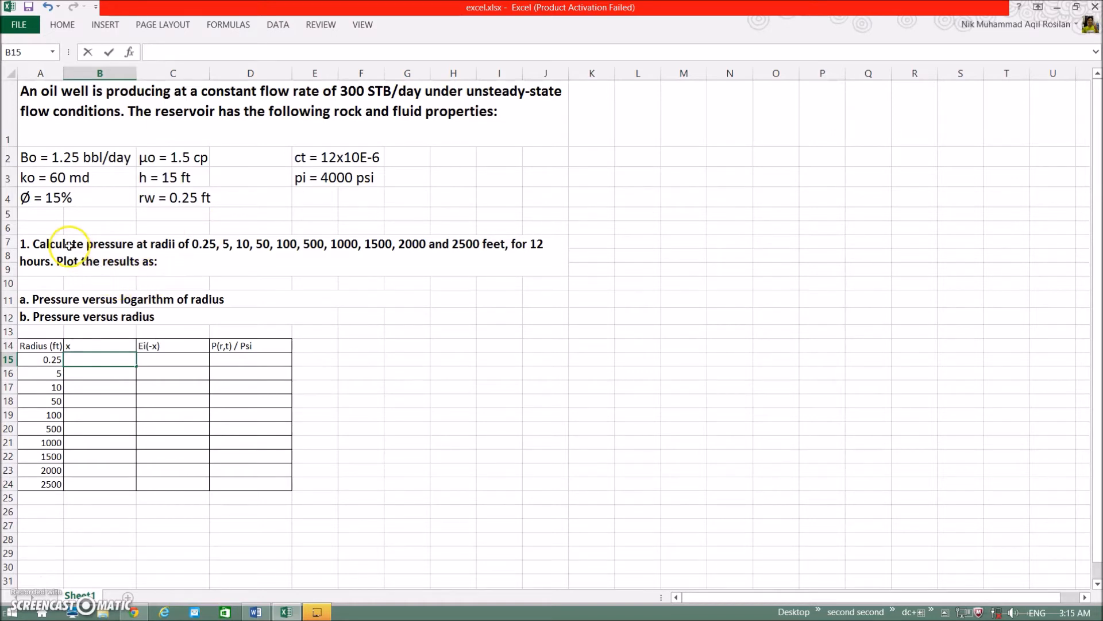
mouse_move(277, 243)
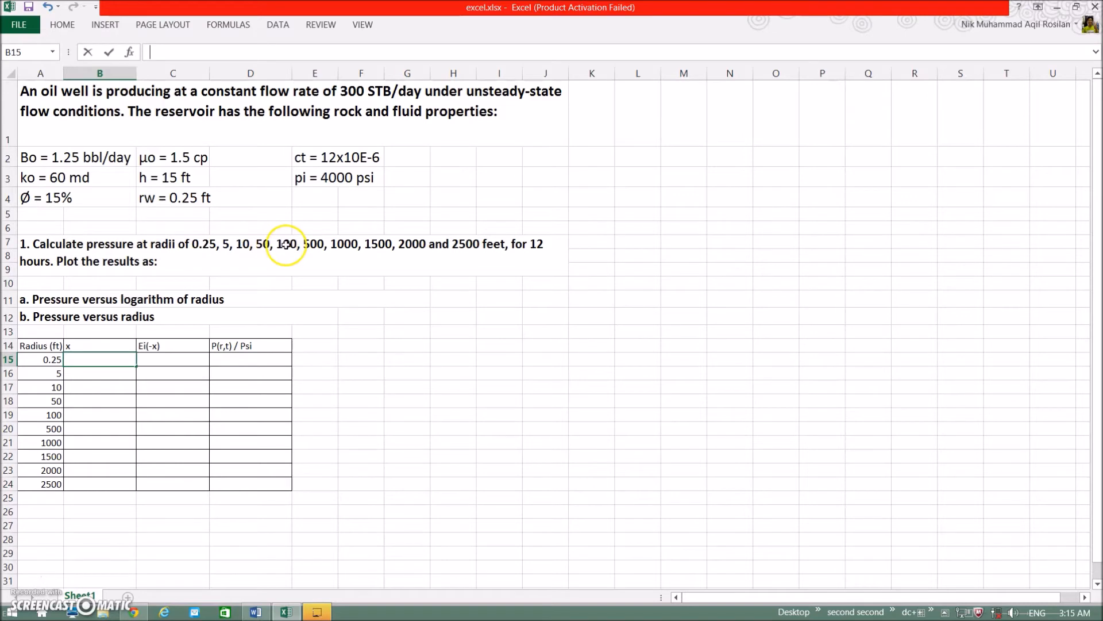
mouse_move(366, 246)
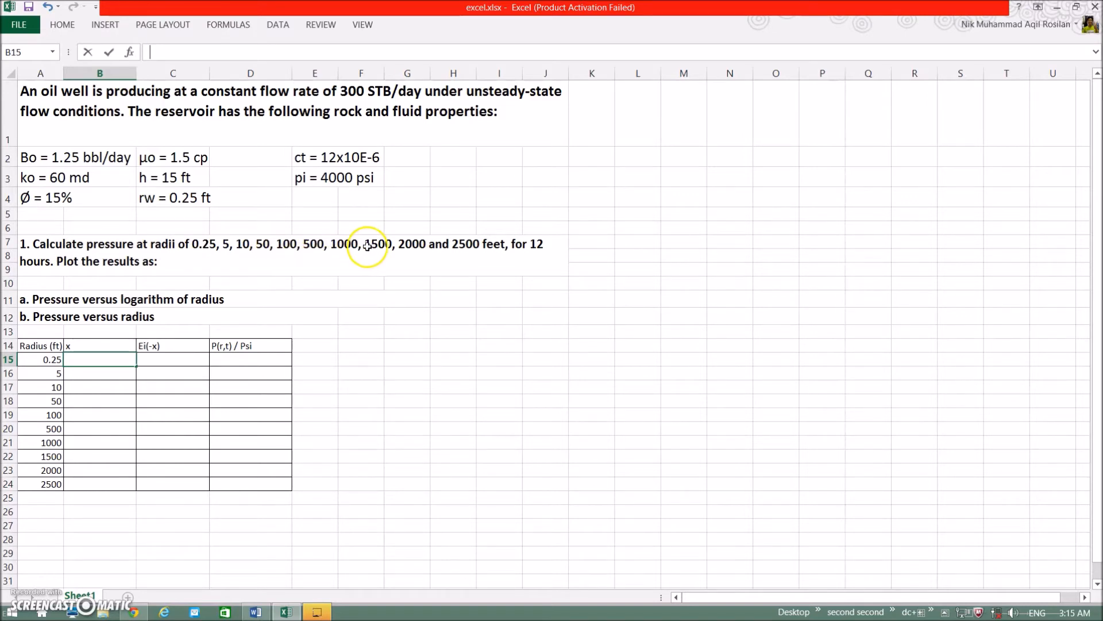
mouse_move(408, 249)
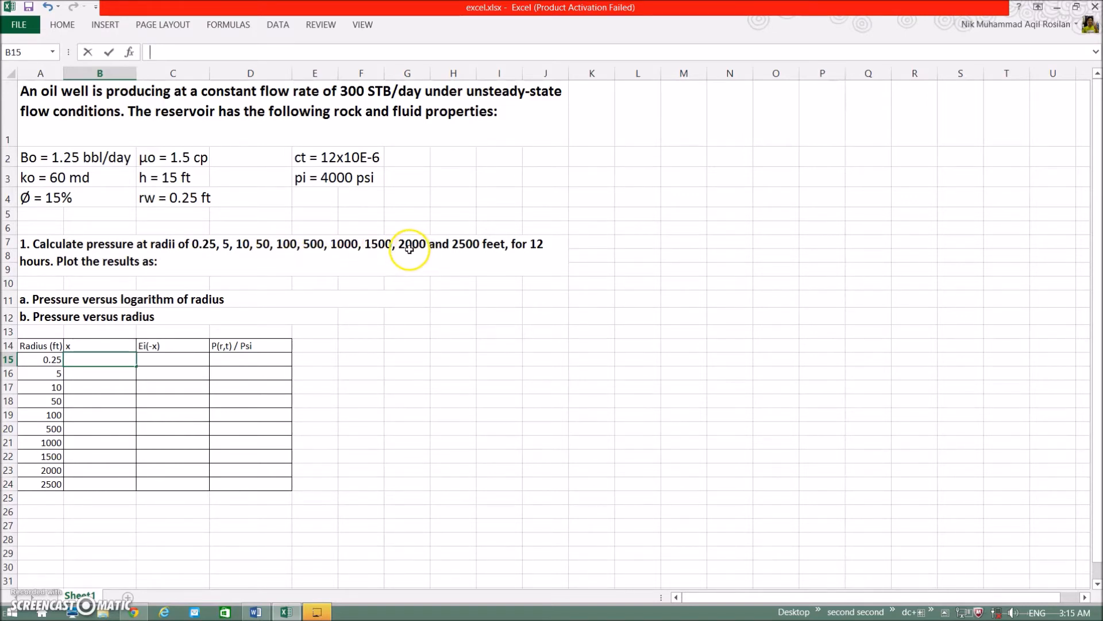
mouse_move(419, 251)
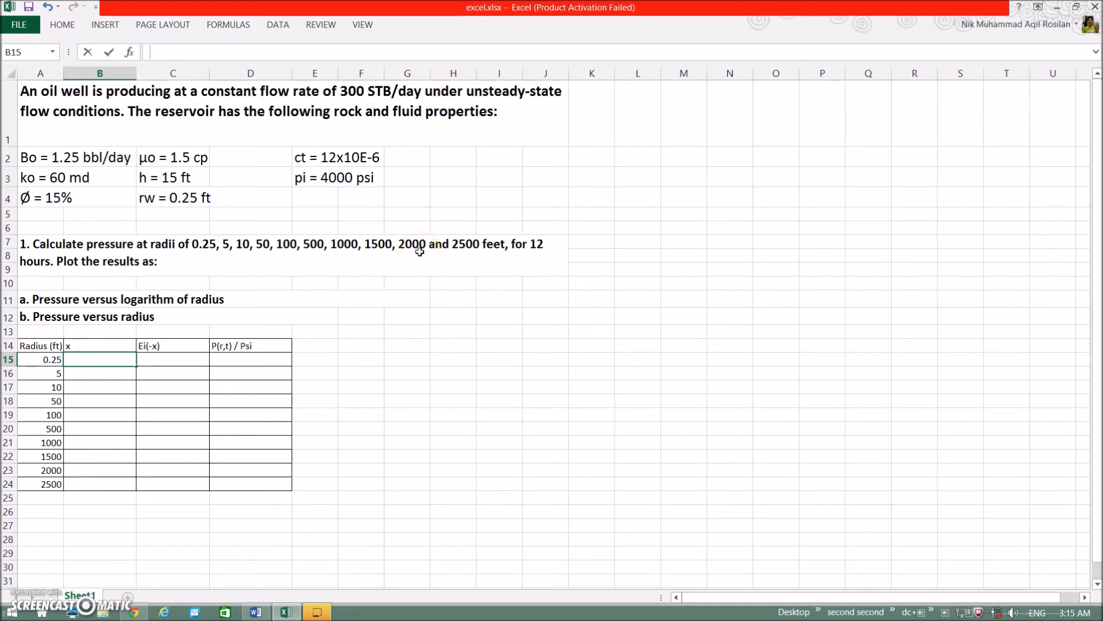
mouse_move(528, 256)
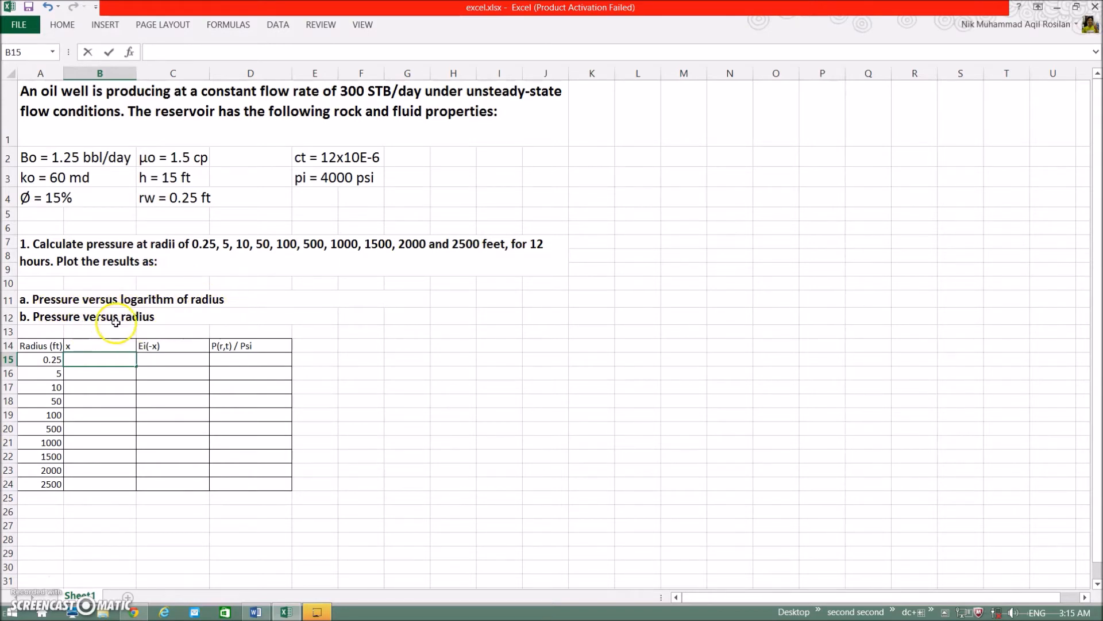
mouse_move(219, 315)
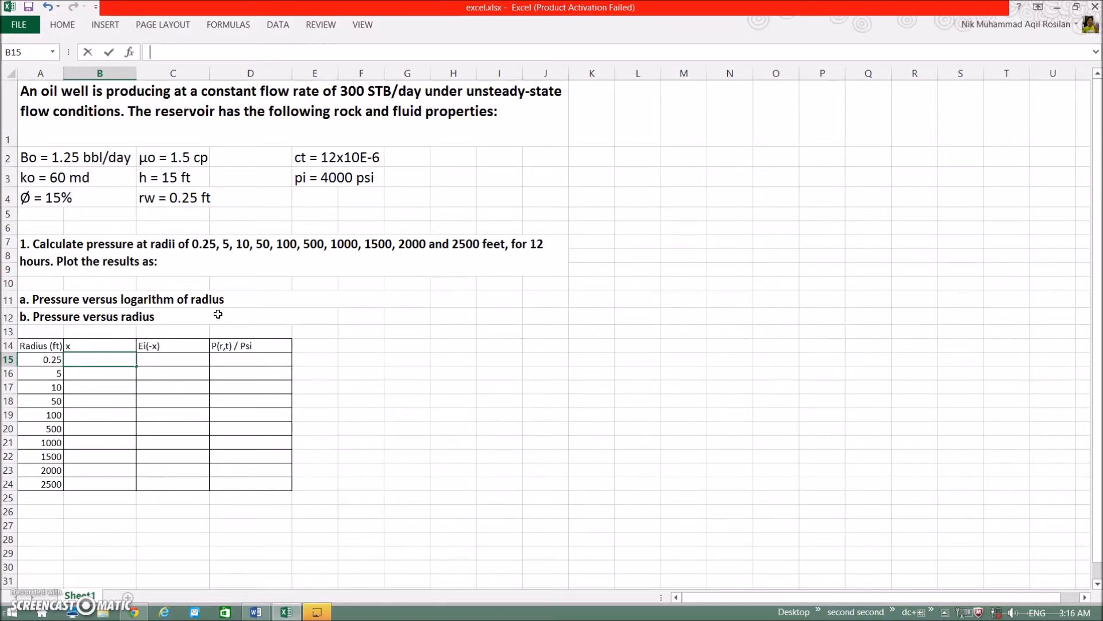
mouse_move(78, 331)
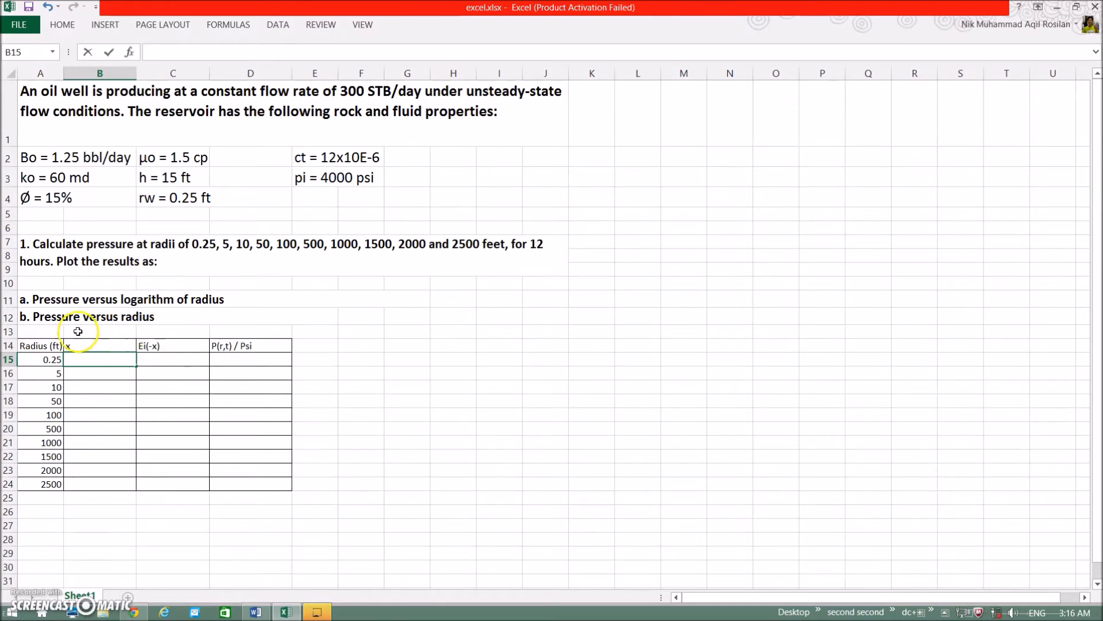
mouse_move(299, 429)
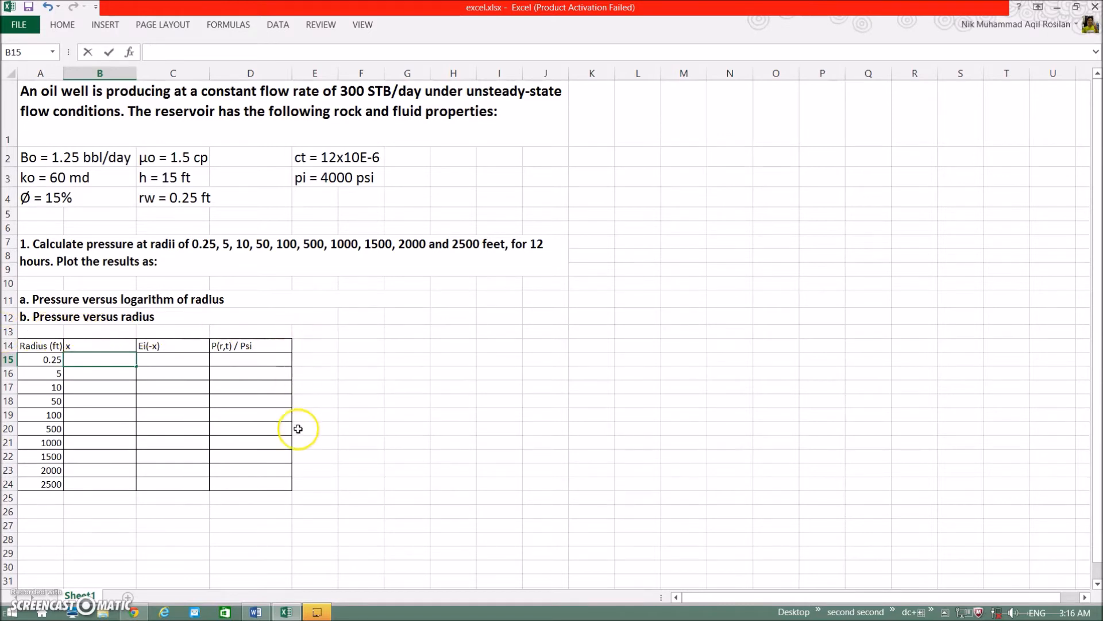
mouse_move(41, 346)
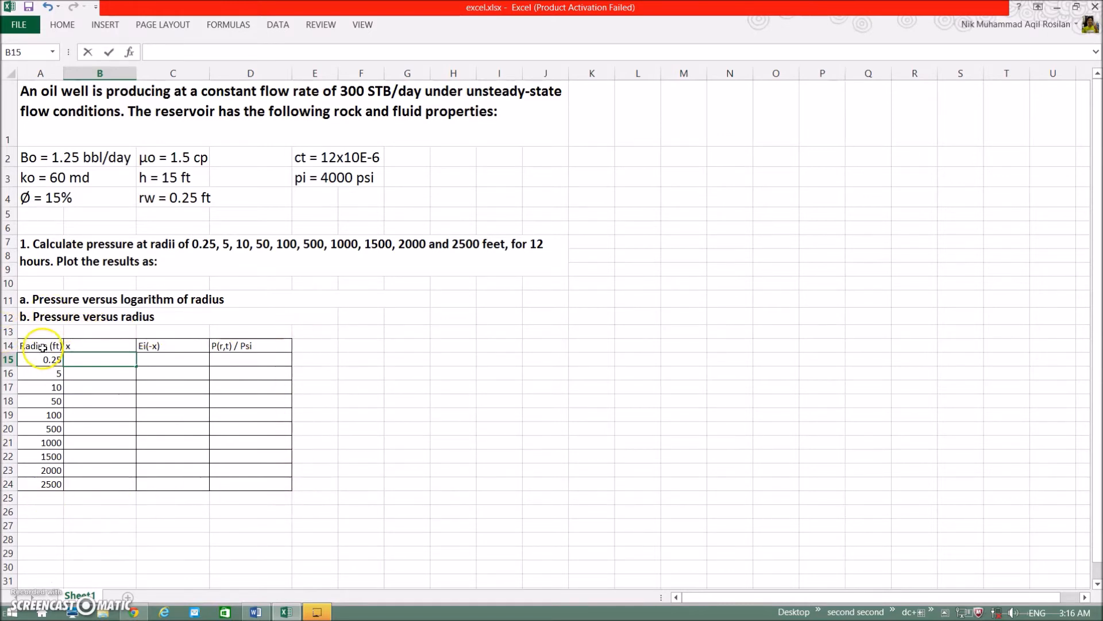
Step: Review the Ei(-x) and P(r,t) / Psi headings and select the first x cell for radius 0.25 ft
click(98, 345)
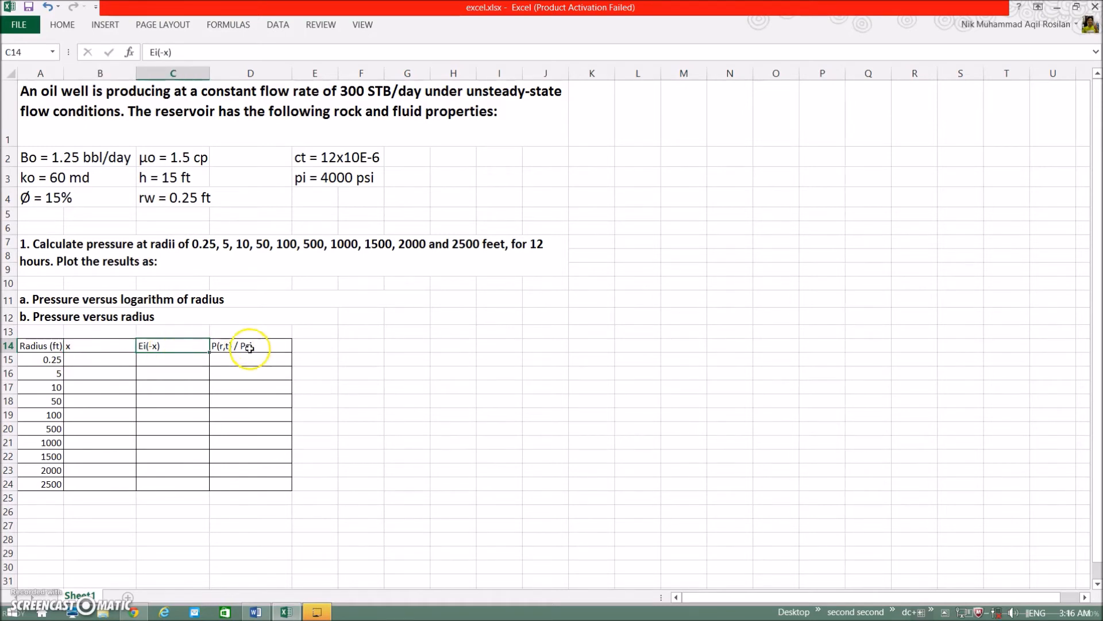
click(251, 346)
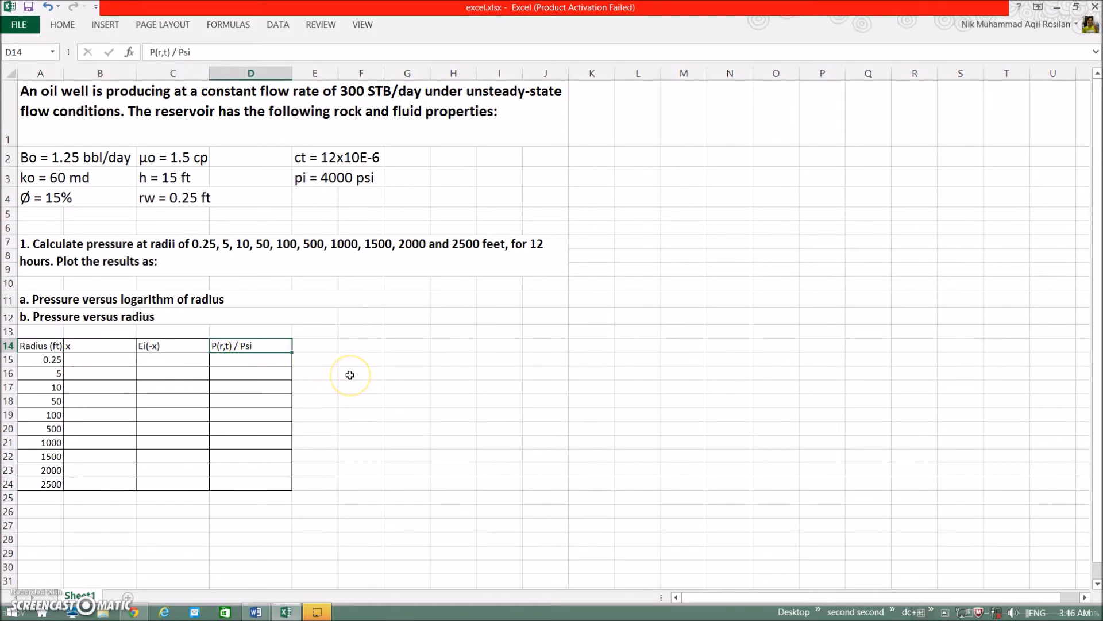
mouse_move(113, 378)
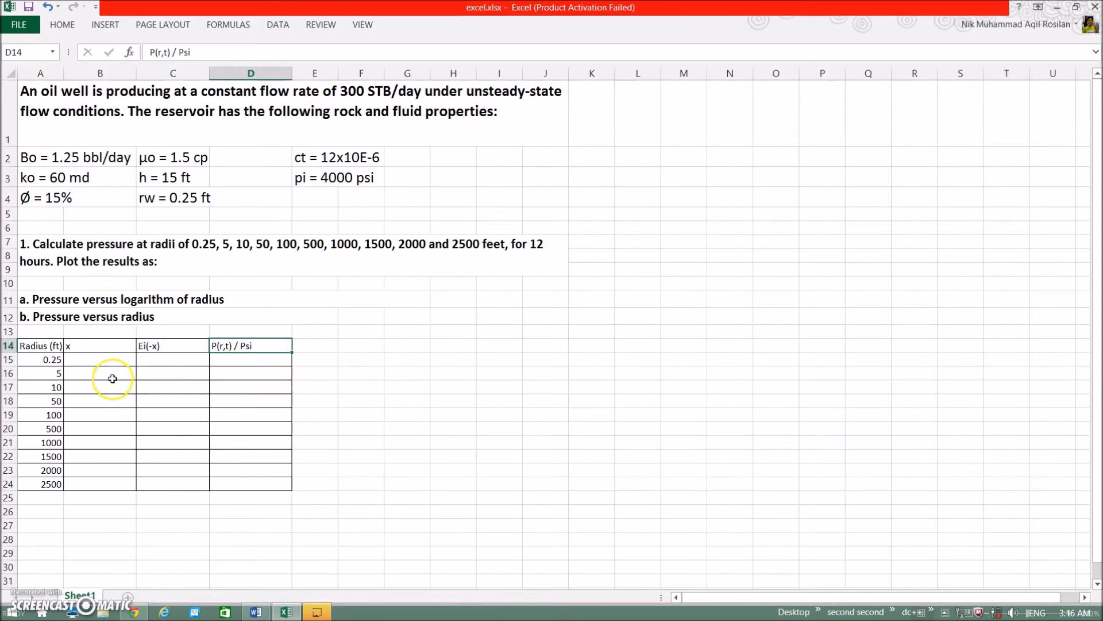
click(100, 359)
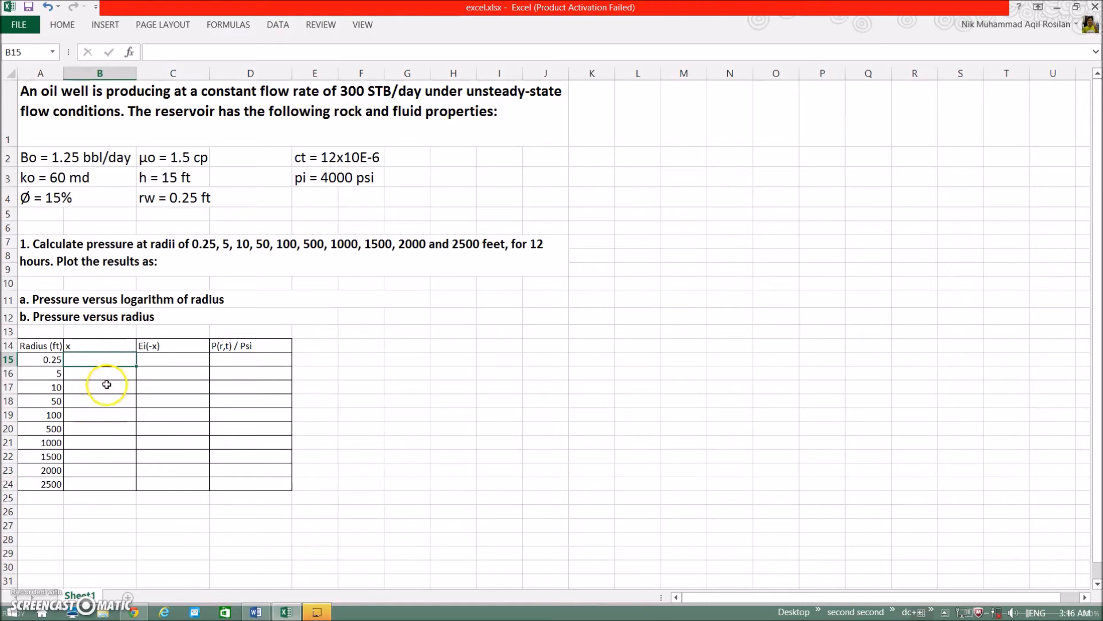
mouse_move(104, 371)
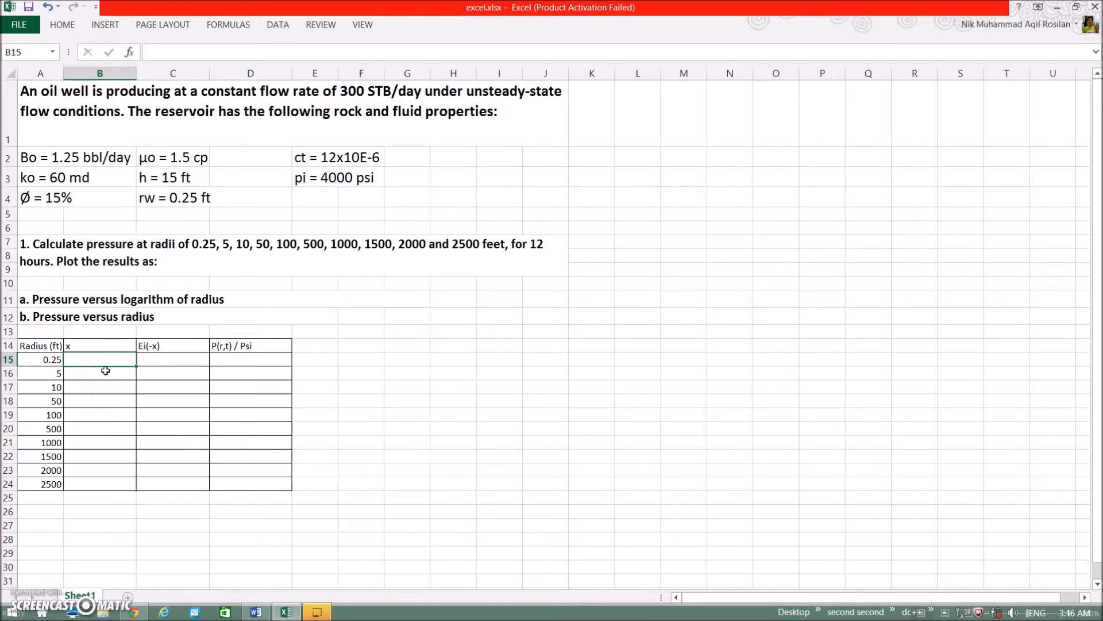
mouse_move(93, 391)
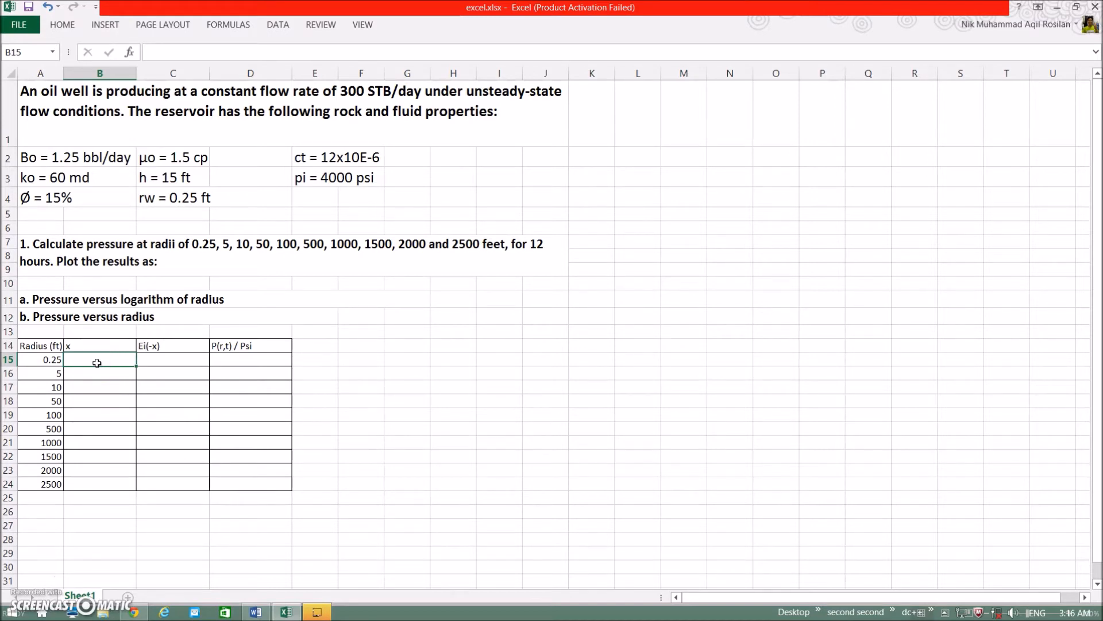
Step: Enter the x formula =948*0.15*1.5*12*10^-6*A15^2/(60*12) in B15 referencing the radius
text(=)
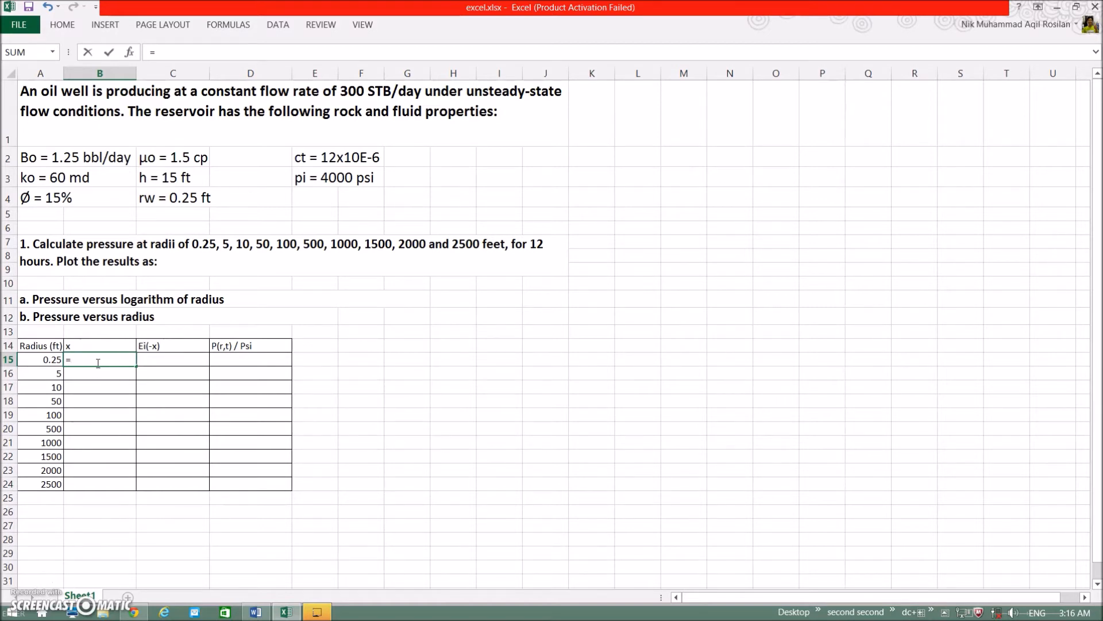
mouse_move(30, 582)
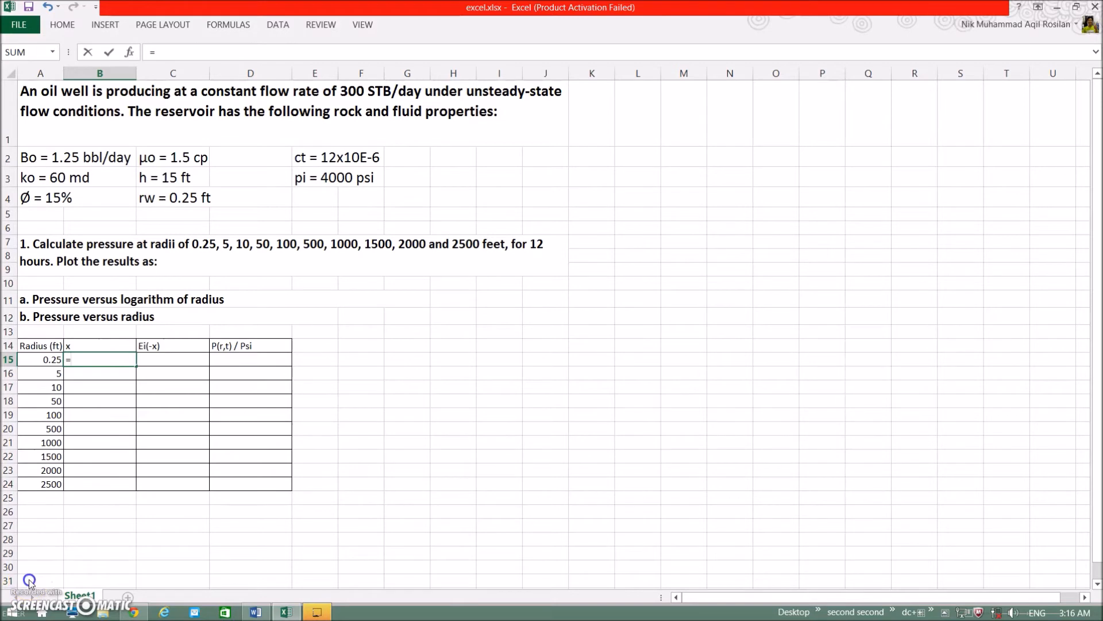
text(948)
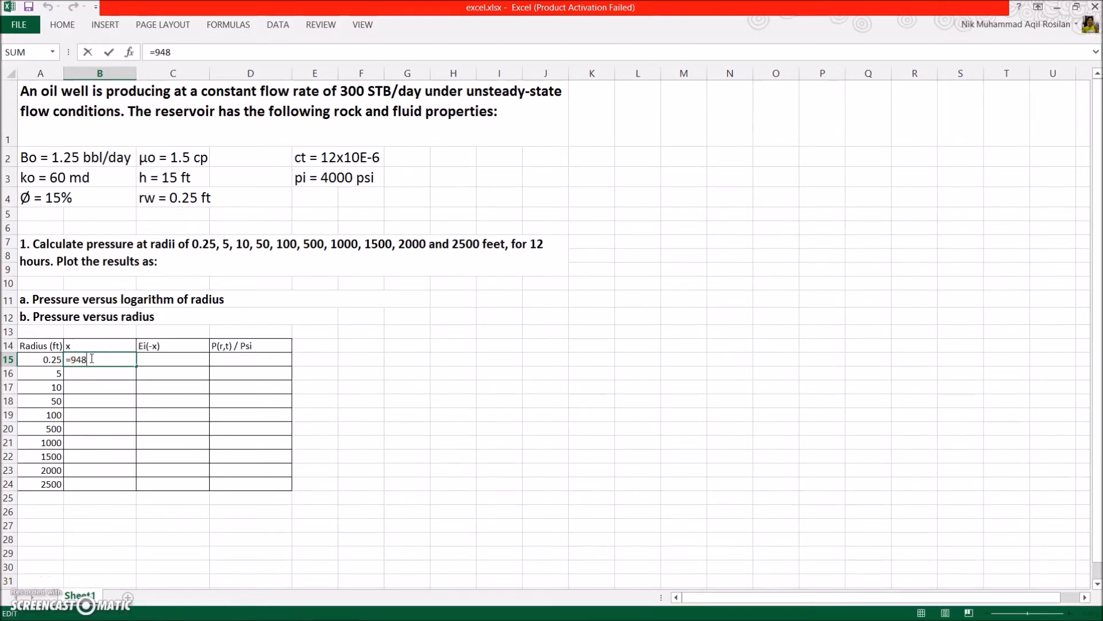
text(*0.15*1.5)
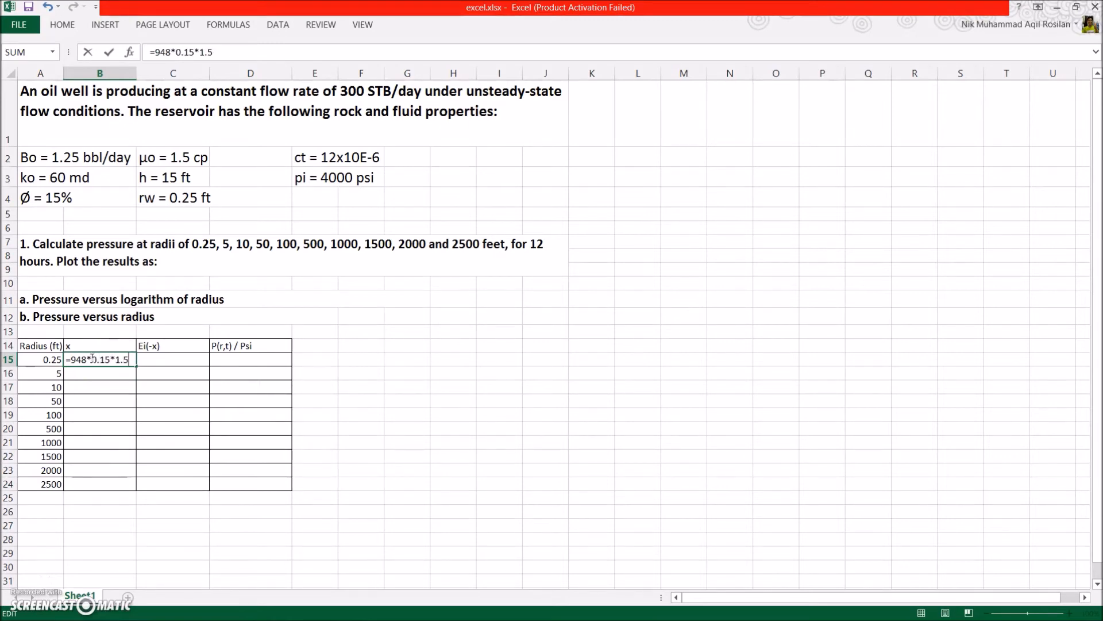
text(*12*10)
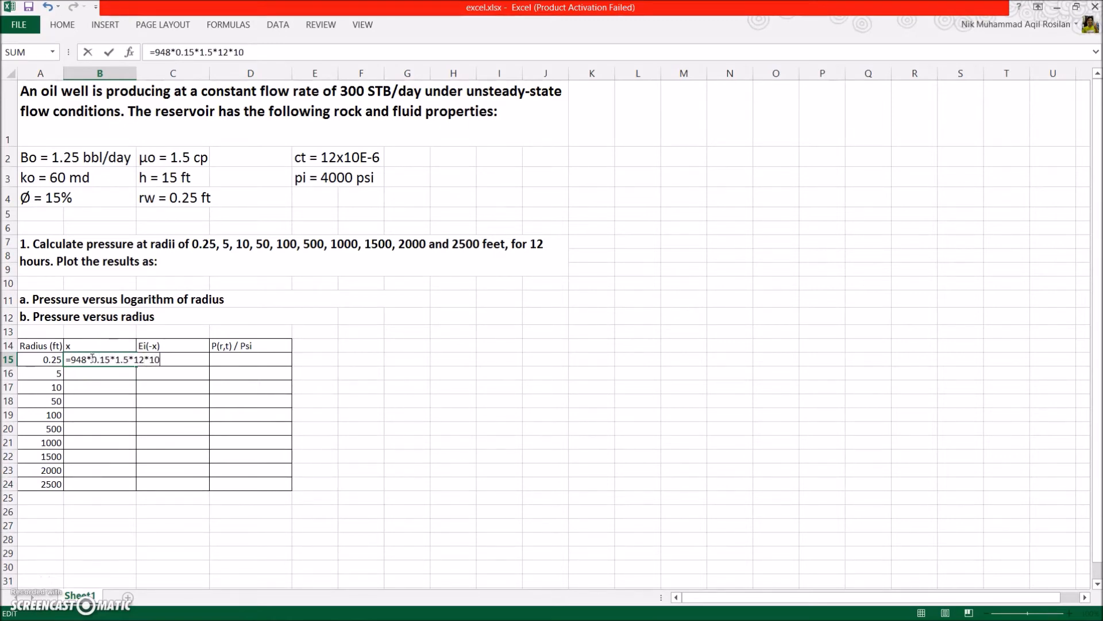
text(^-)
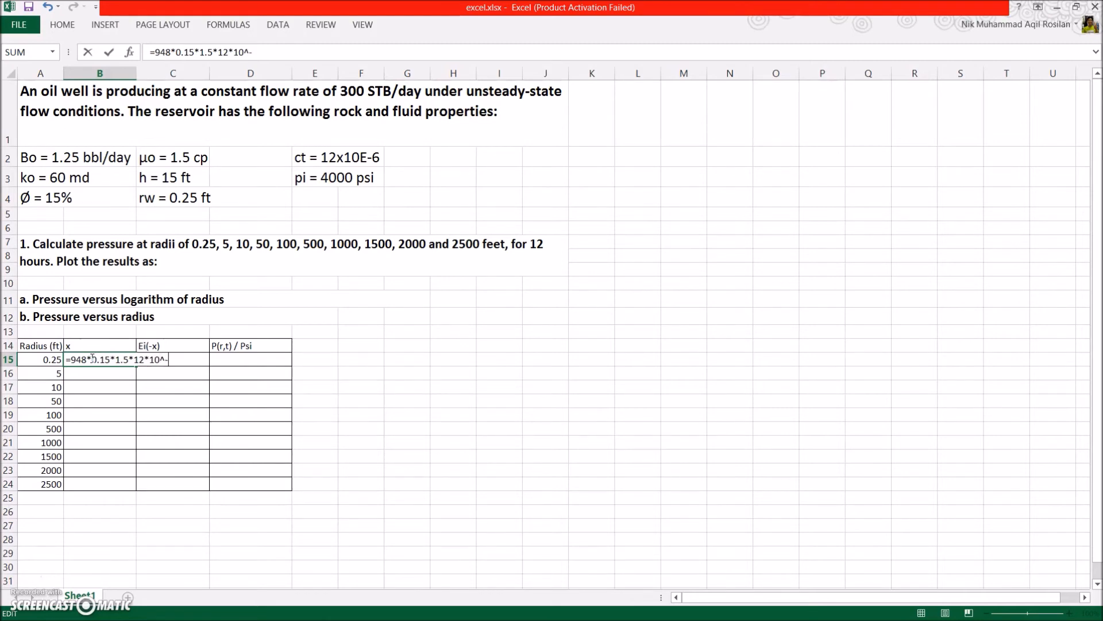
text(-6*)
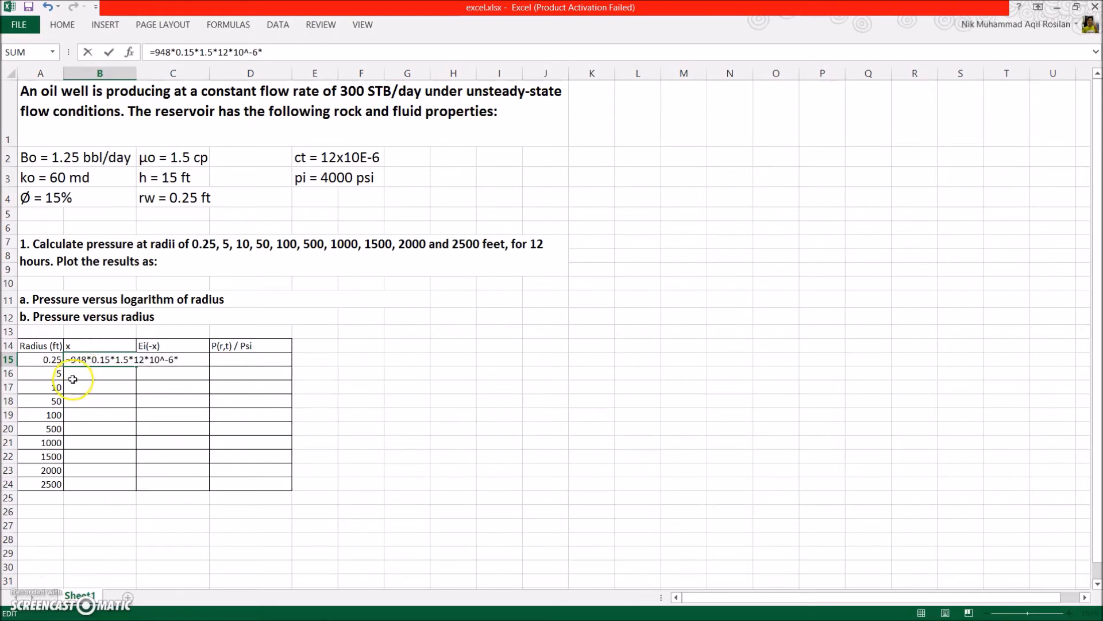
click(41, 359)
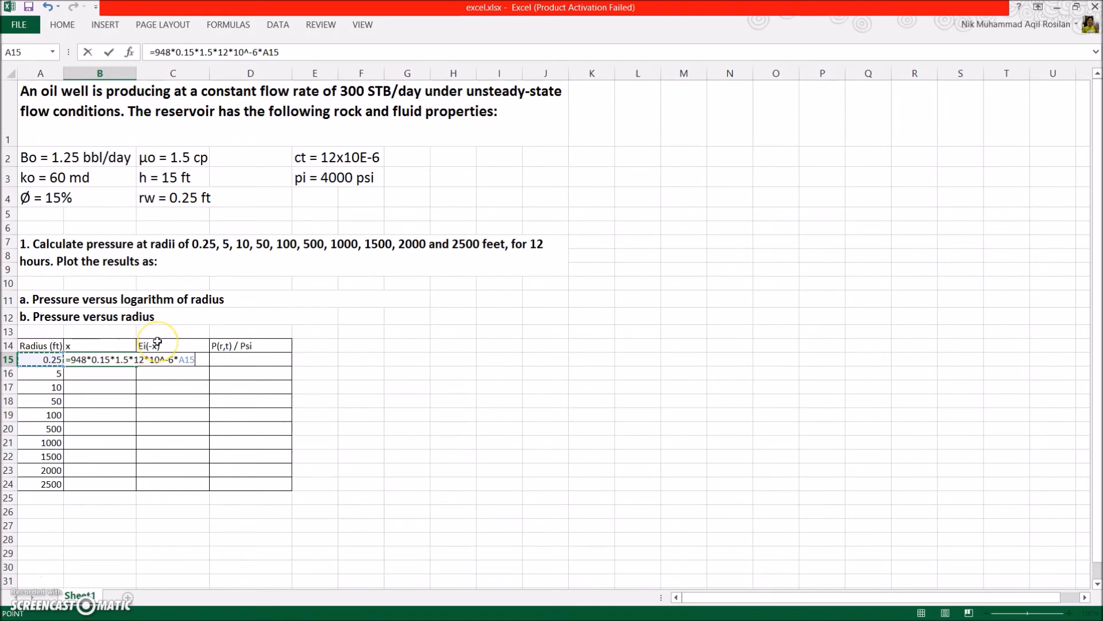
text(^)
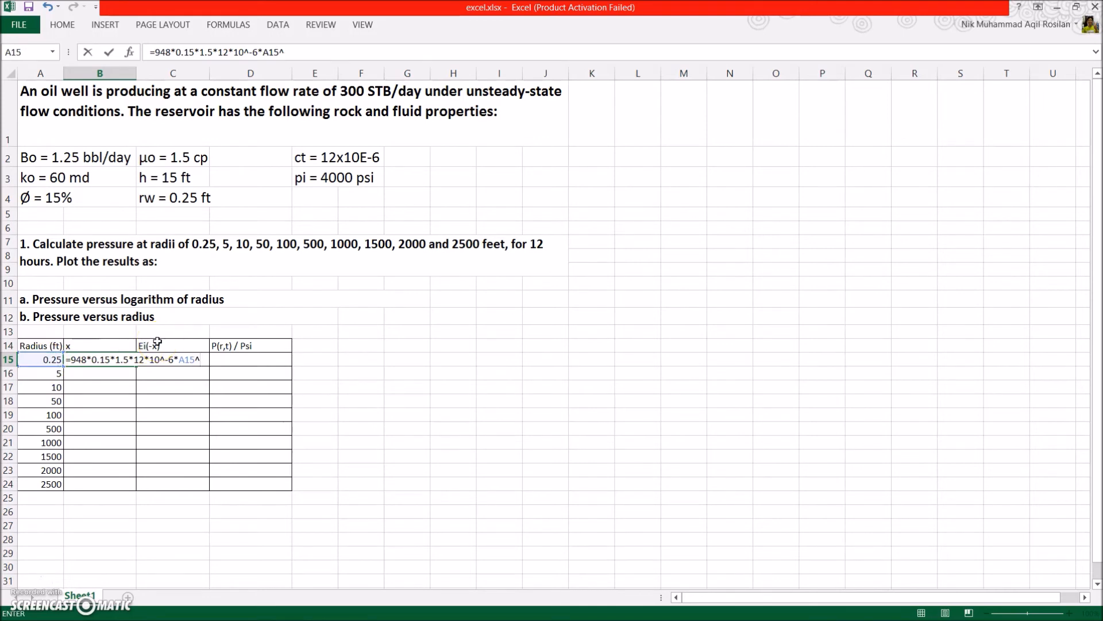
text(^2/)
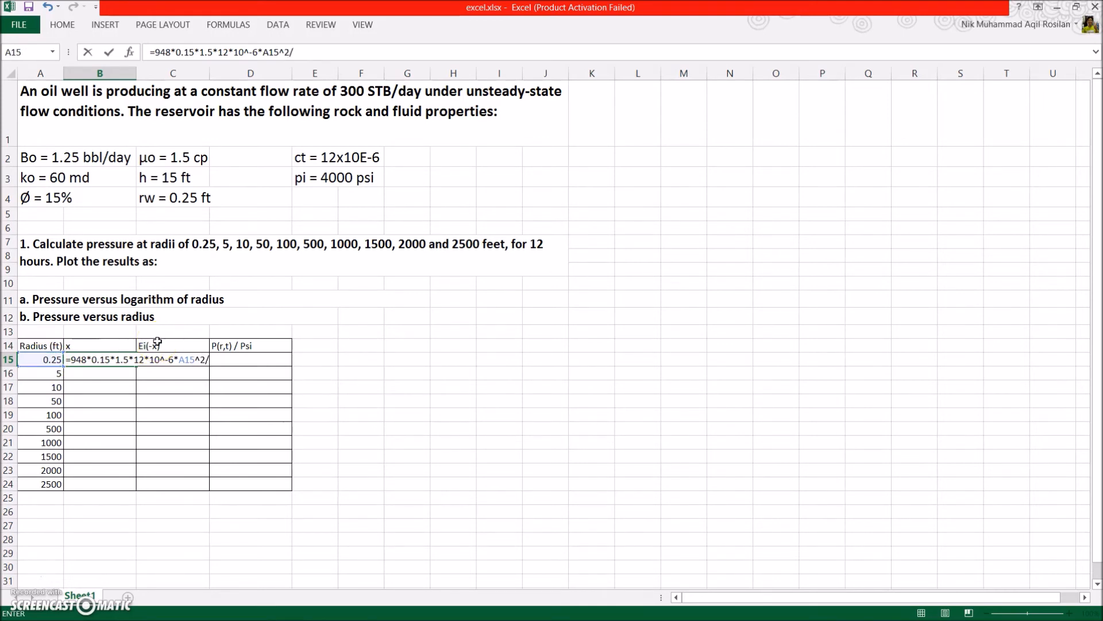
text((60*12)
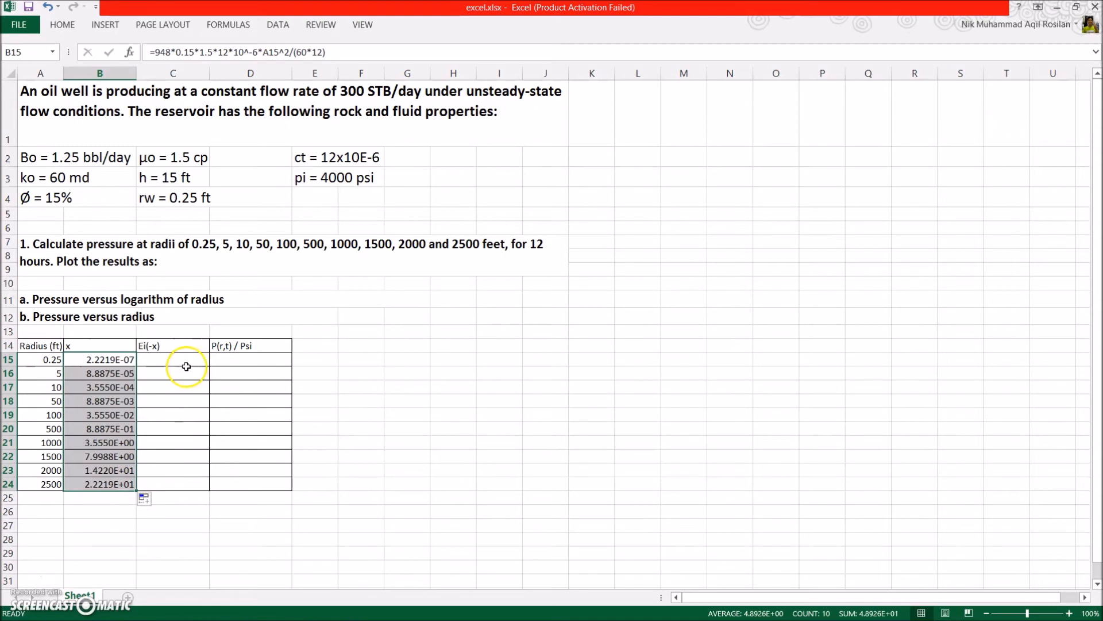
mouse_move(186, 406)
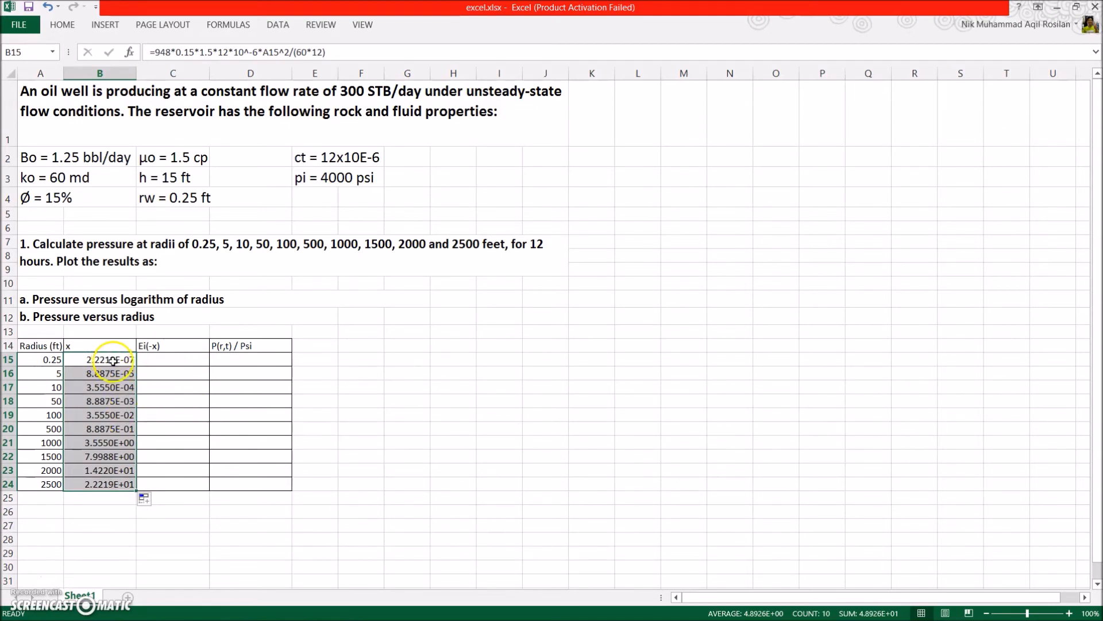
mouse_move(140, 366)
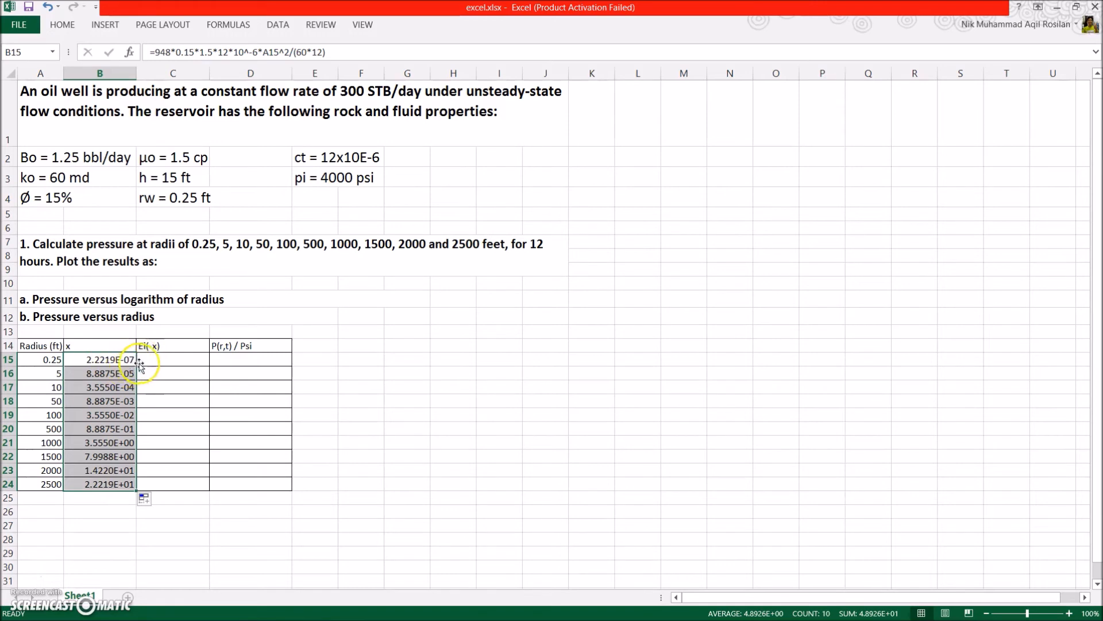
Step: Enter =LN(1.781*B15) in C15 as the Ei(-x) value for radius 0.25 ft
click(172, 359)
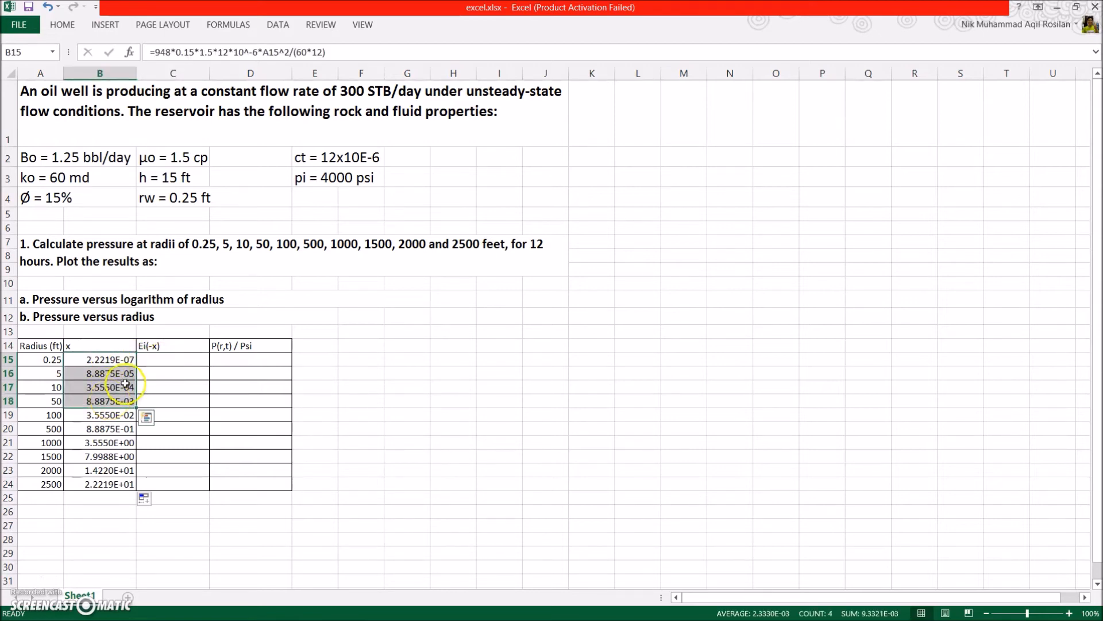
click(172, 358)
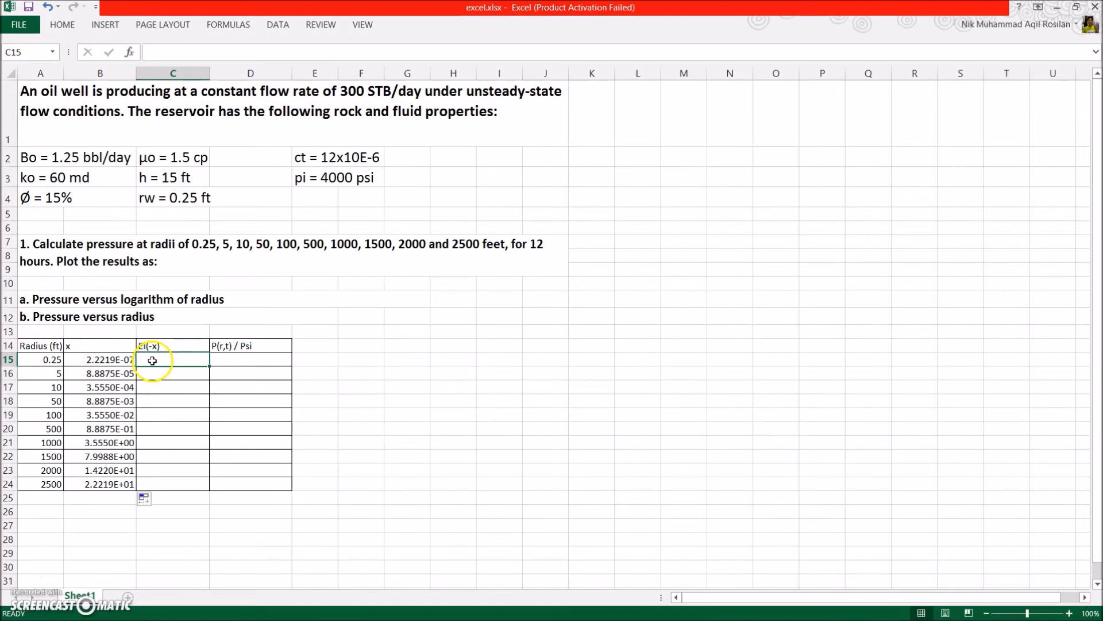
text(=)
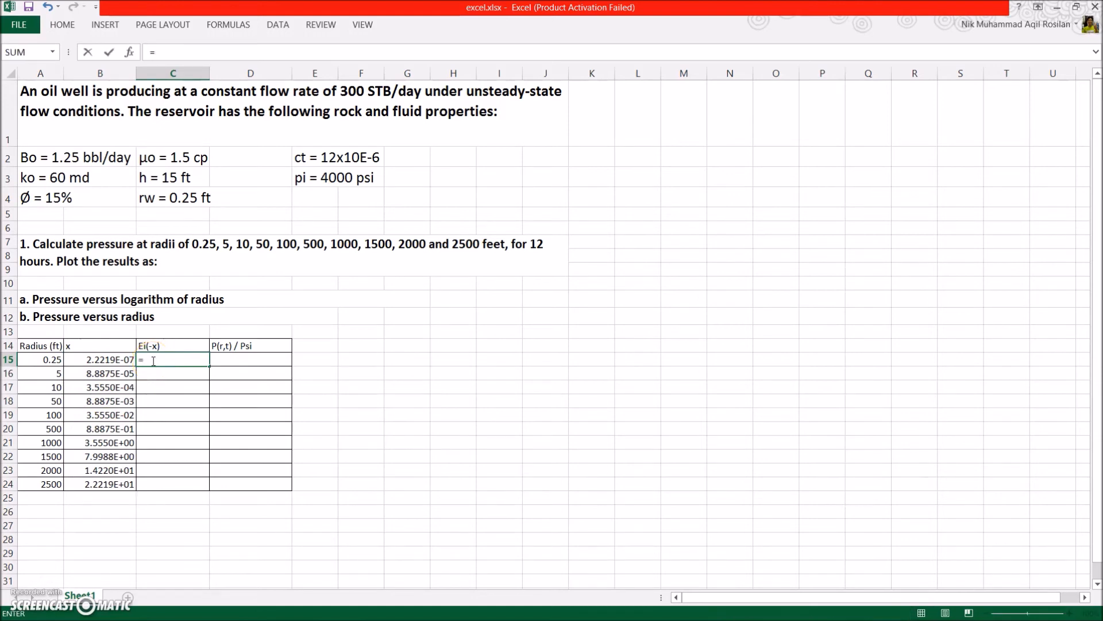
text(ln)
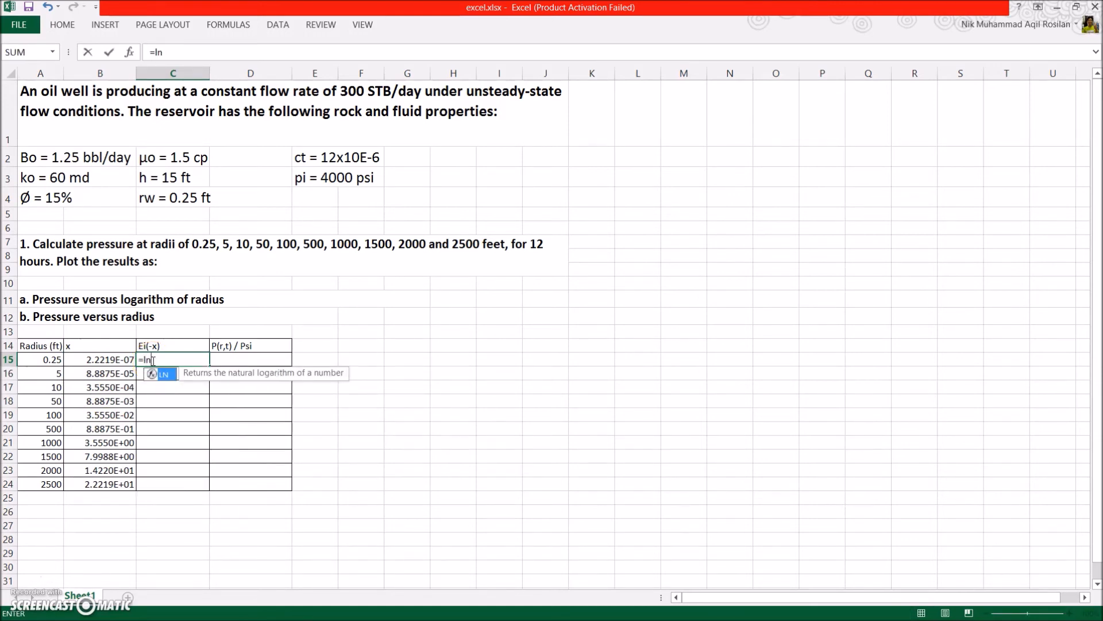
text((1.)
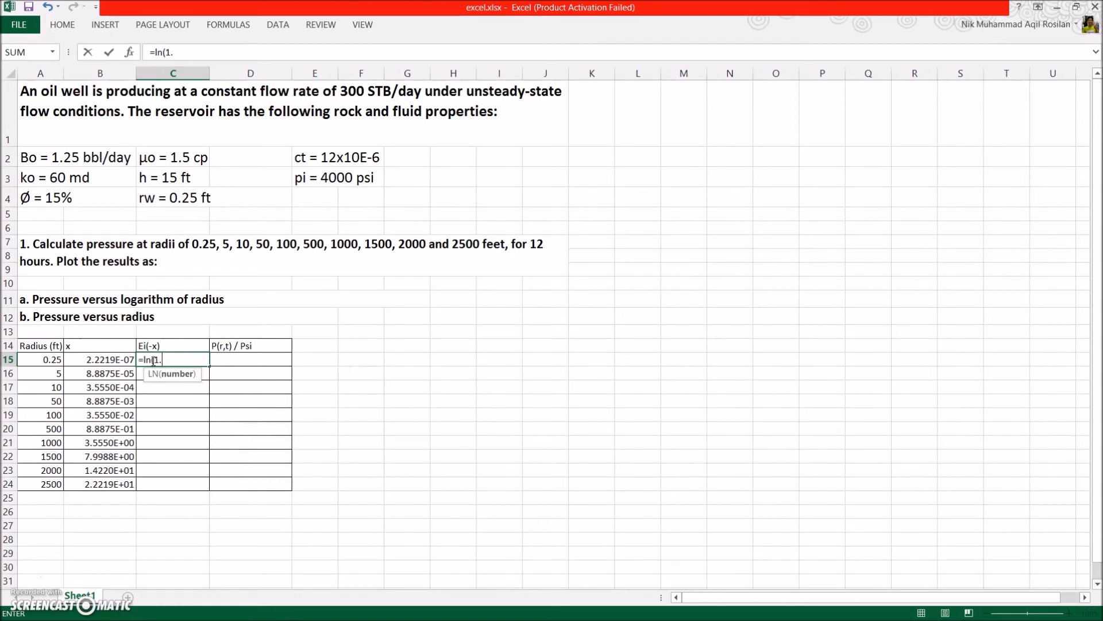
text(781)
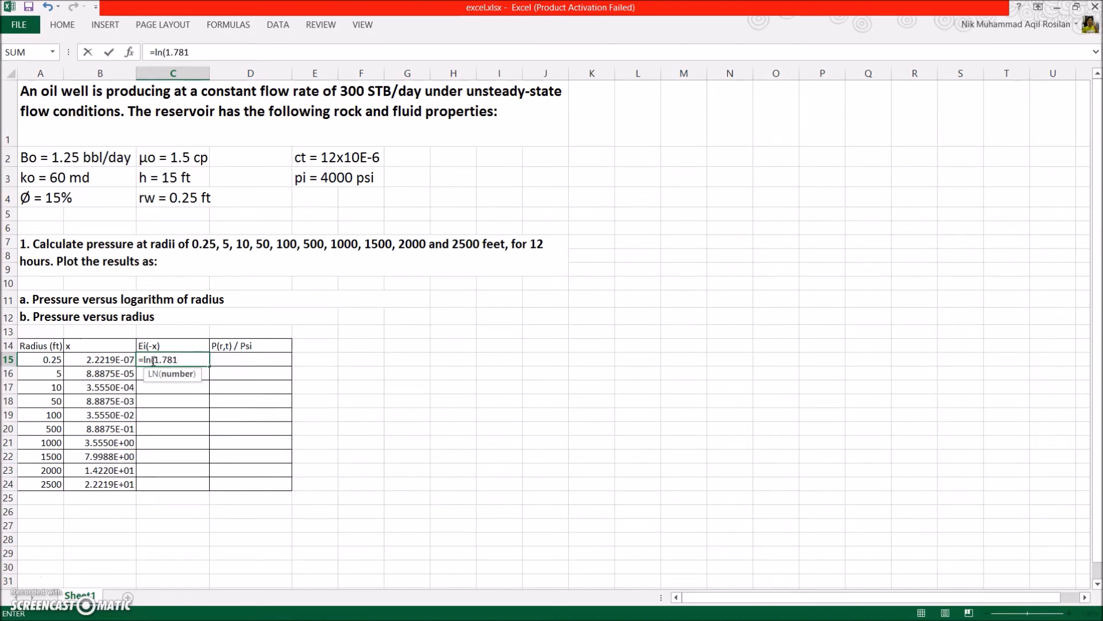
text(*)
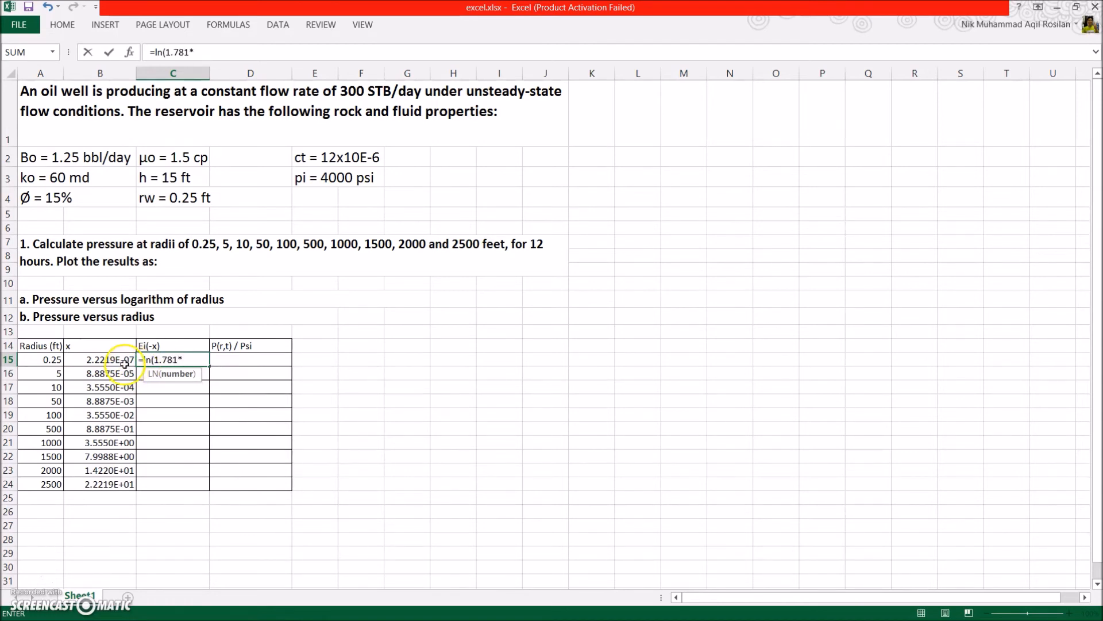
click(100, 358)
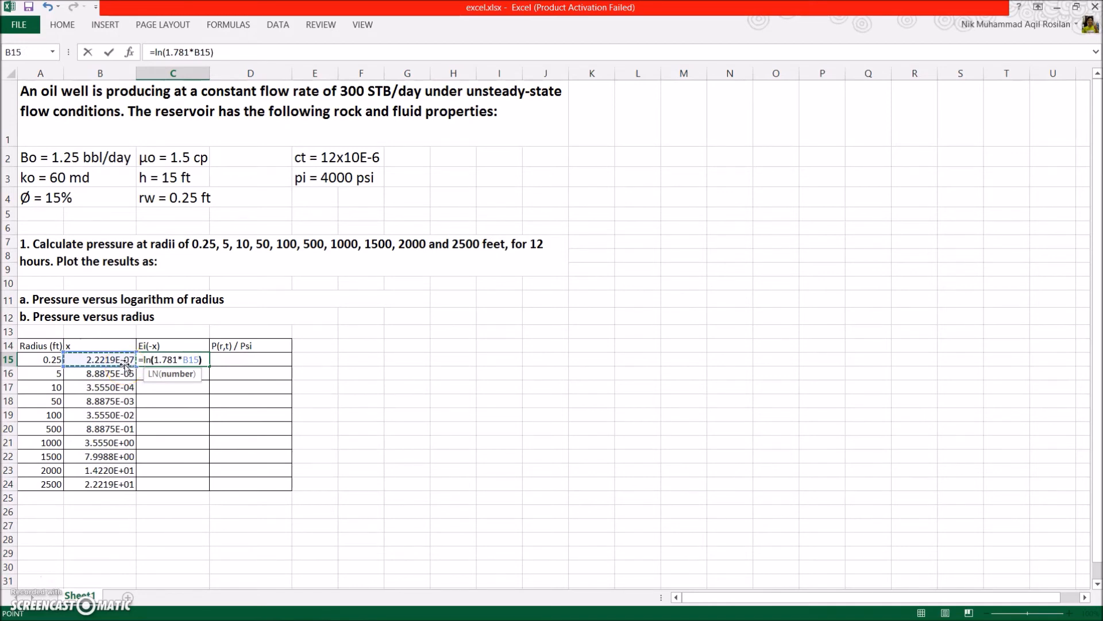
key(Return)
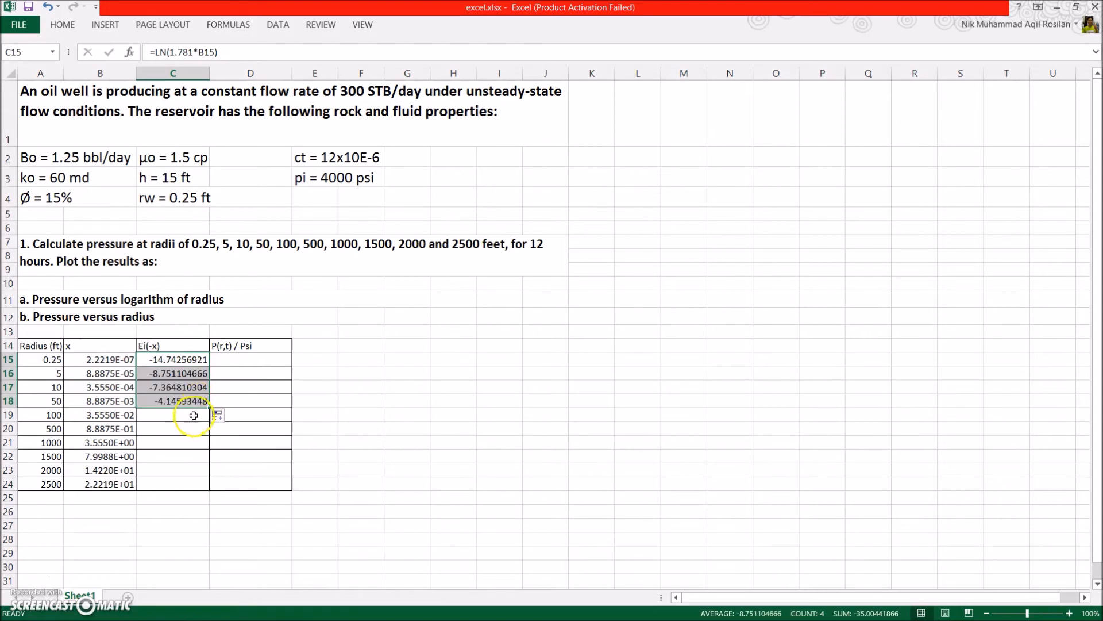
Step: Select C19, the next empty Ei(-x) cell for radius 100 ft
click(173, 414)
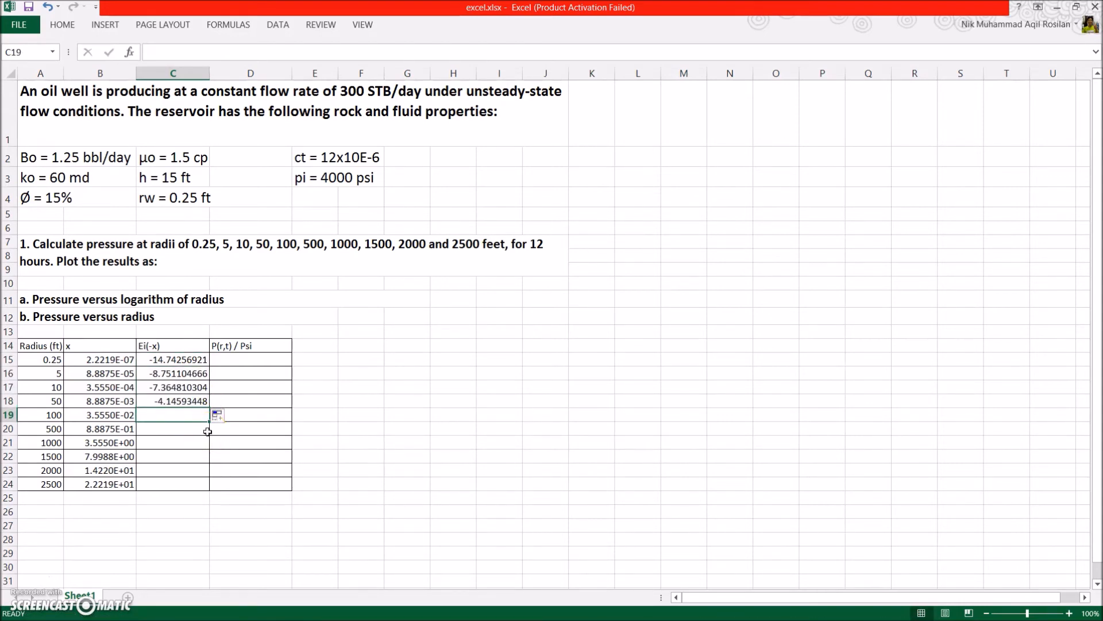
mouse_move(315, 609)
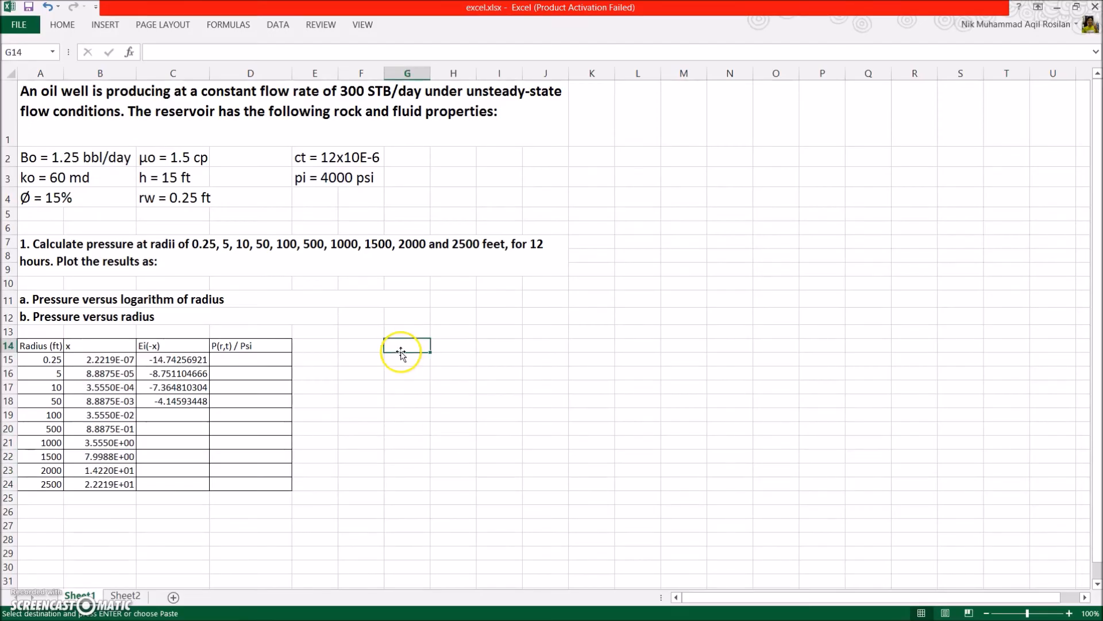
Step: Paste the interpolation table and compute Ei for x=0.03555 as =((G15-G14)/(G16-G14)*(H16-H14))+H14, giving 2.79515
key(ctrl+v)
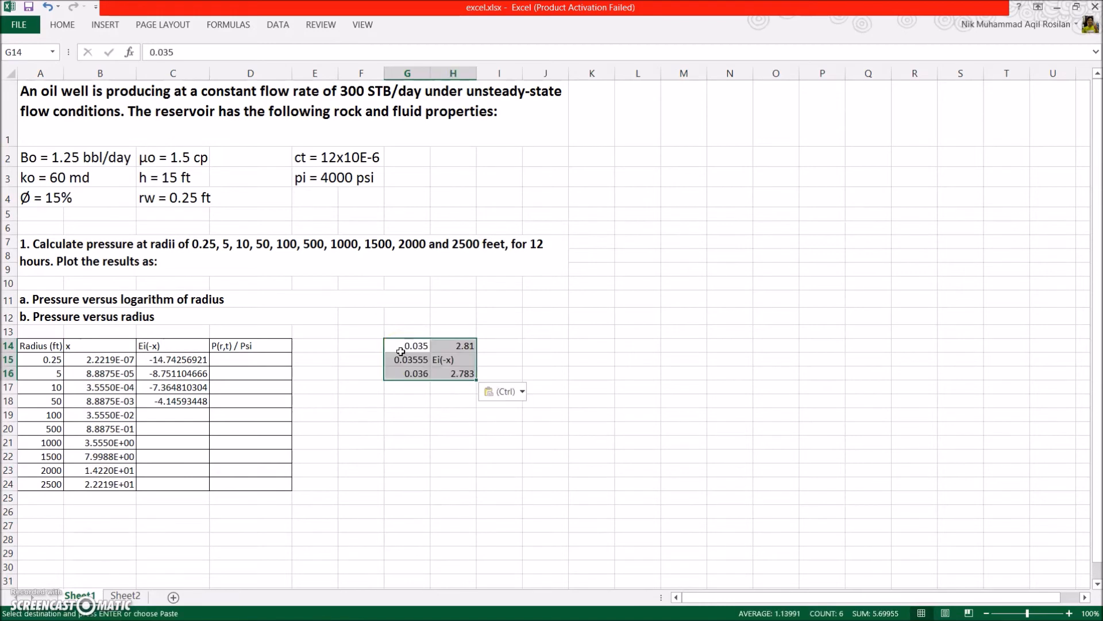
click(453, 359)
text(=)
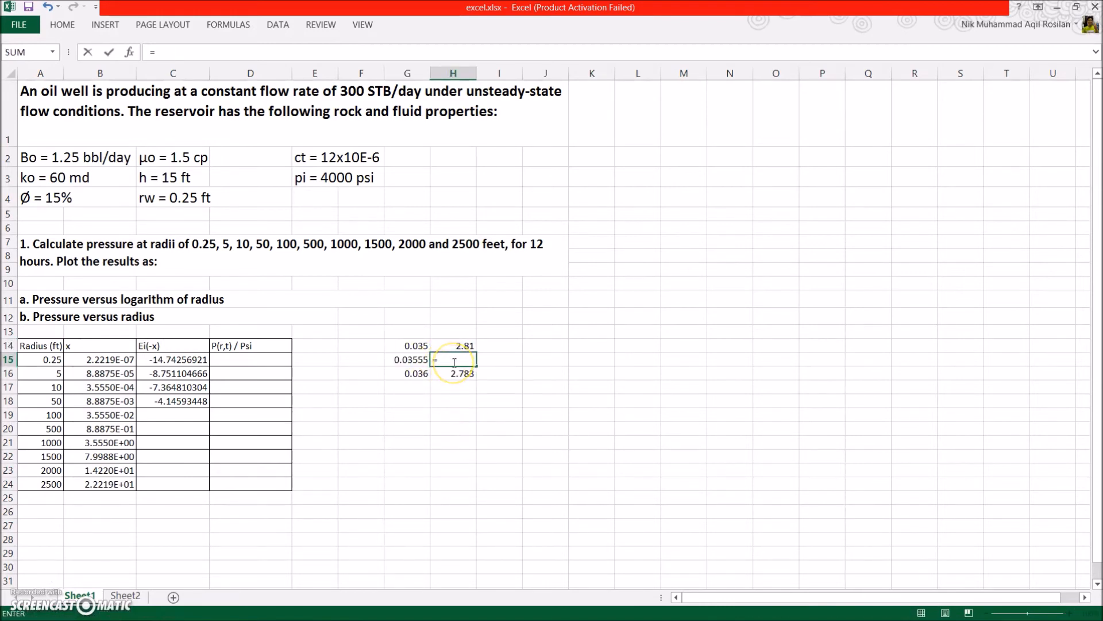
text(()
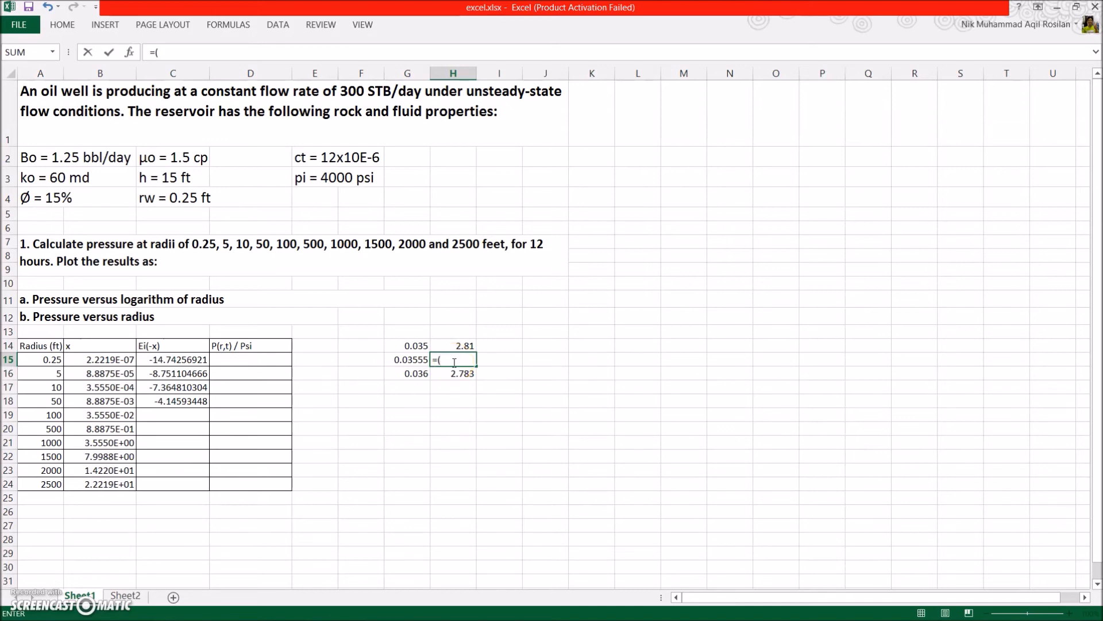
text(()
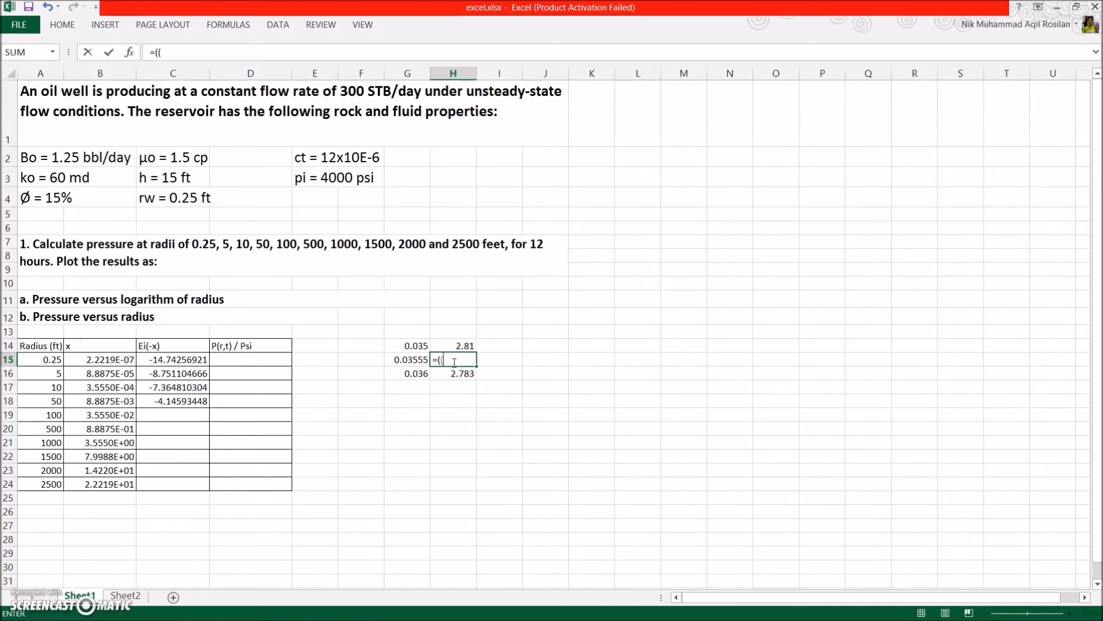
click(417, 359)
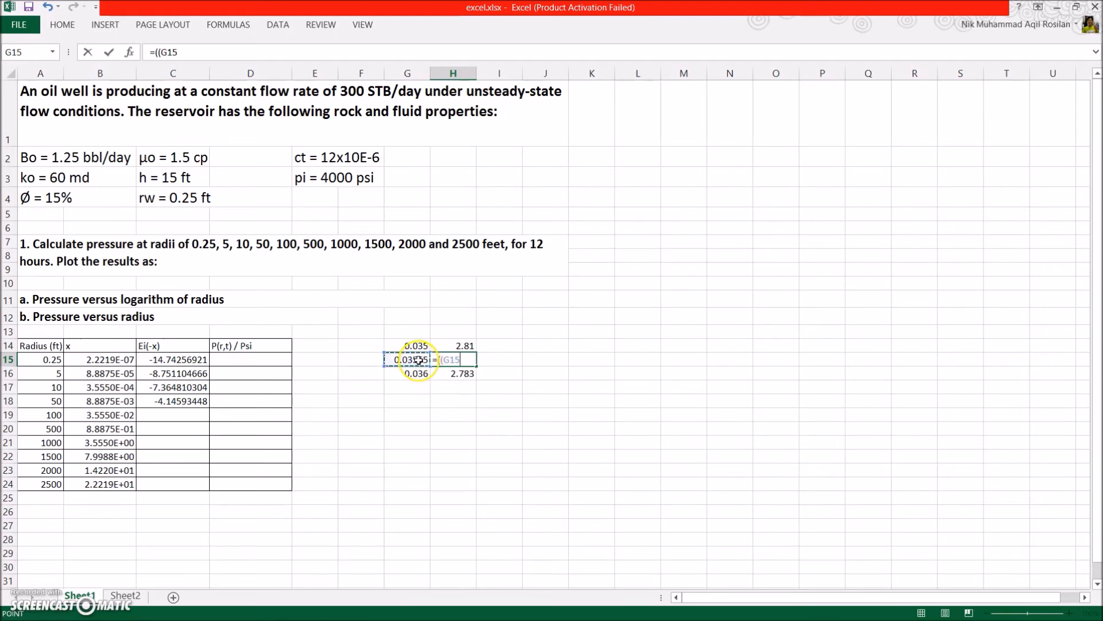
text(-)
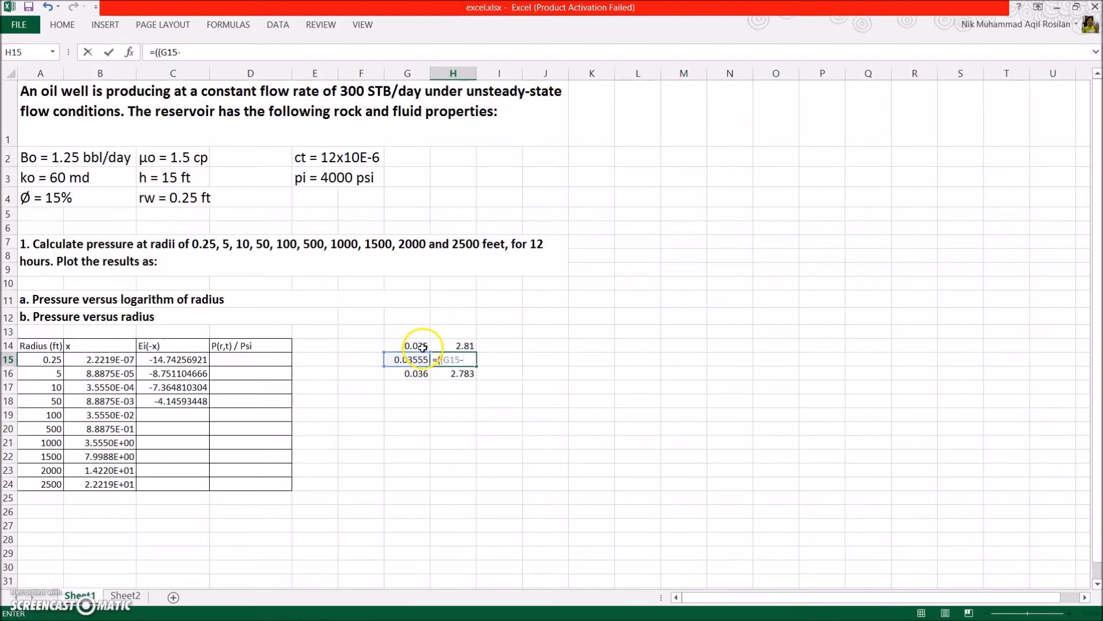
click(407, 346)
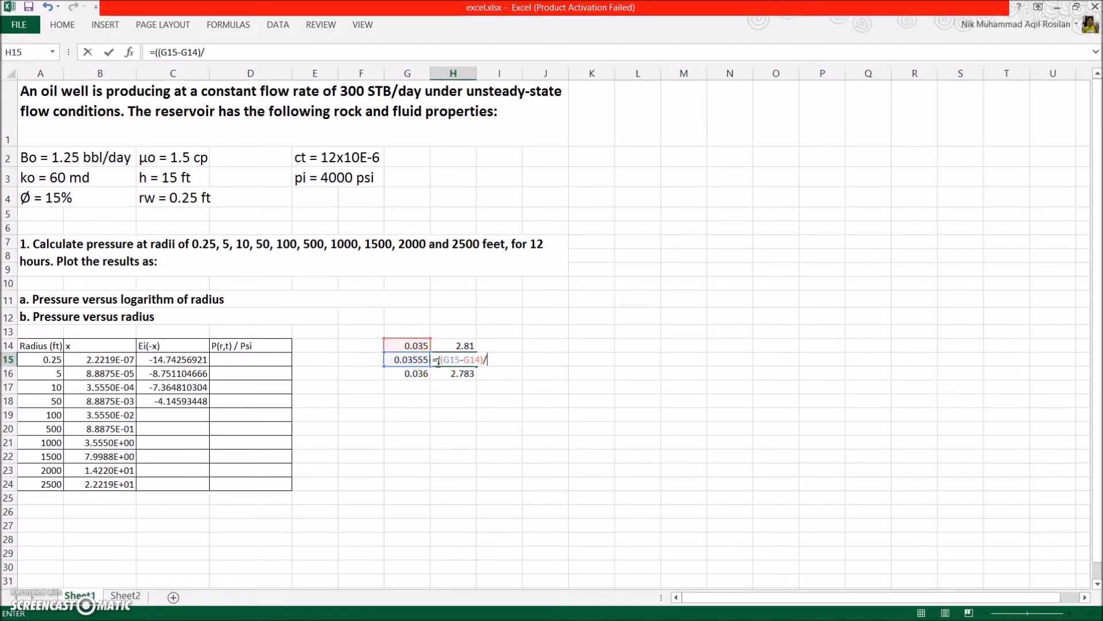
text((G16-G14)
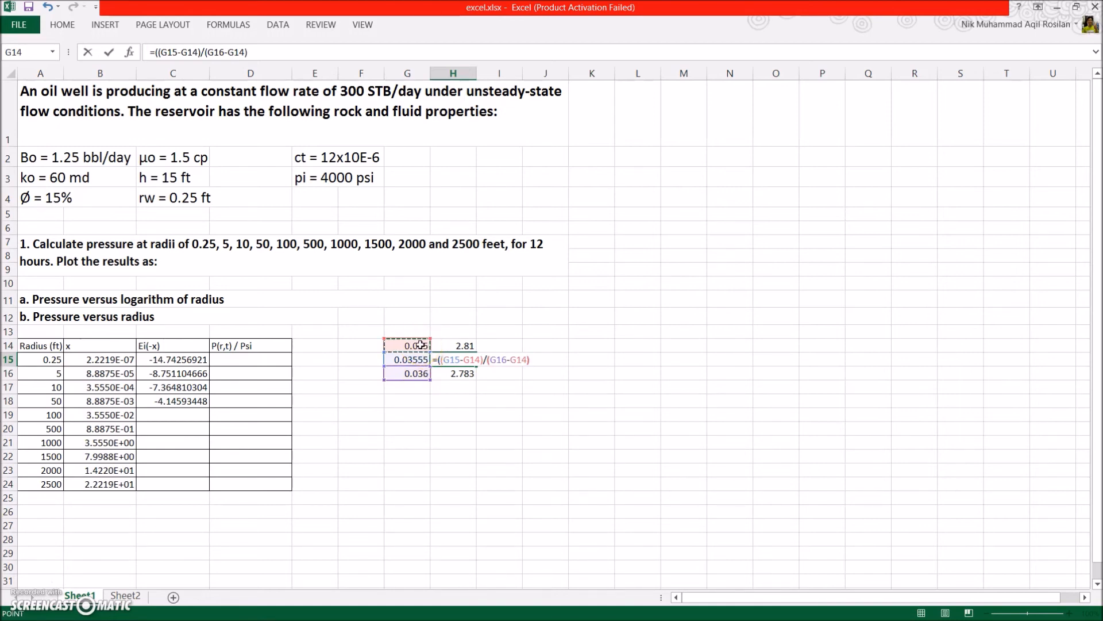
text(*)
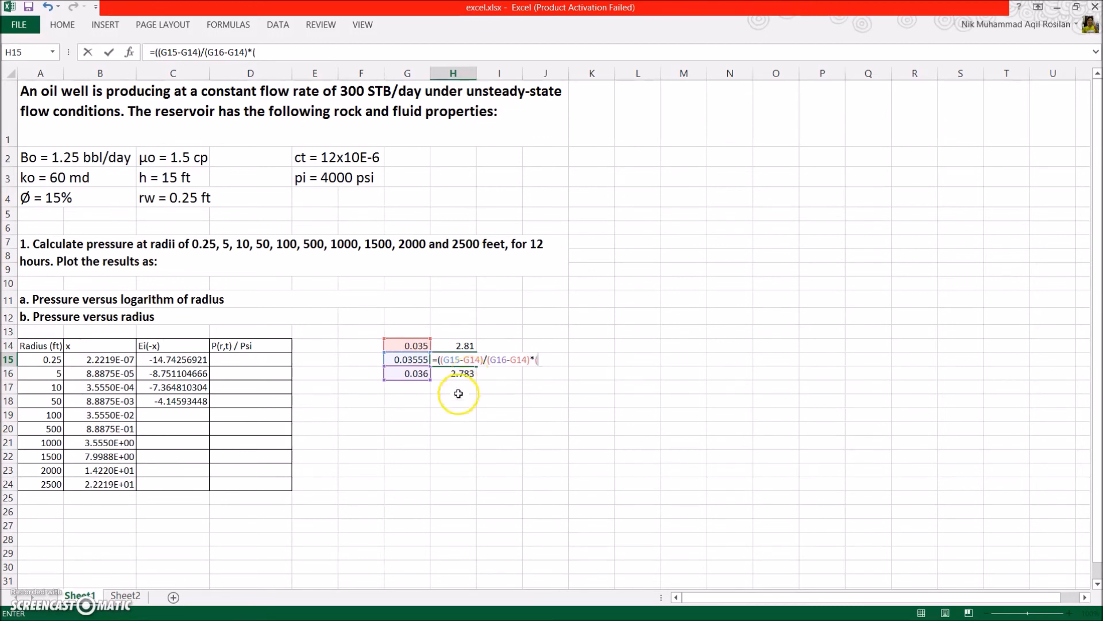
click(453, 372)
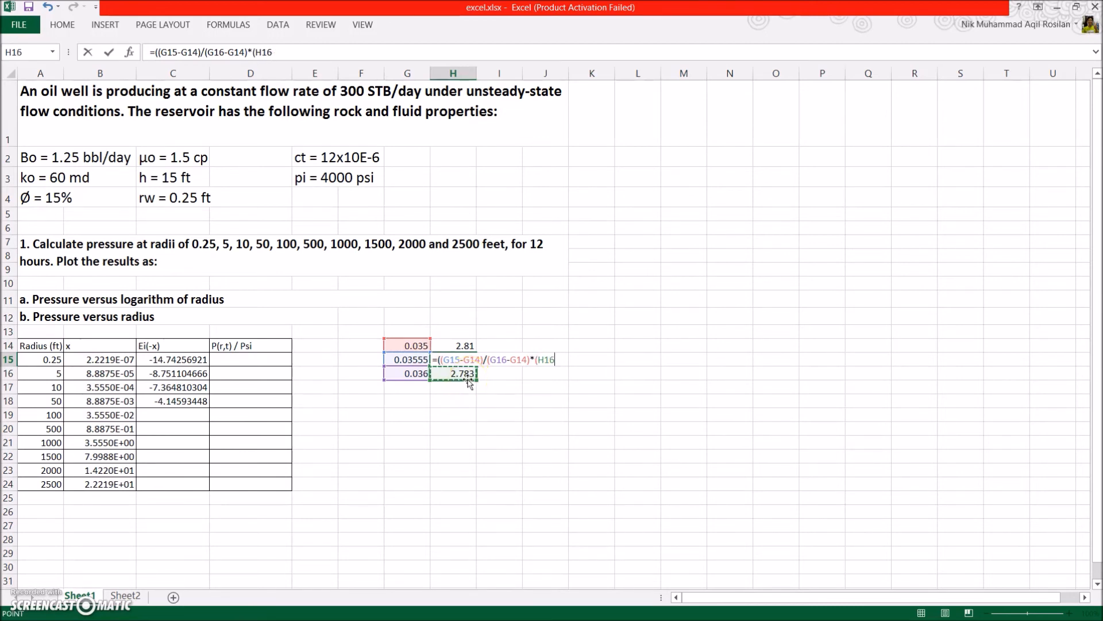
click(463, 345)
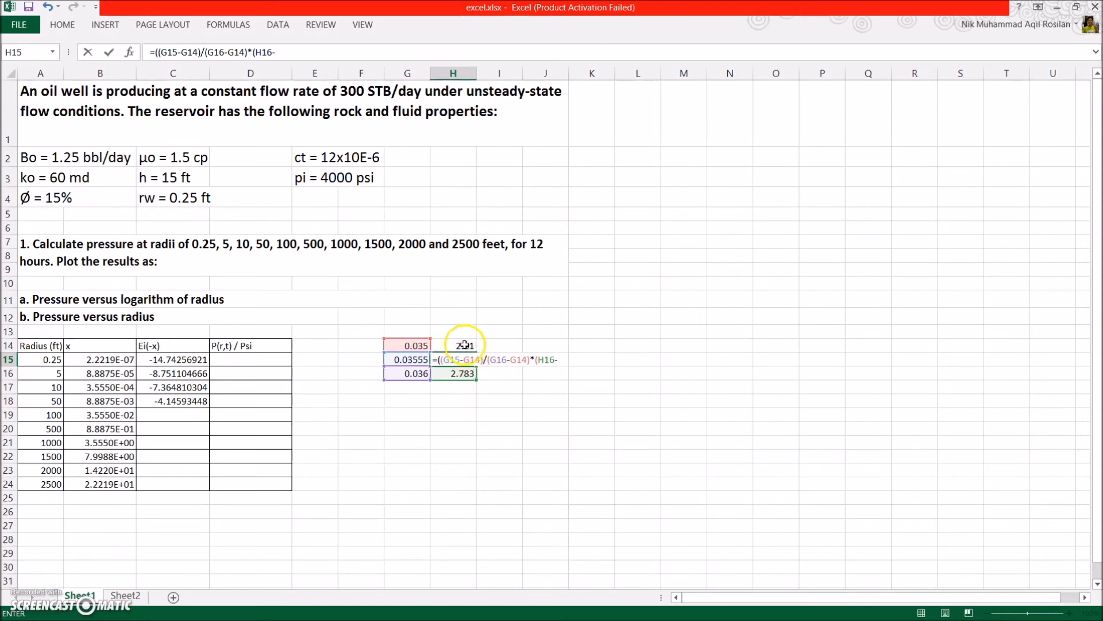
click(453, 345)
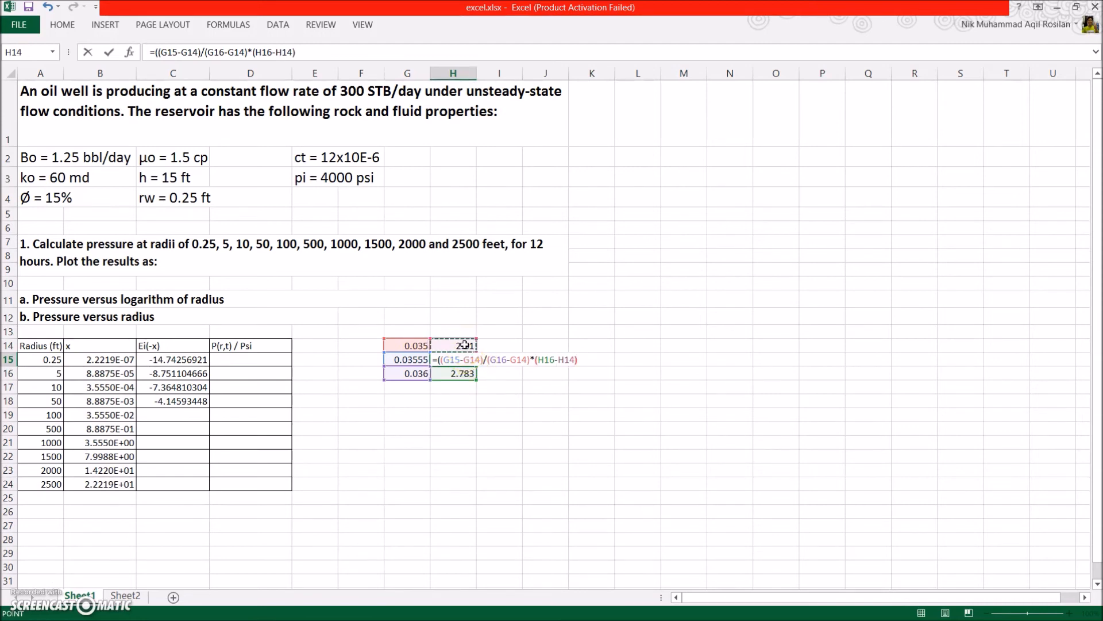
key(Return)
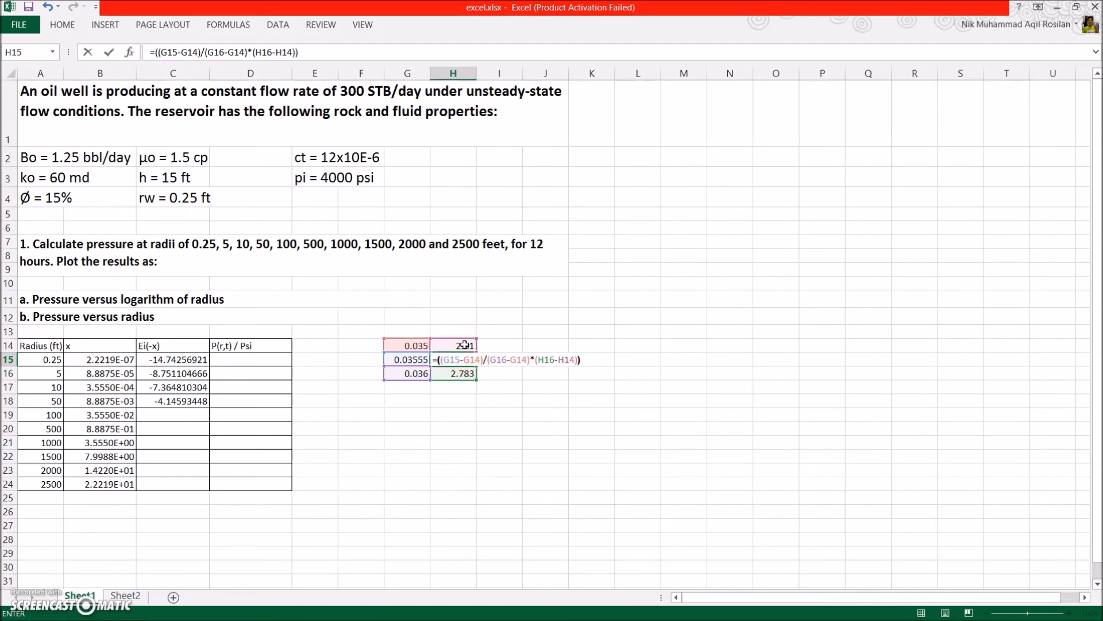
text(+)
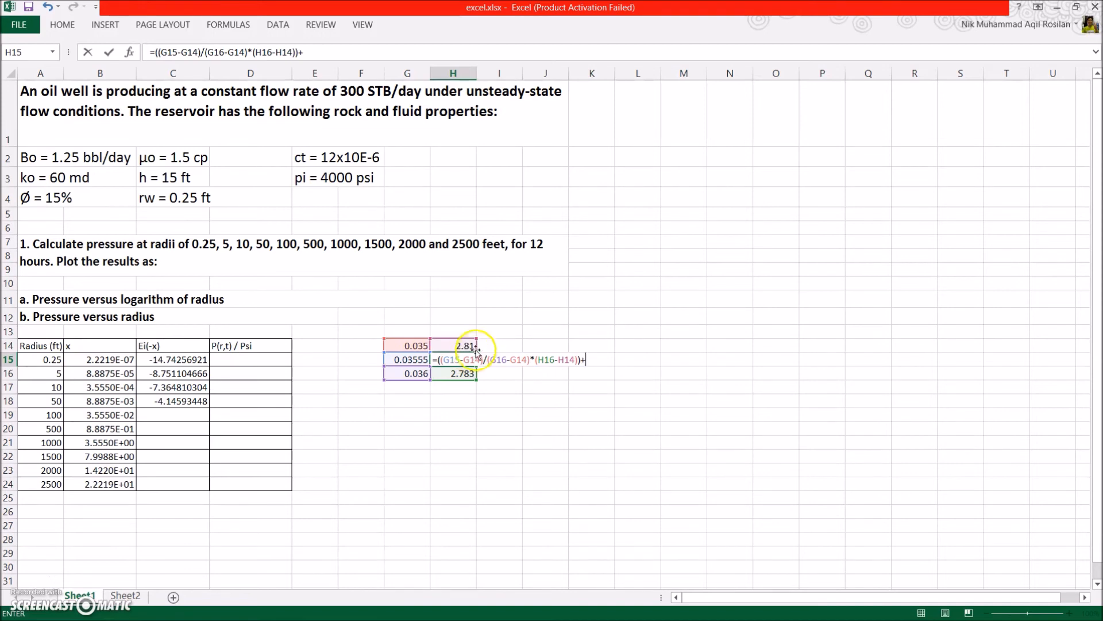
click(462, 345)
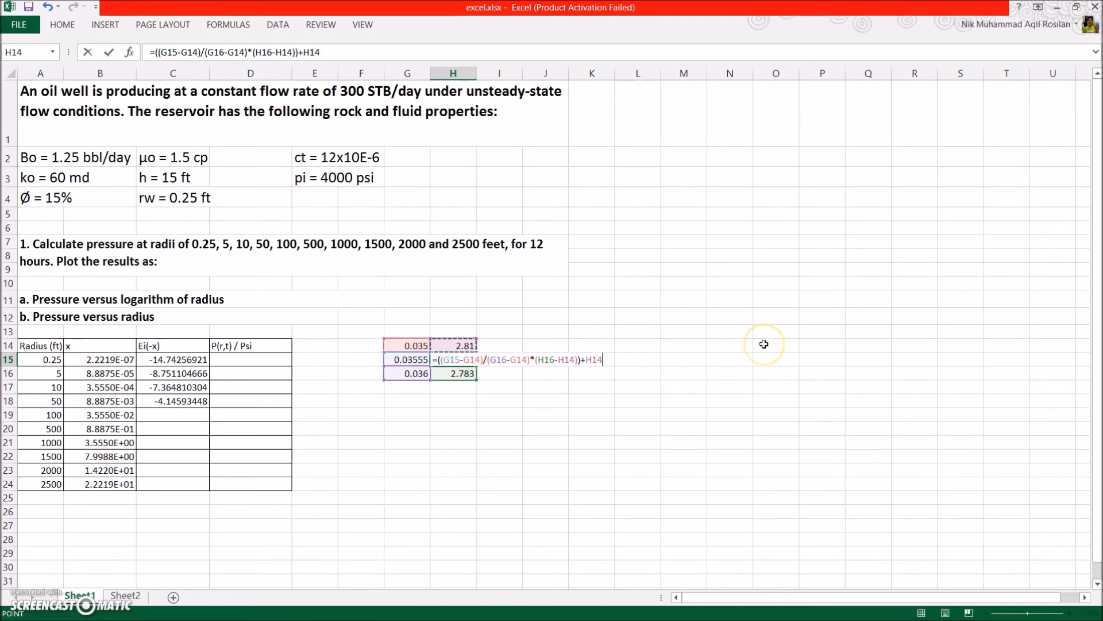
key(Return)
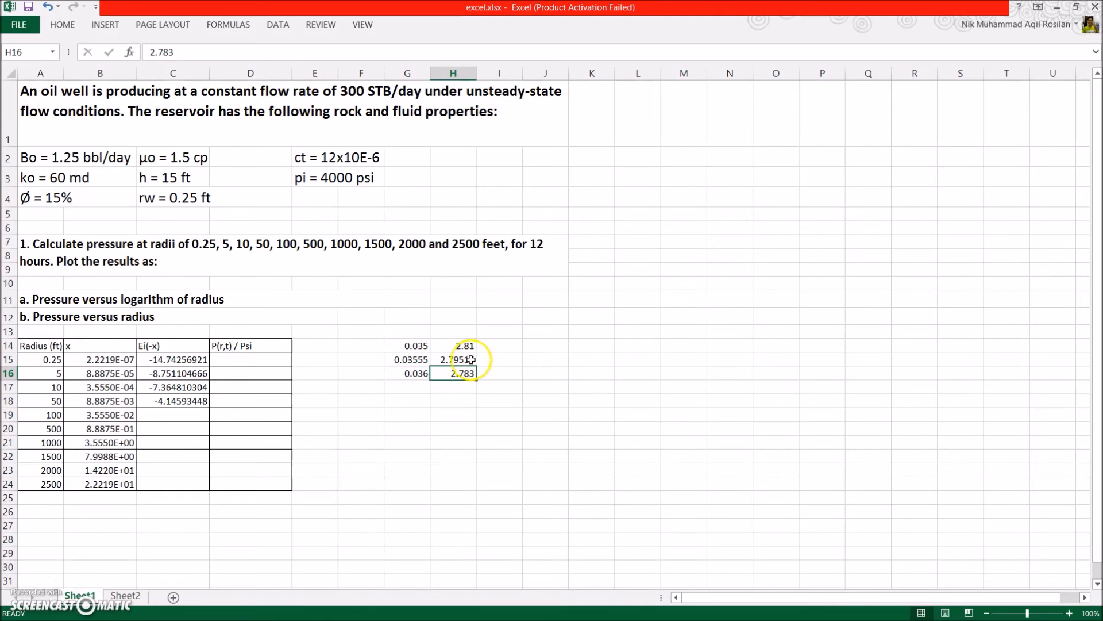
click(453, 359)
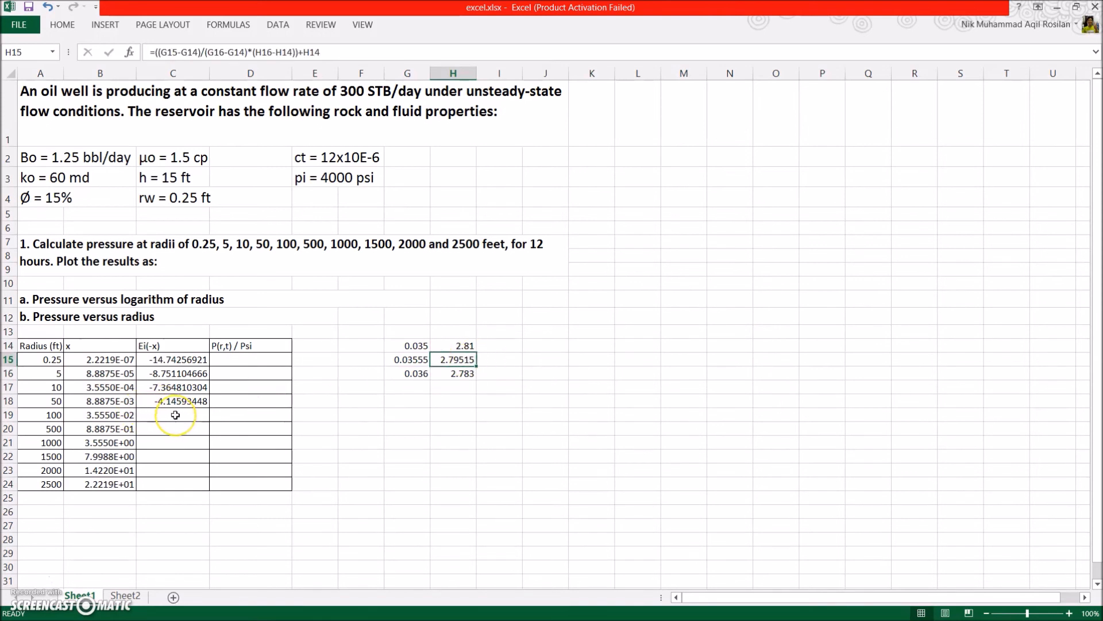
Step: Enter -2.79515 as Ei(-x) for radius 100 ft and 0 for radius 2000 ft
click(172, 415)
text(-)
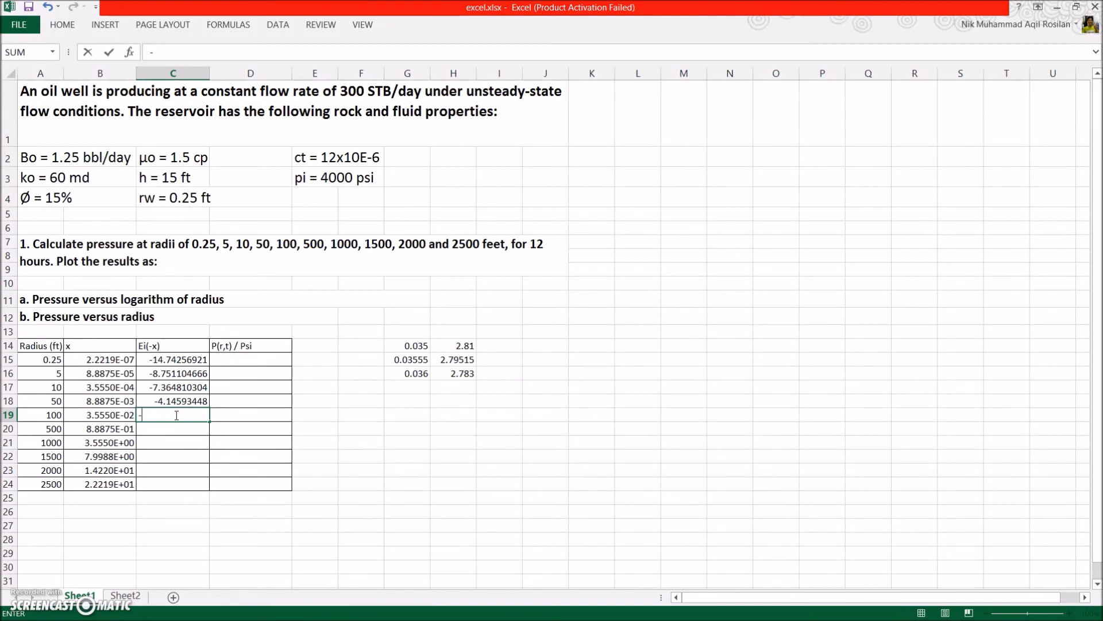
text(2.)
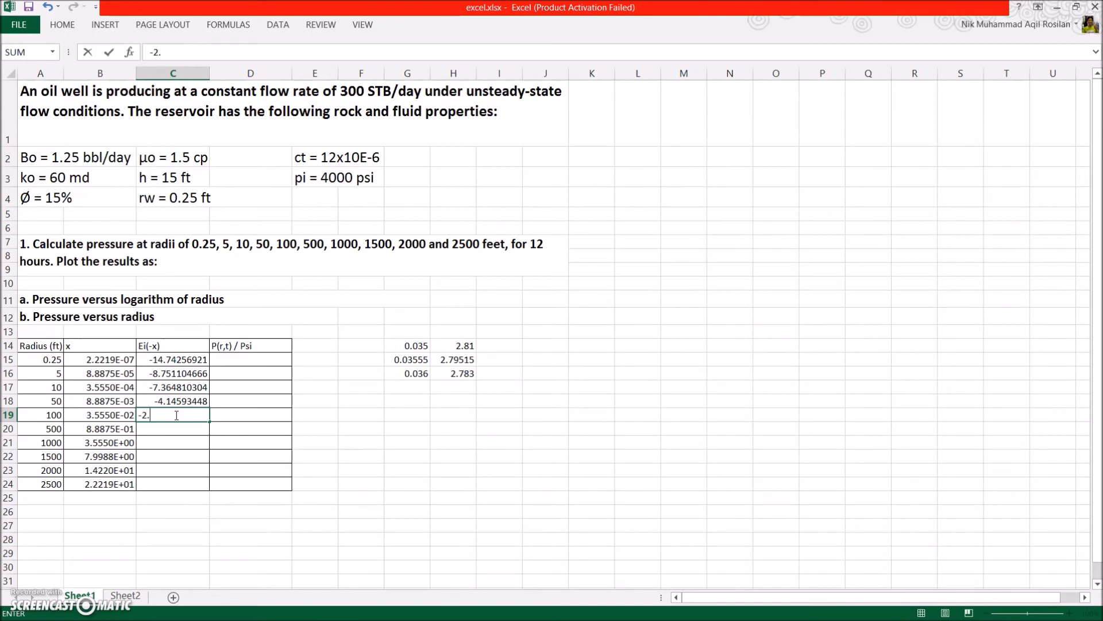
text(795)
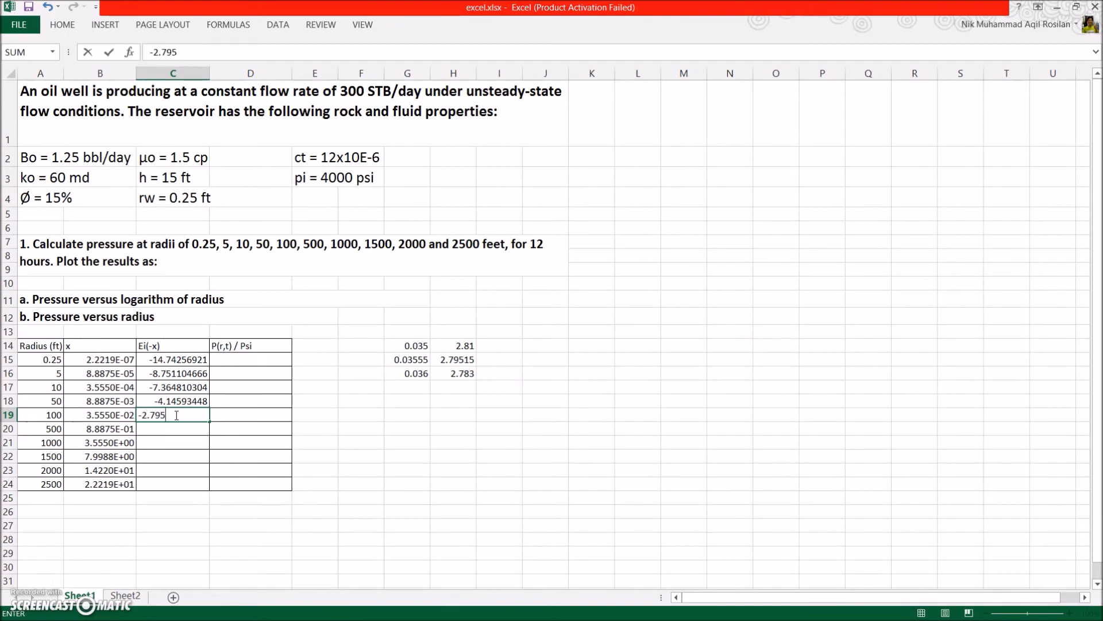
text(15)
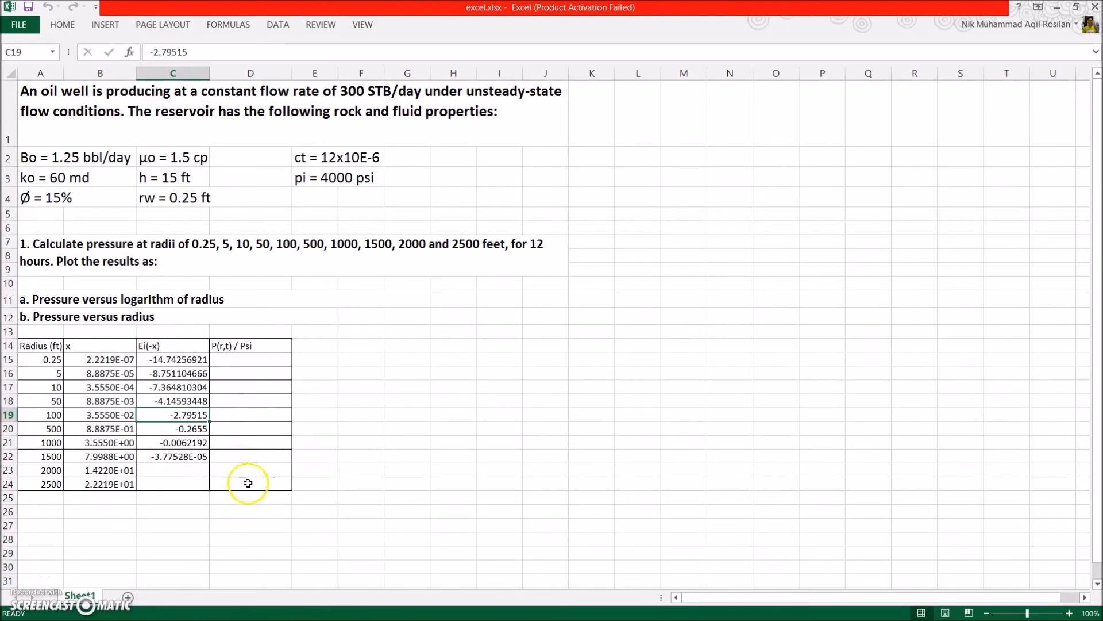
mouse_move(262, 439)
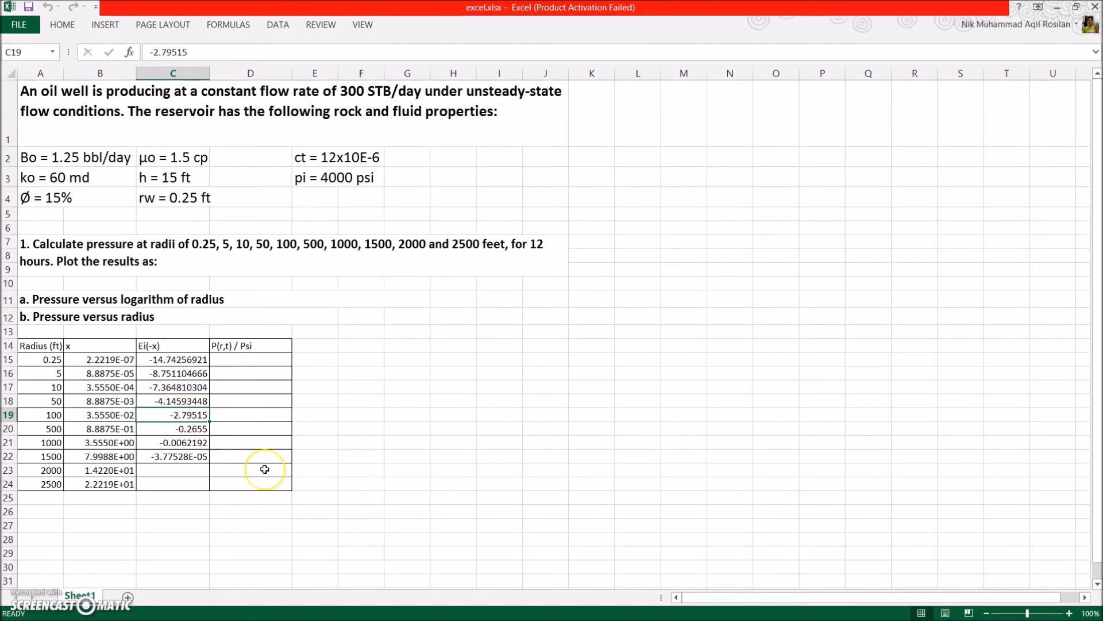
mouse_move(188, 422)
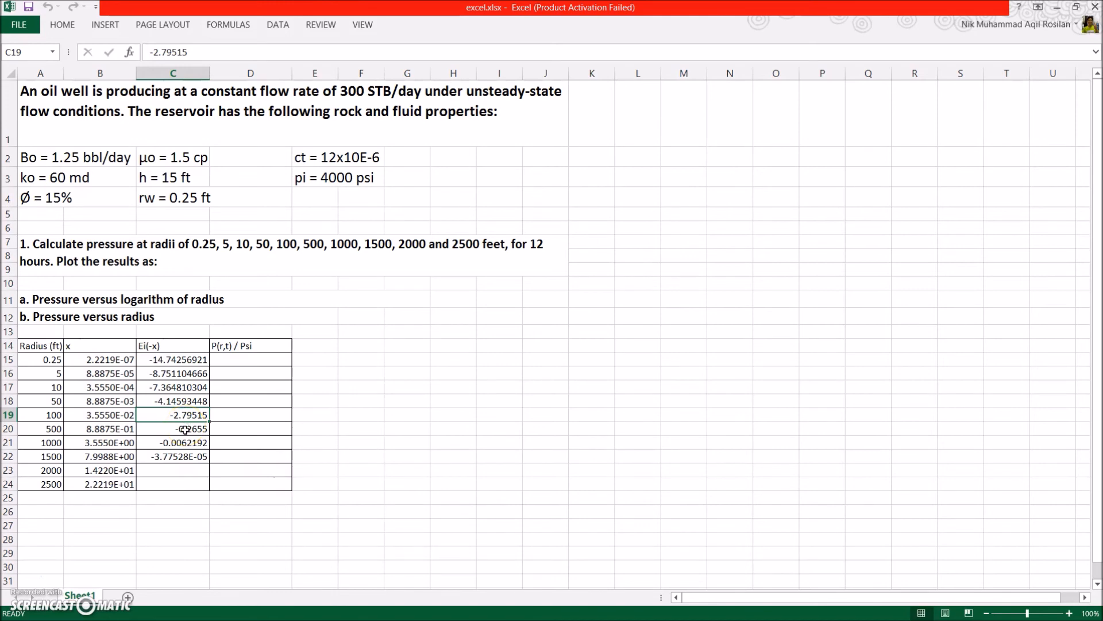
click(173, 470)
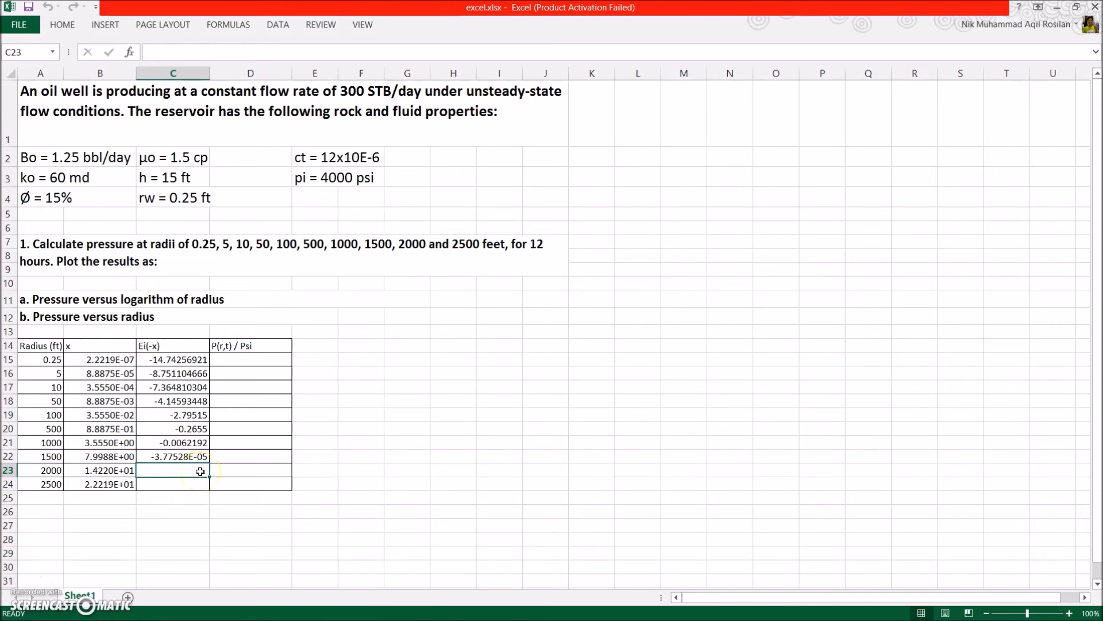
text(0)
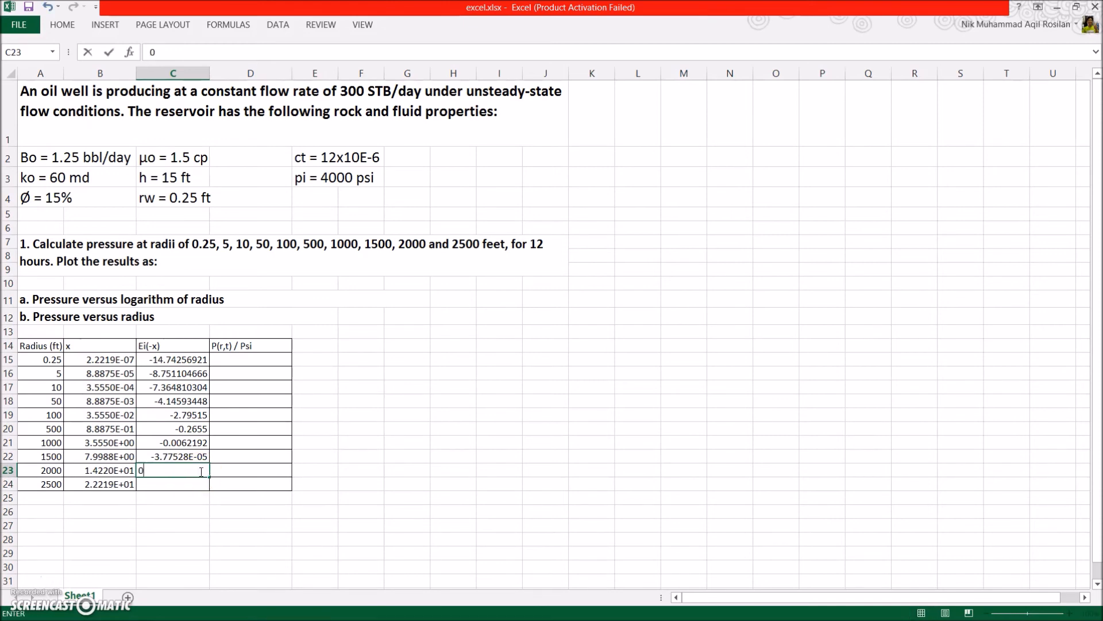
key(Return)
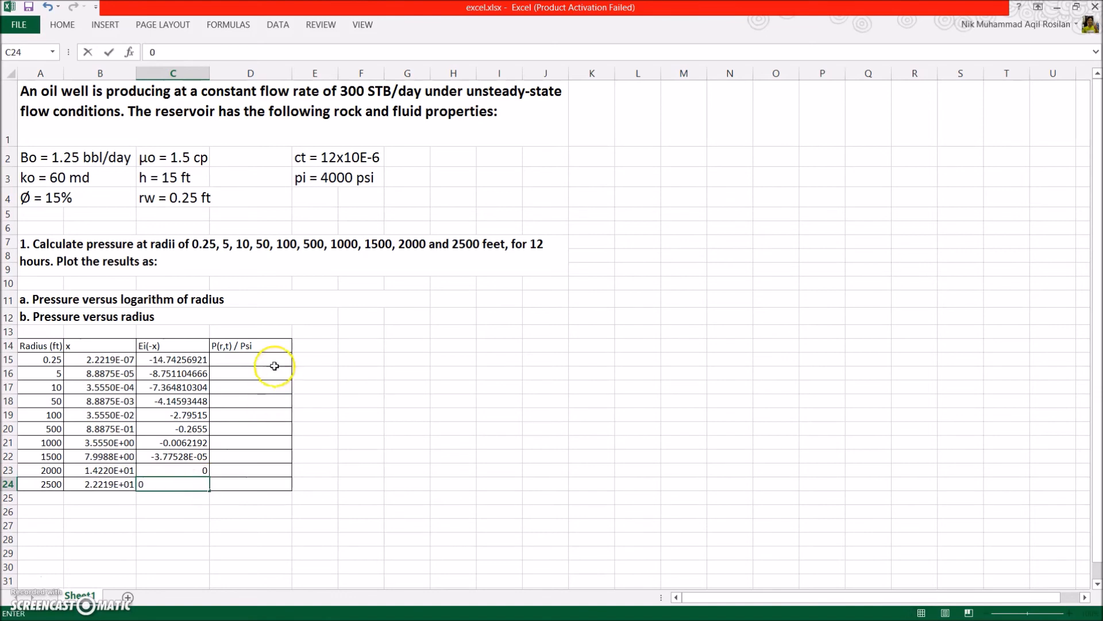
Step: Enter the pressure formula =4000+44.125*C15 in D15 for the first radius
click(251, 358)
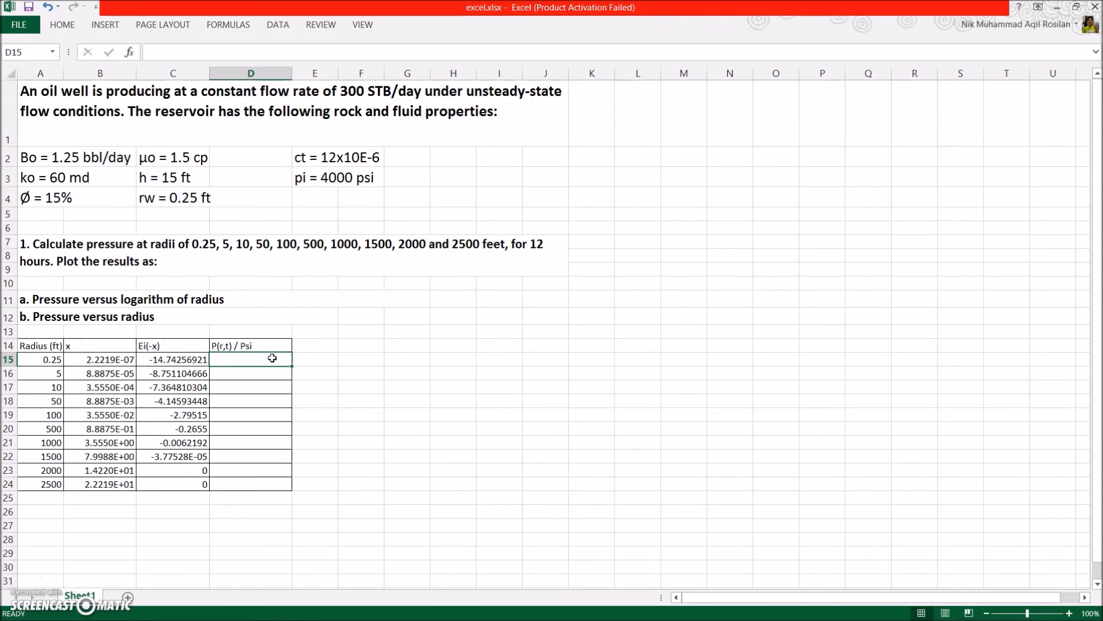
text(=)
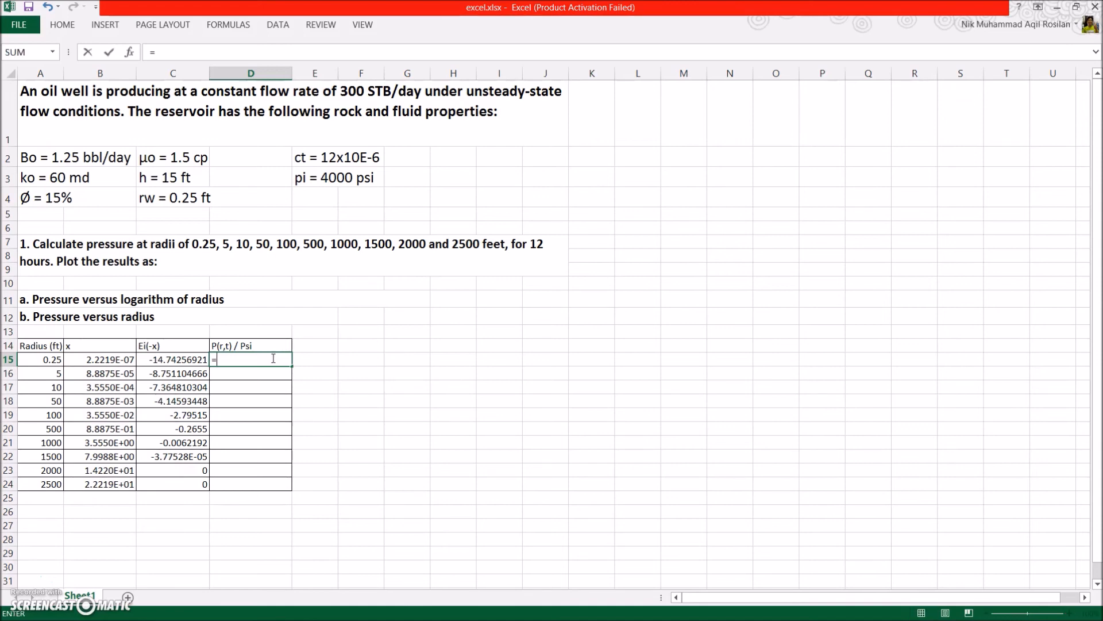
text(4)
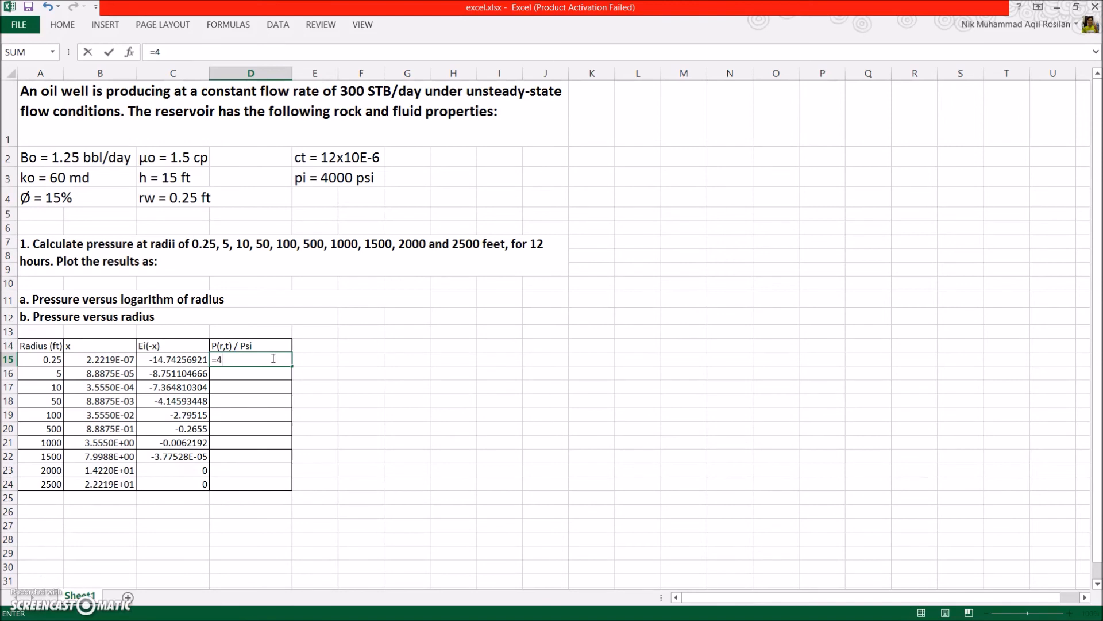
text(000)
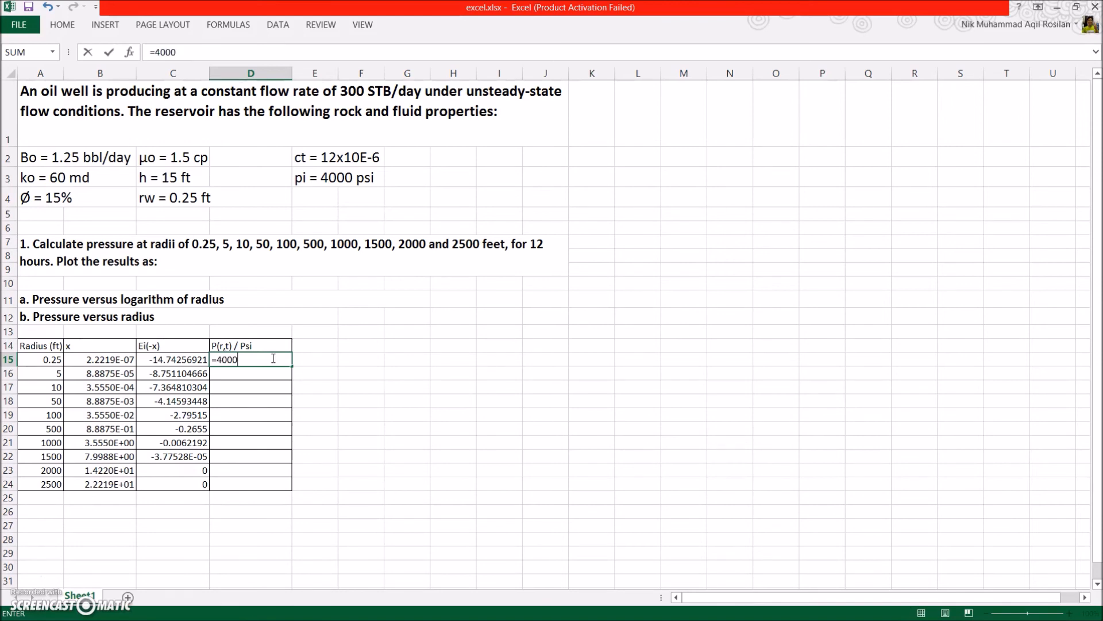
text(+44.12)
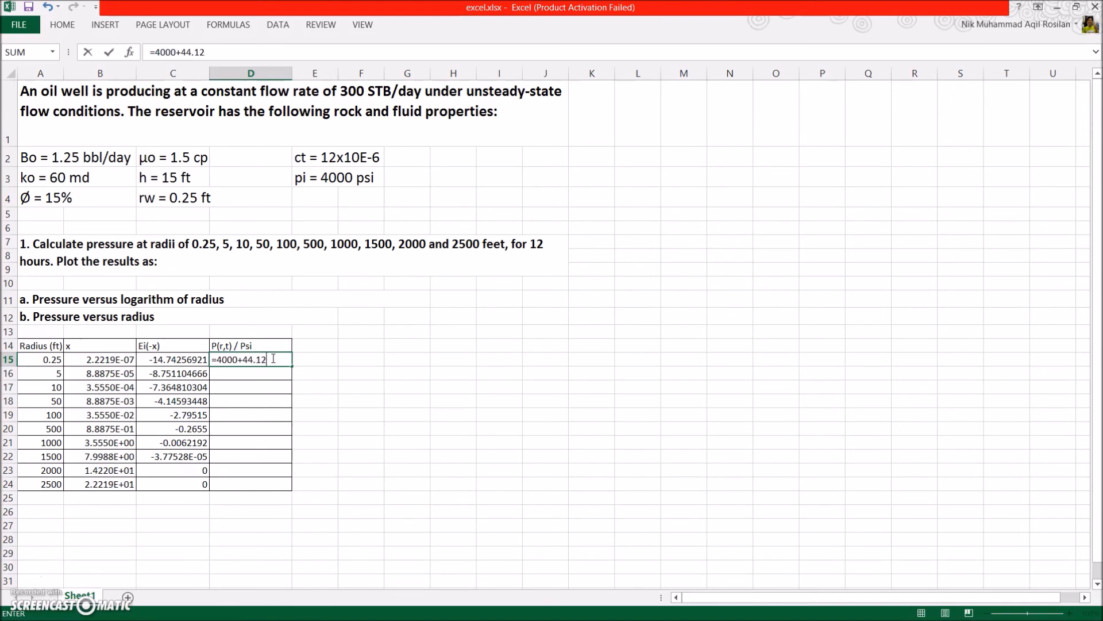
text(5*C15)
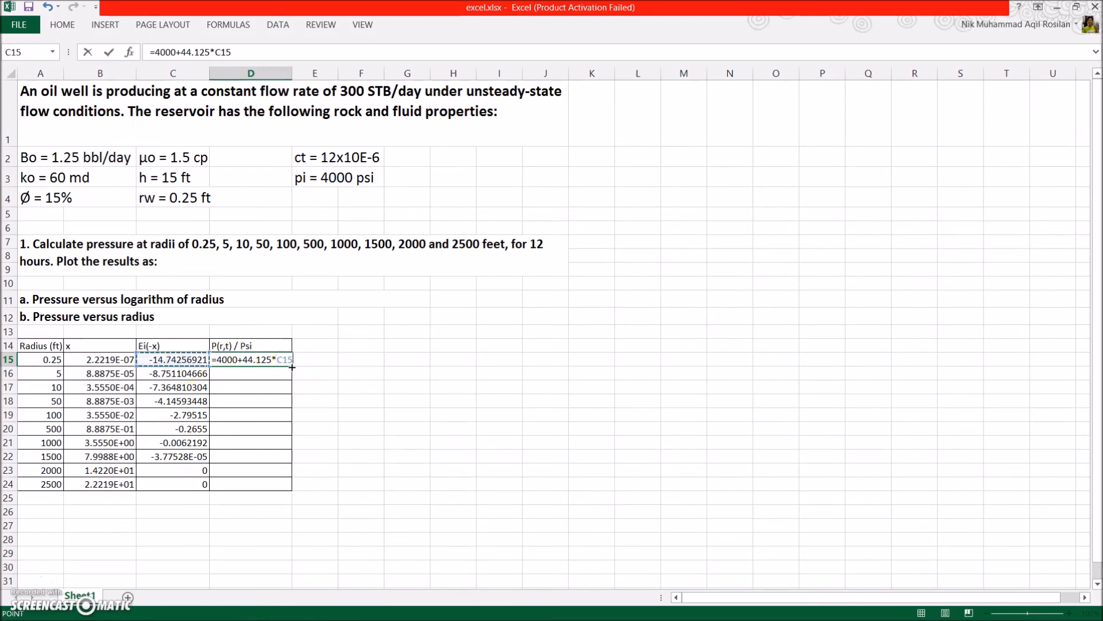
key(Return)
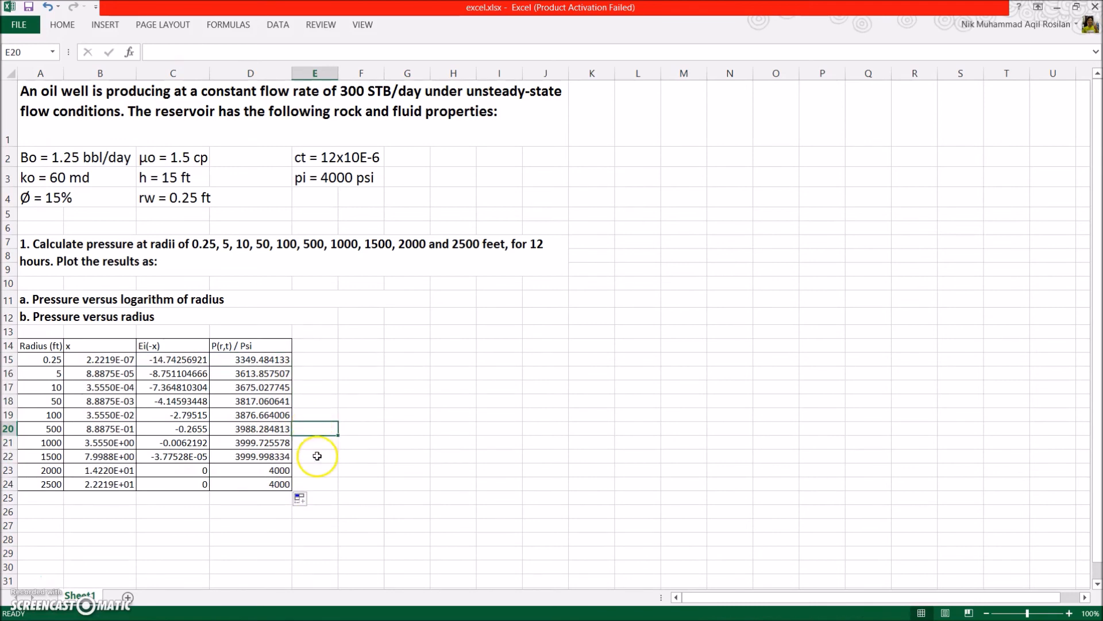
click(407, 346)
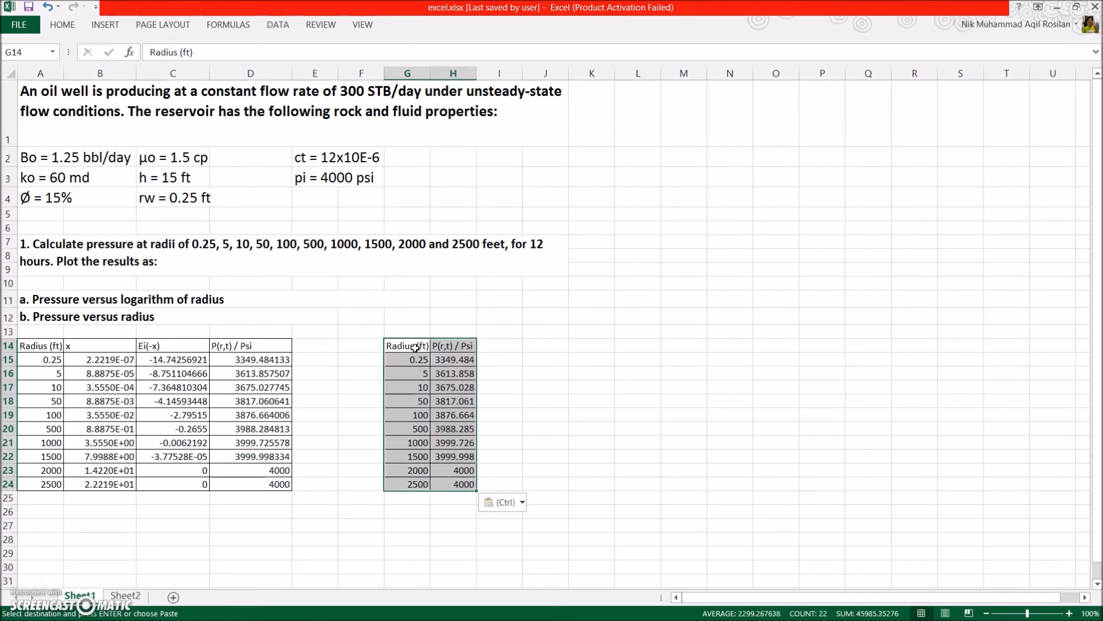
Step: Select the top of the copied radius and pressure table in column H
click(453, 332)
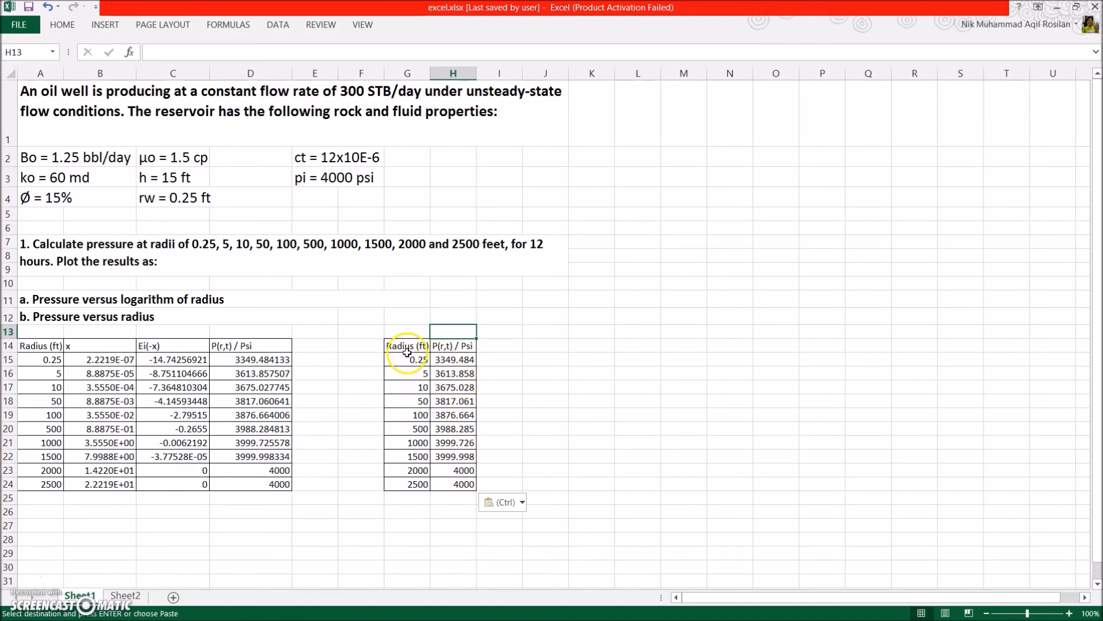
mouse_move(407, 348)
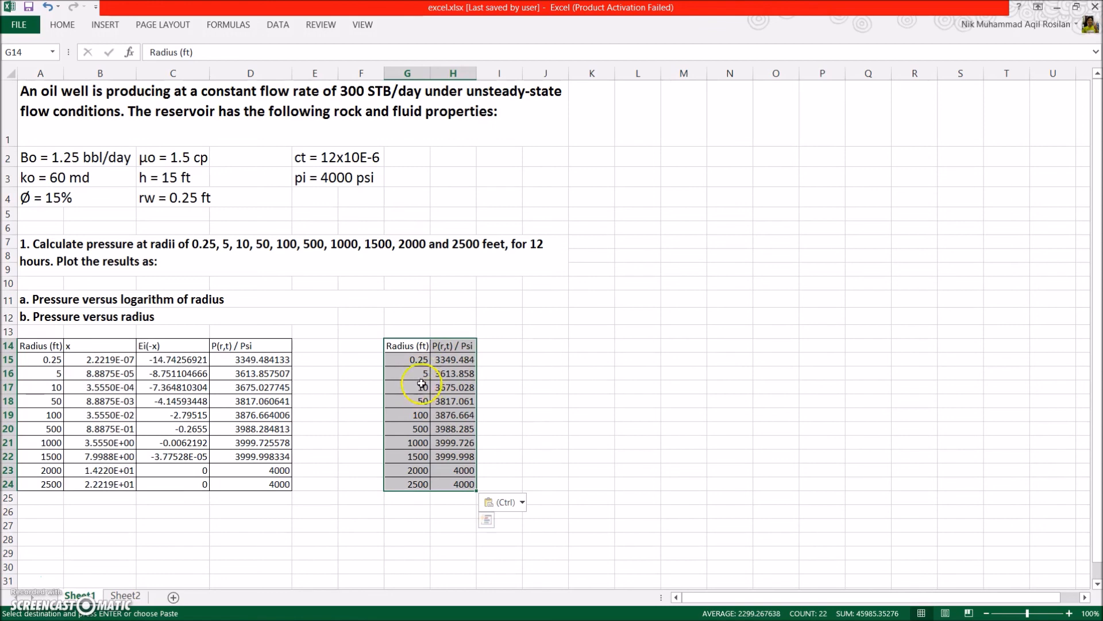
mouse_move(451, 477)
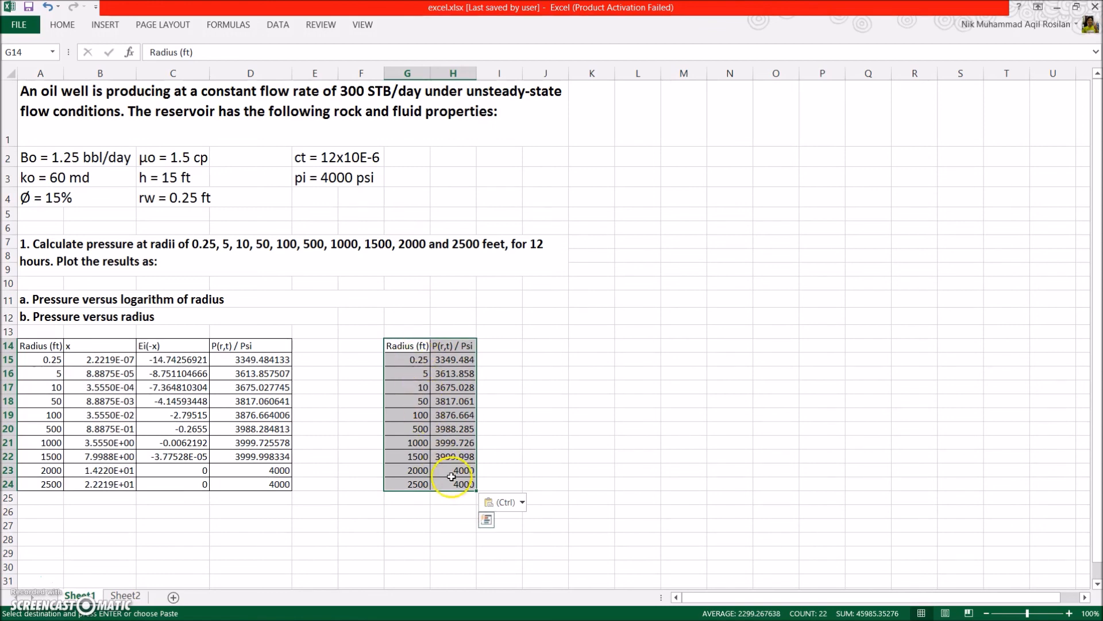
mouse_move(105, 24)
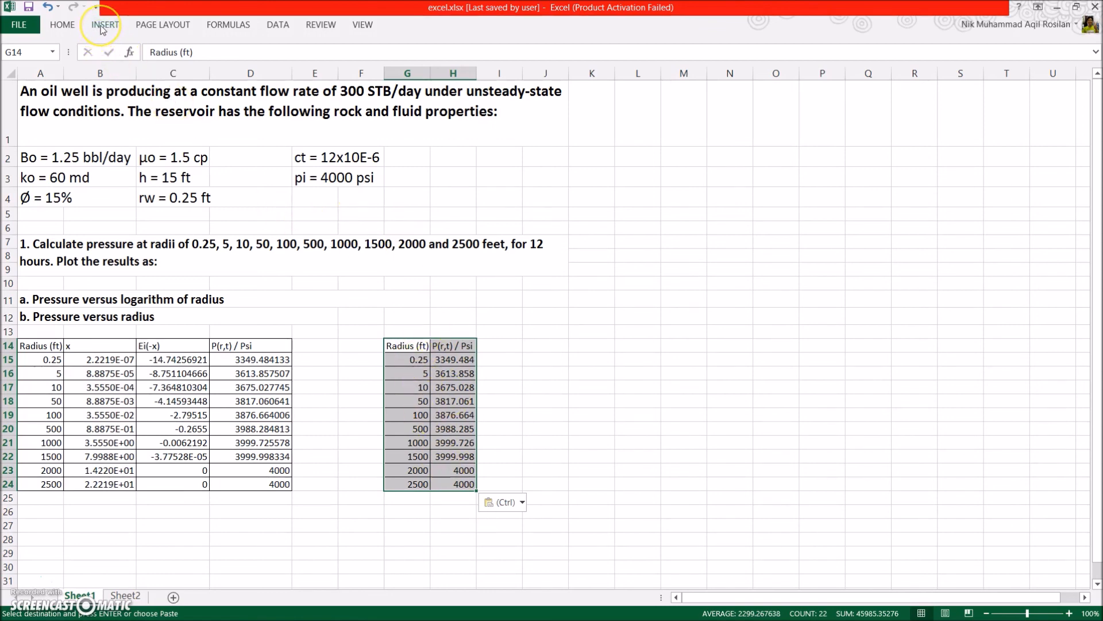
Step: Choose a scatter chart with straight lines and markers from the Insert charts options for the selected G14:H24 data
click(104, 25)
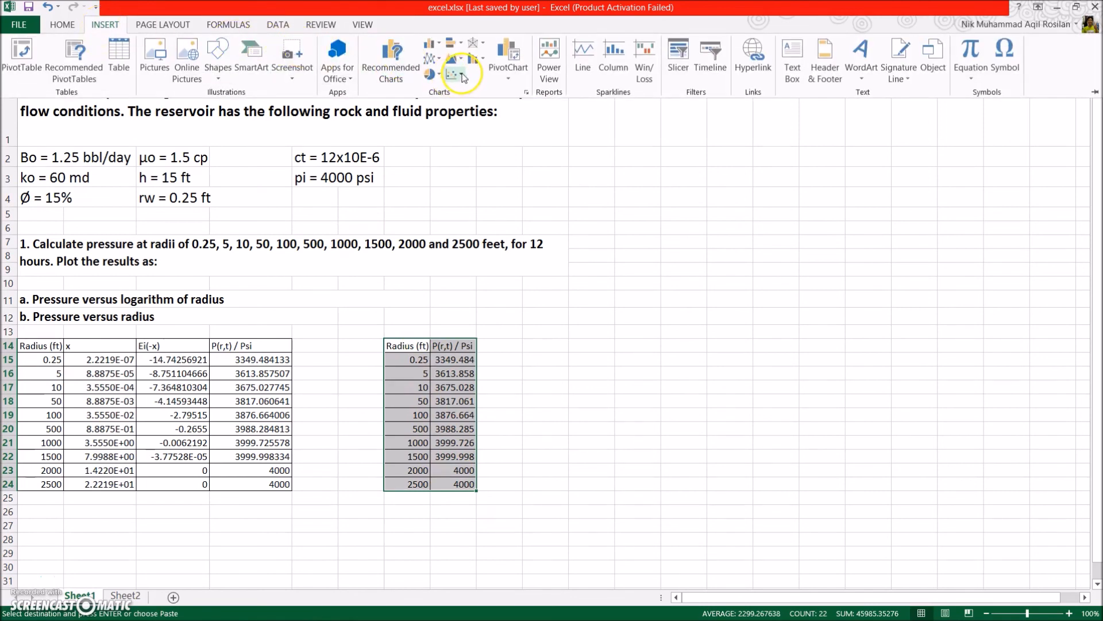
click(454, 73)
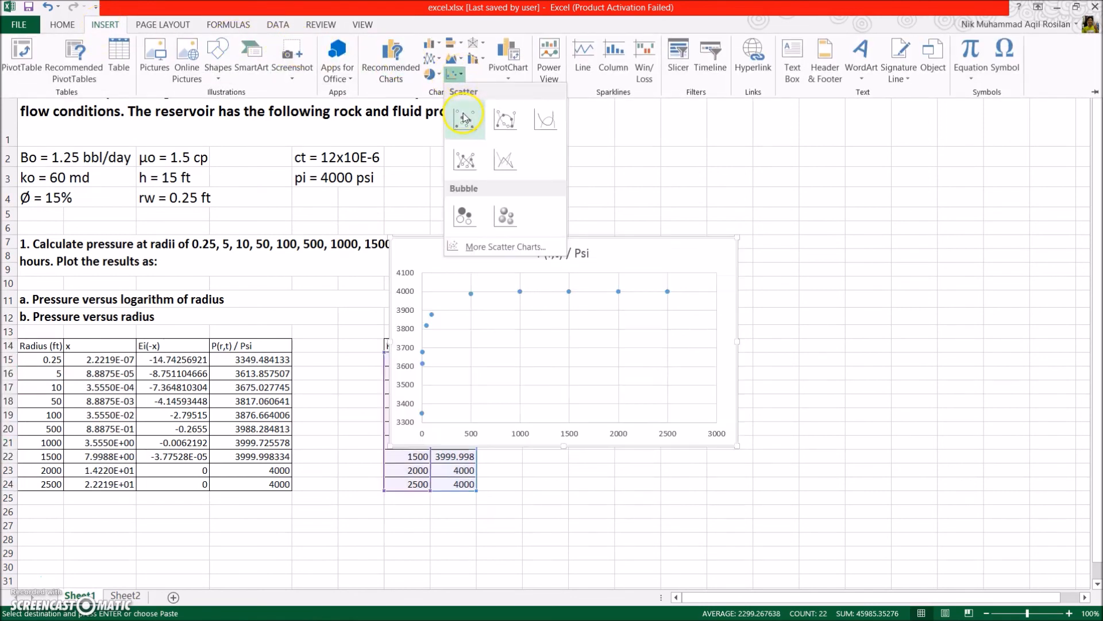
mouse_move(465, 159)
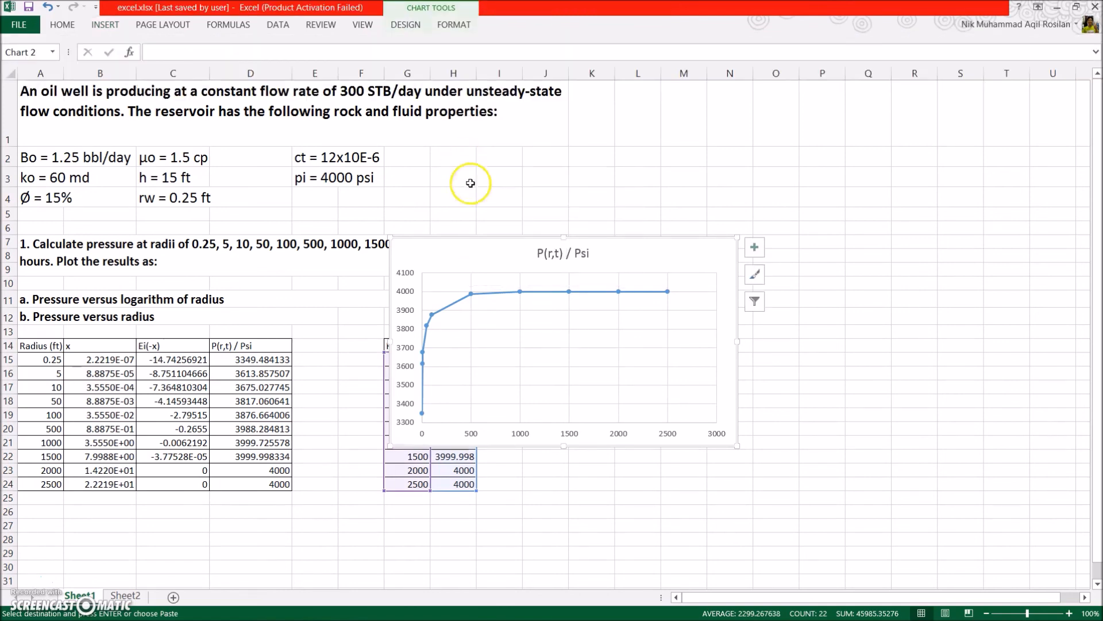
mouse_move(552, 453)
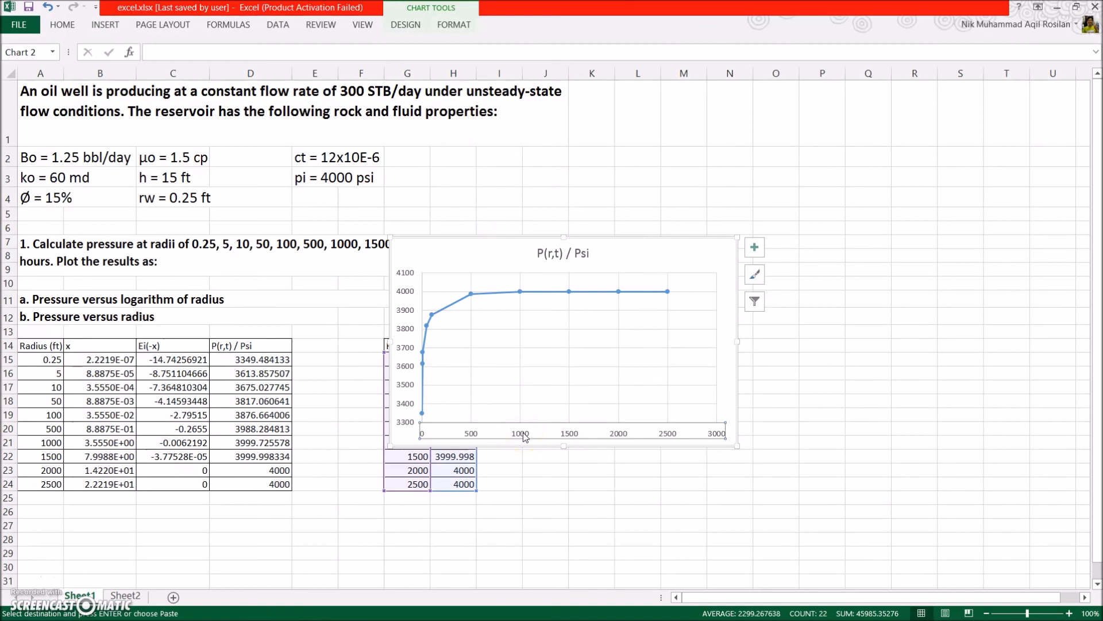
mouse_move(531, 433)
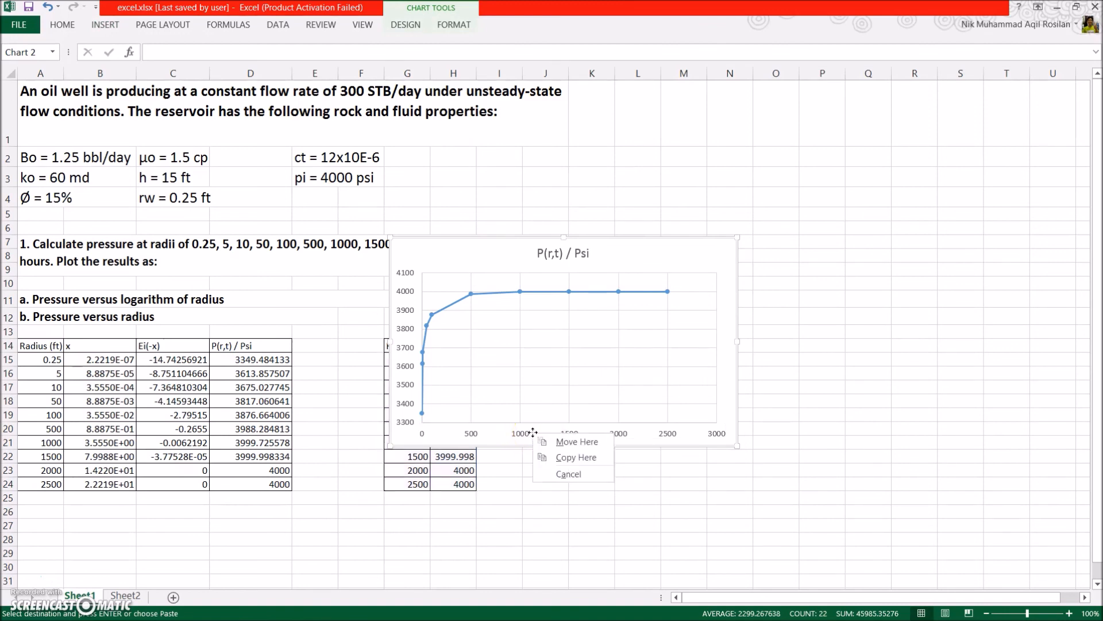
Step: Format the horizontal radius axis as logarithmic with minimum 0.1
right_click(524, 433)
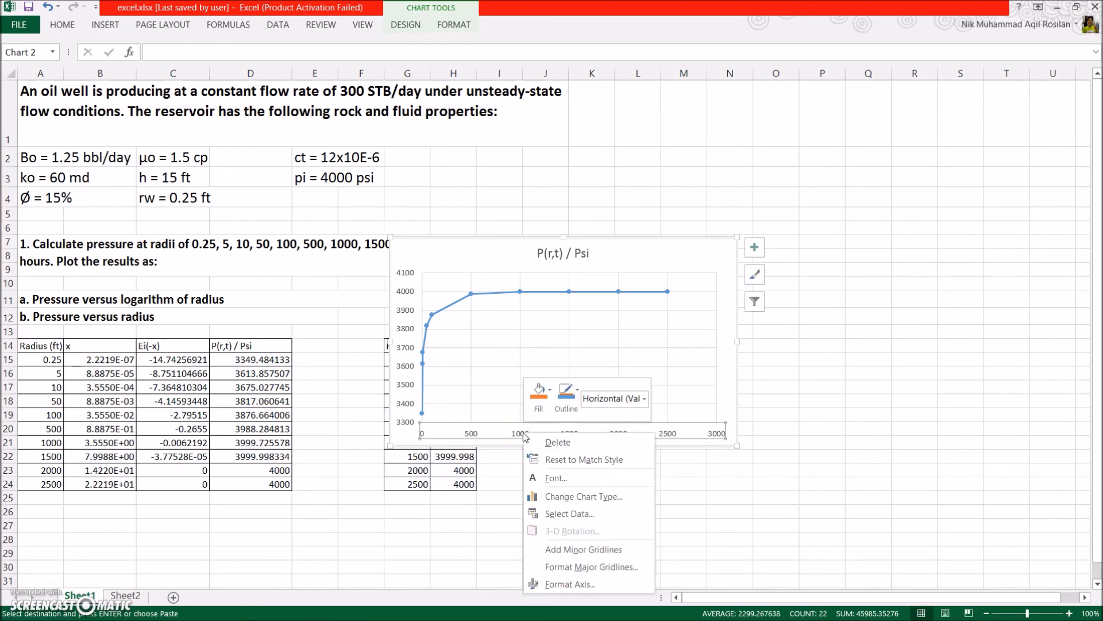
click(558, 580)
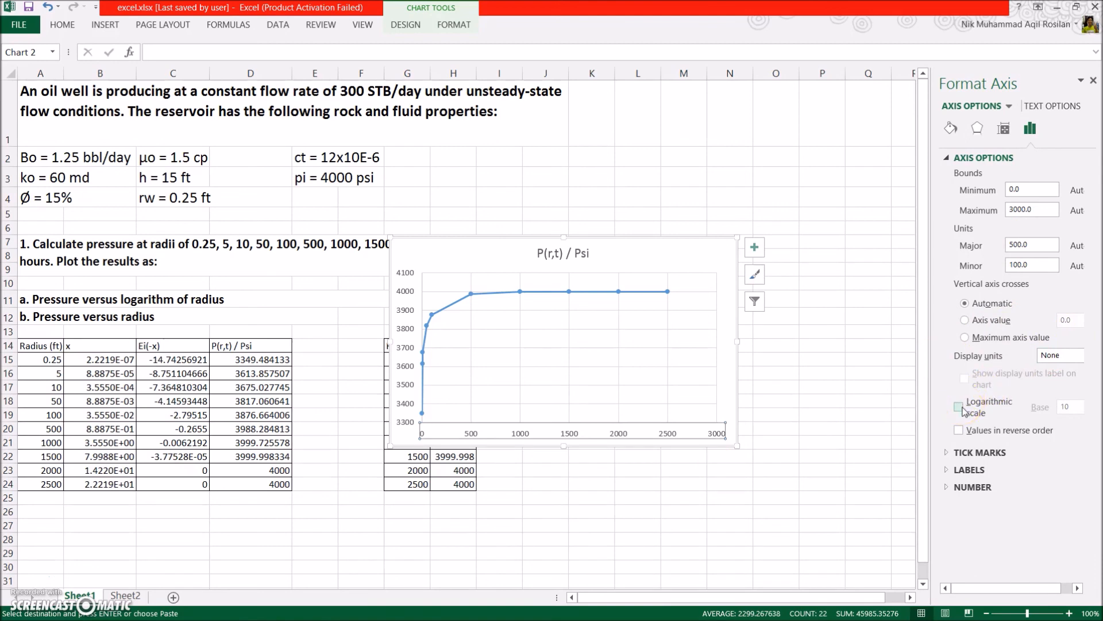
click(959, 405)
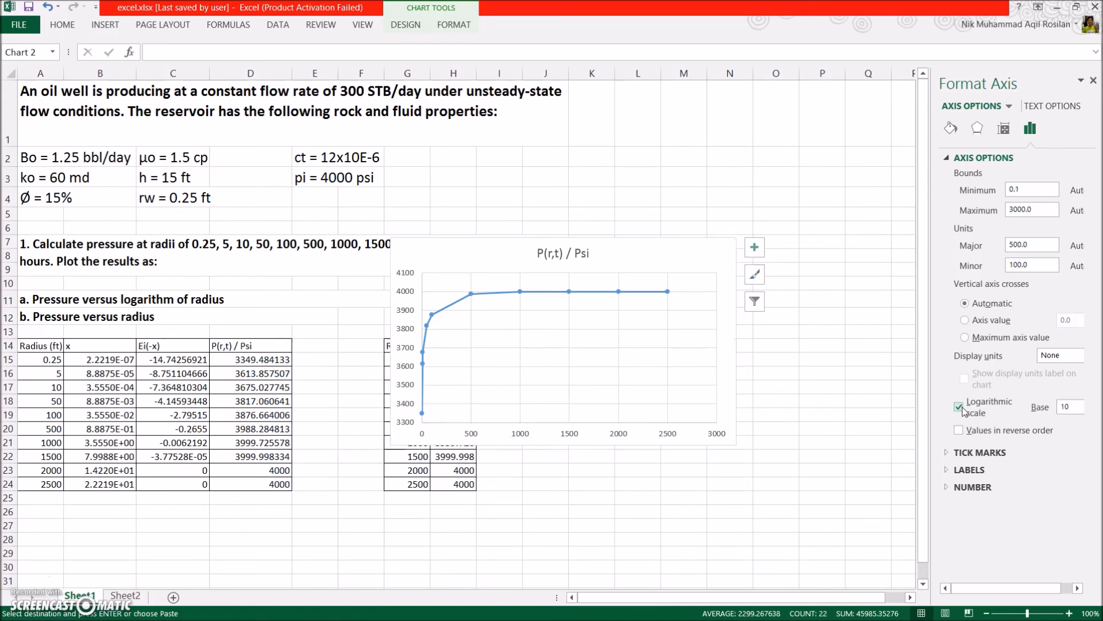
click(959, 406)
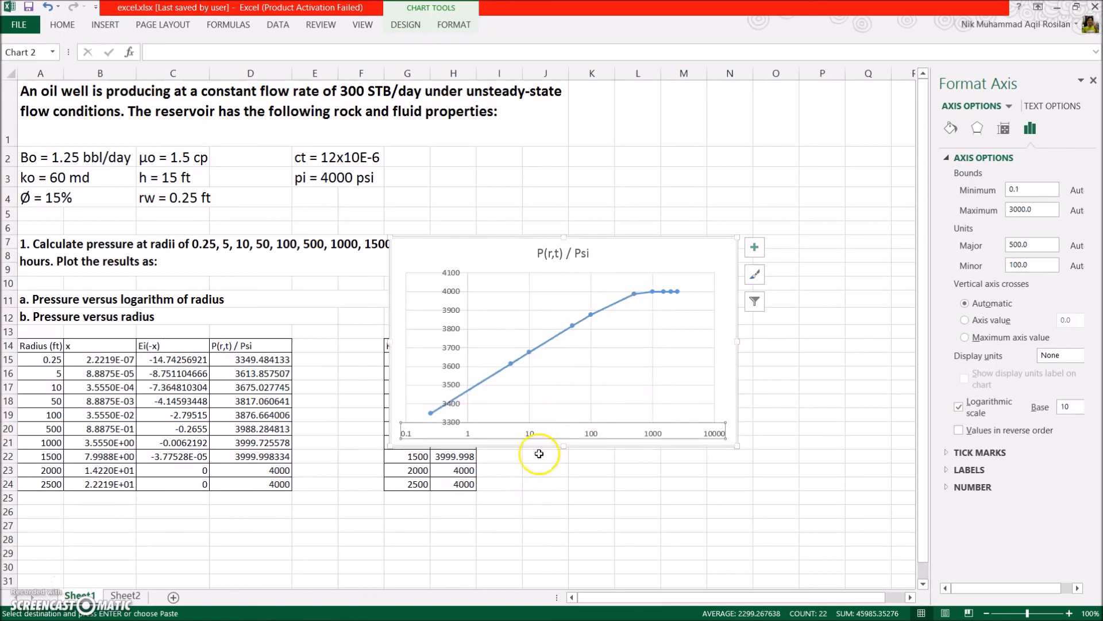
mouse_move(535, 469)
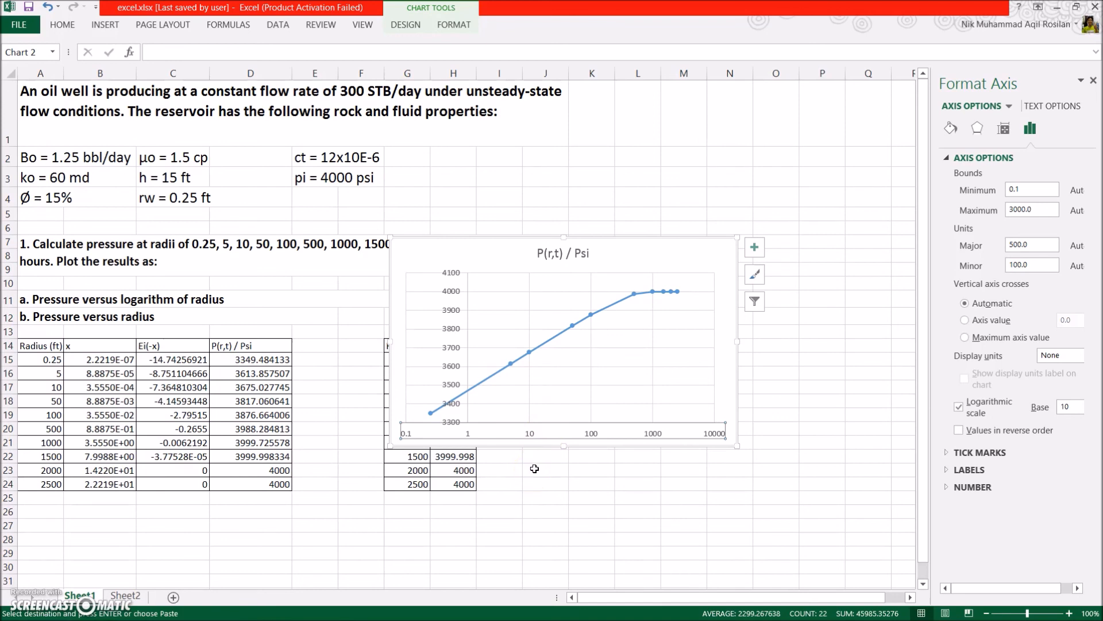
mouse_move(27, 584)
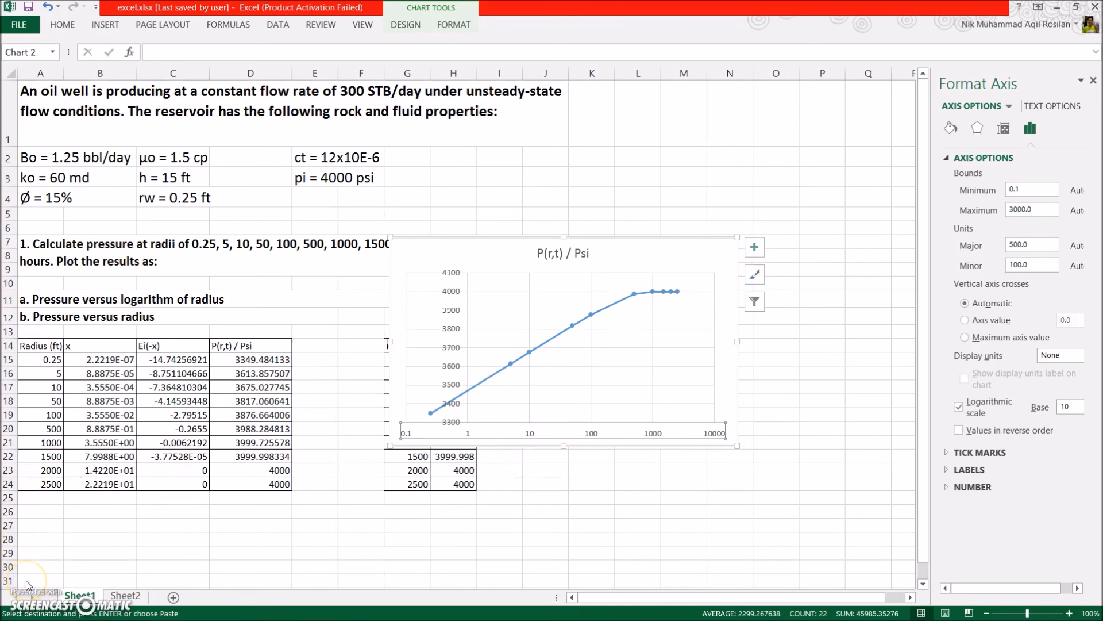